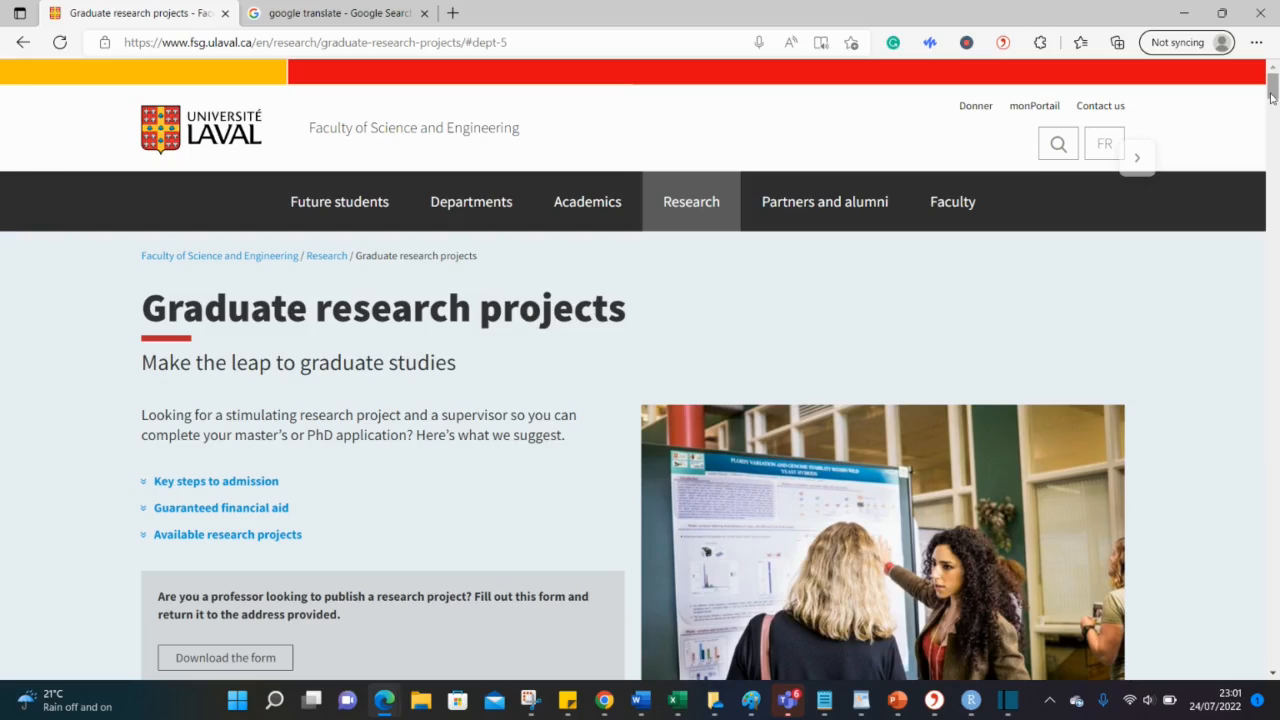
Step: Scroll the faculty page and jump to the Available research projects department list
scroll(down, 3)
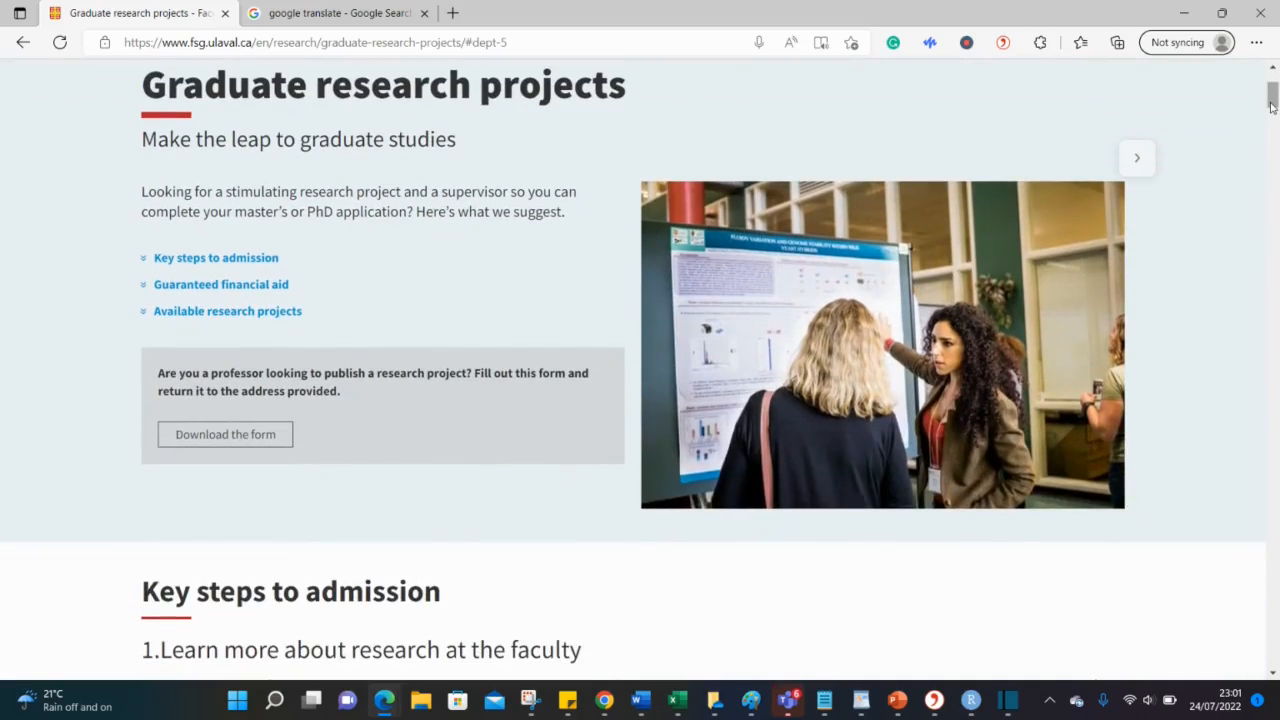
mouse_move(838, 111)
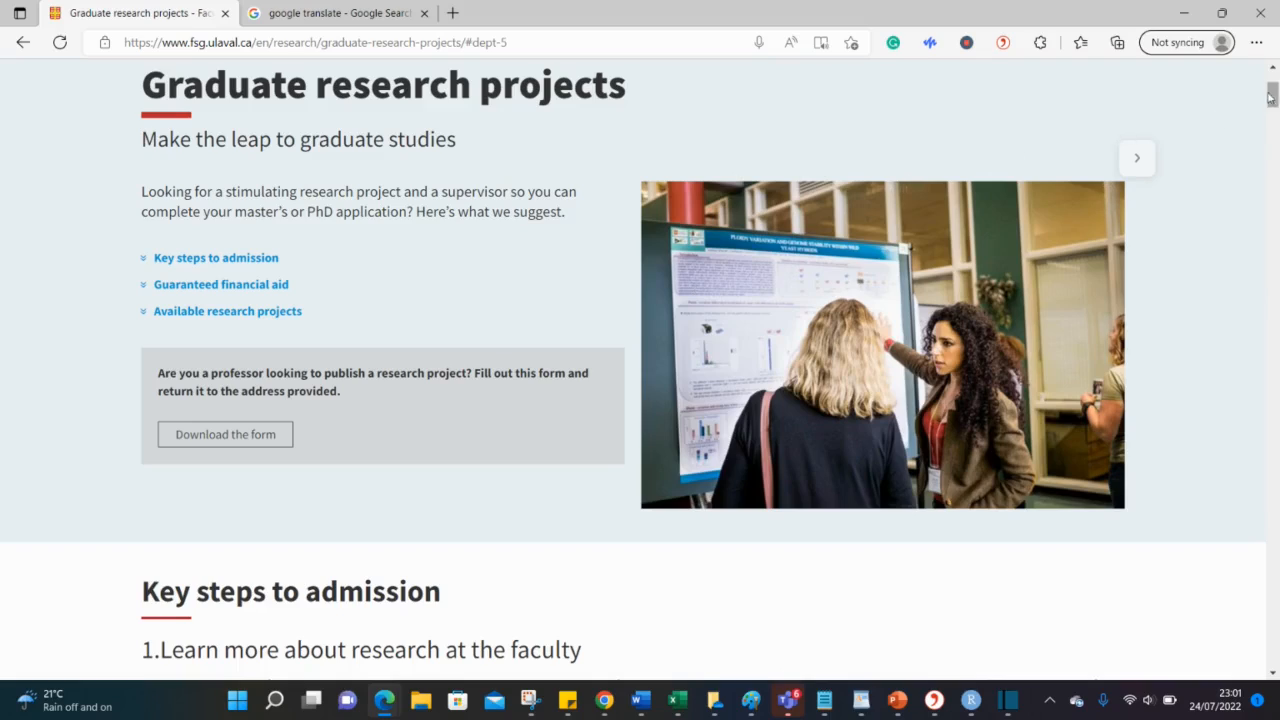
scroll(up, 3)
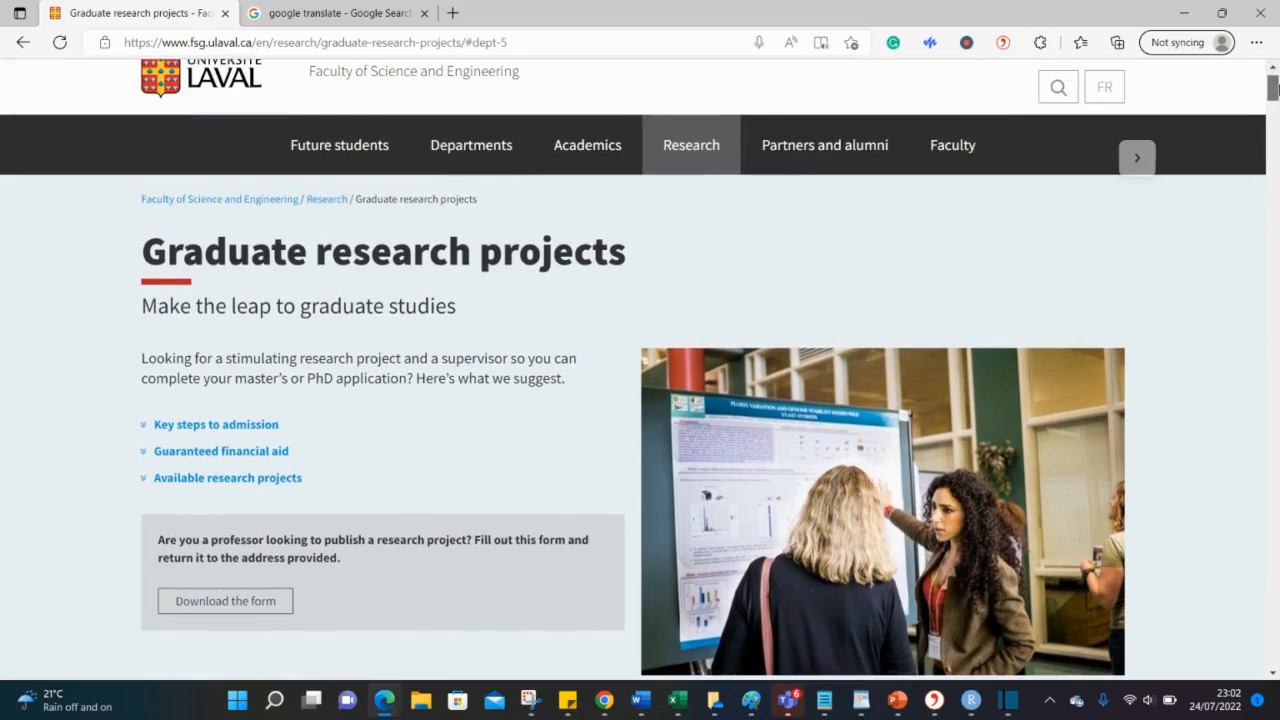
scroll(down, 3)
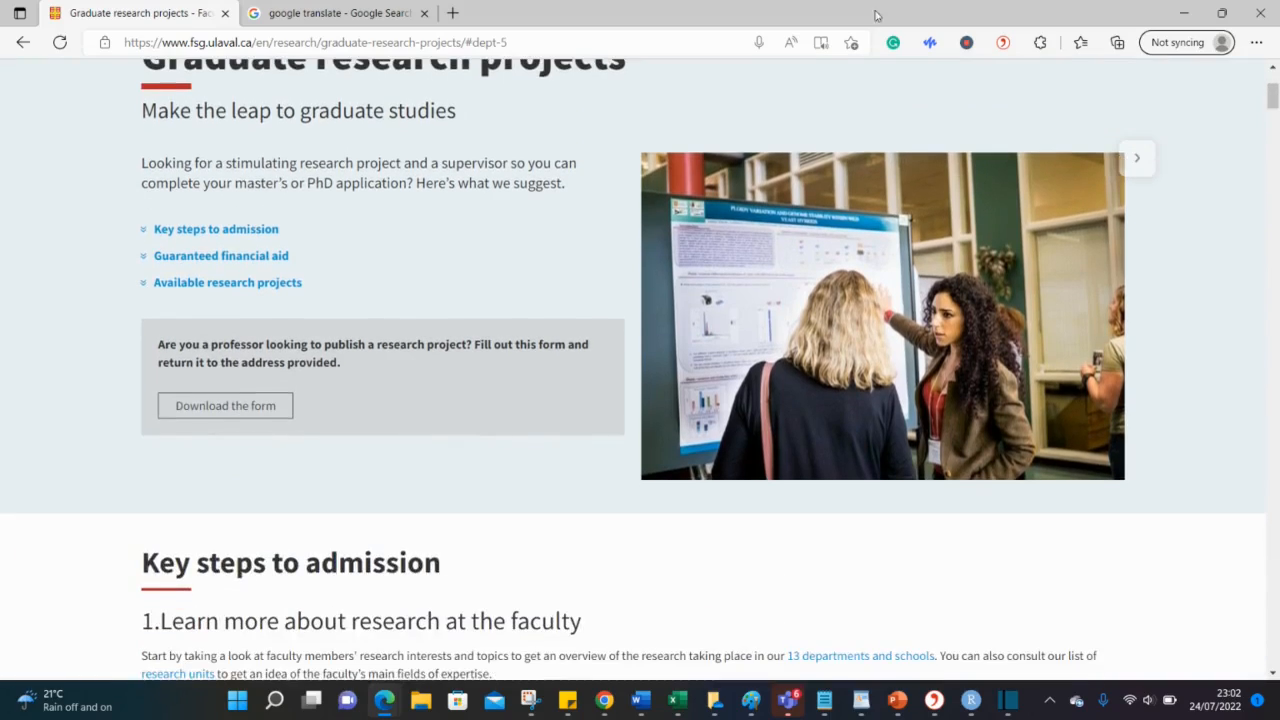
mouse_move(207, 287)
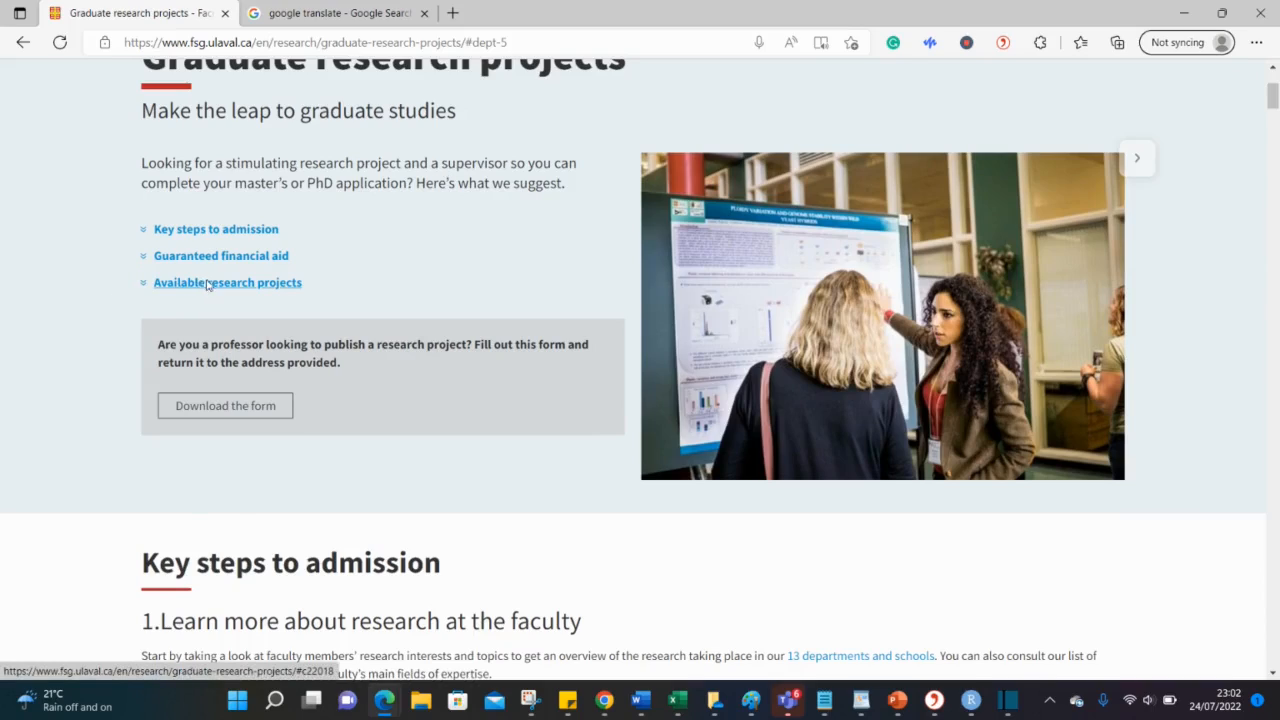
click(227, 282)
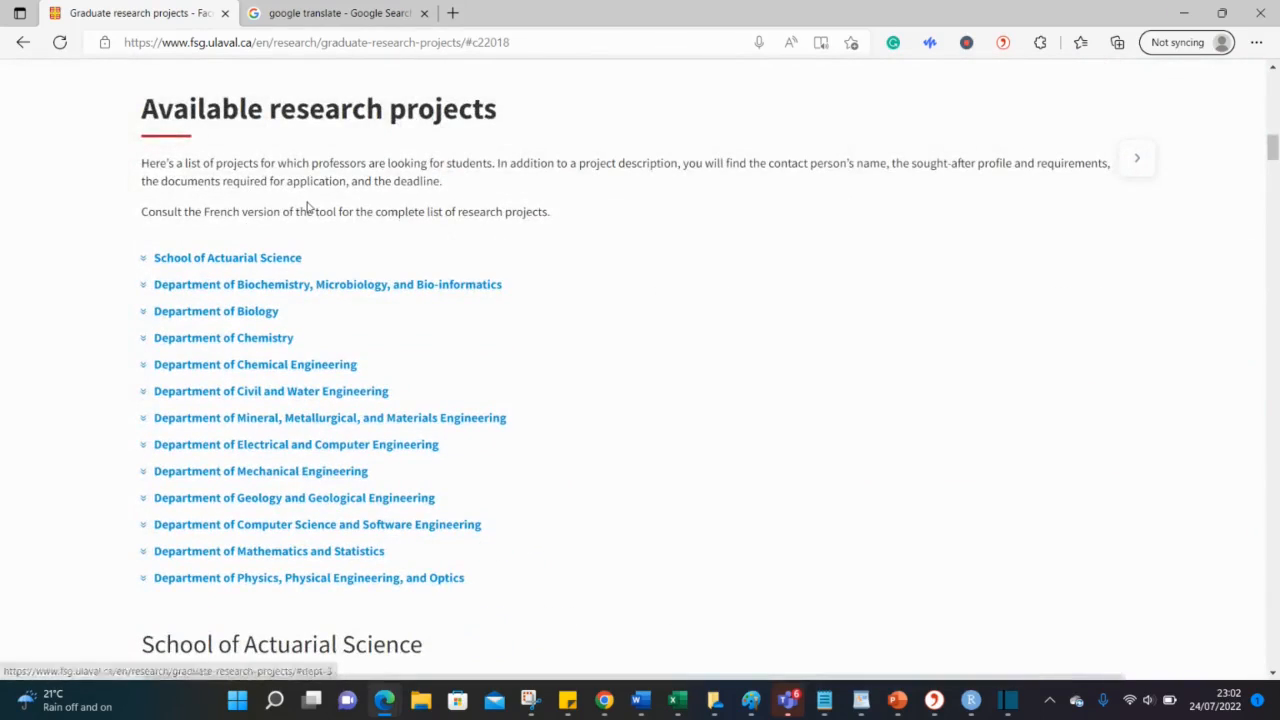
mouse_move(296, 560)
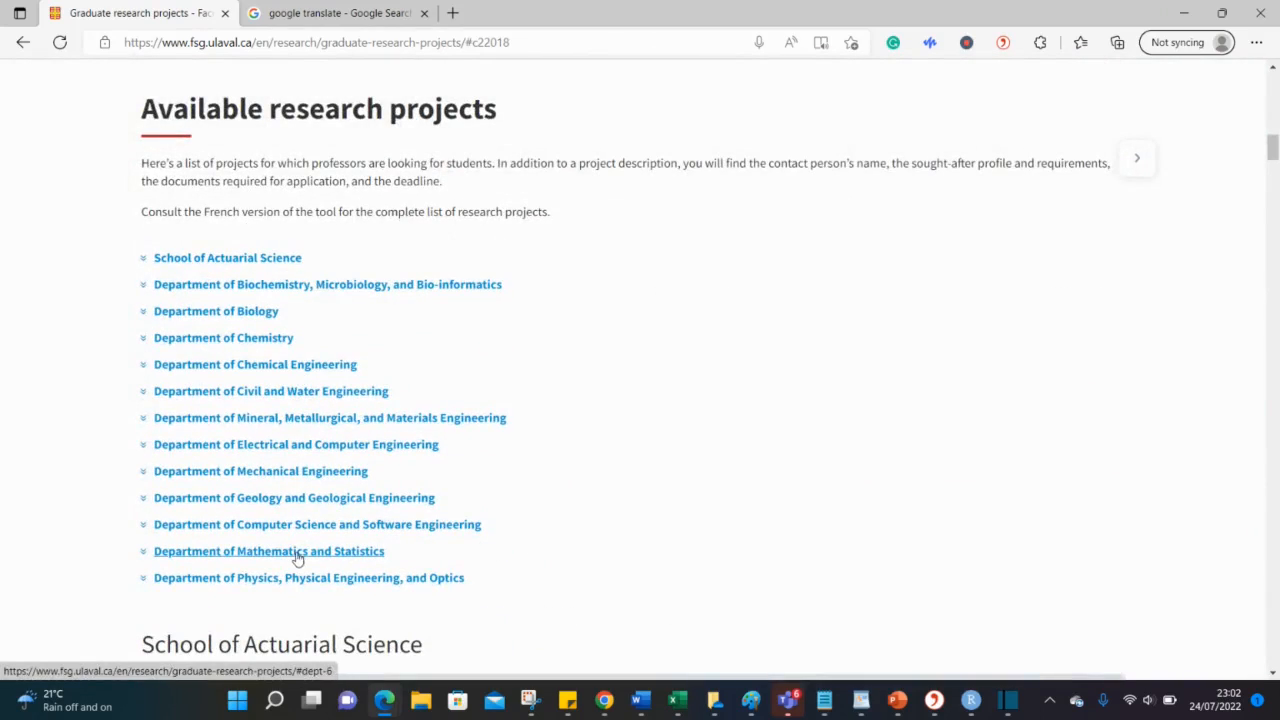
mouse_move(258, 252)
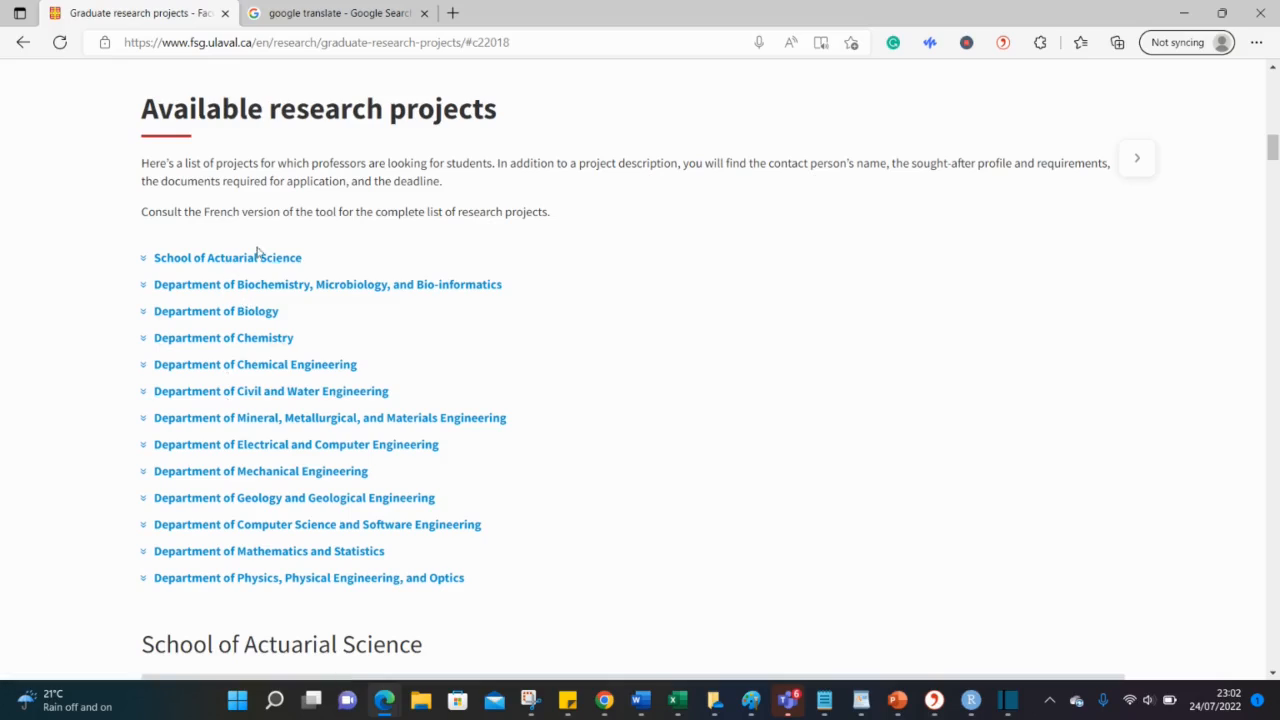
mouse_move(260, 332)
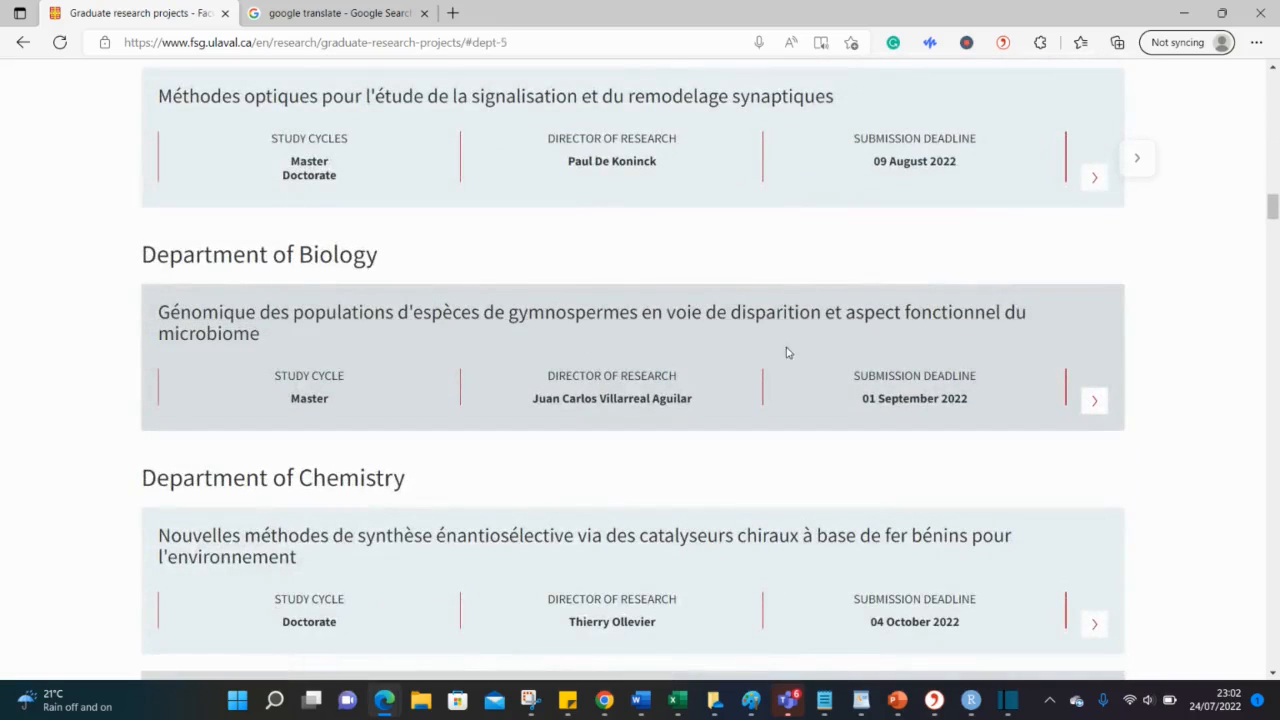
mouse_move(235, 312)
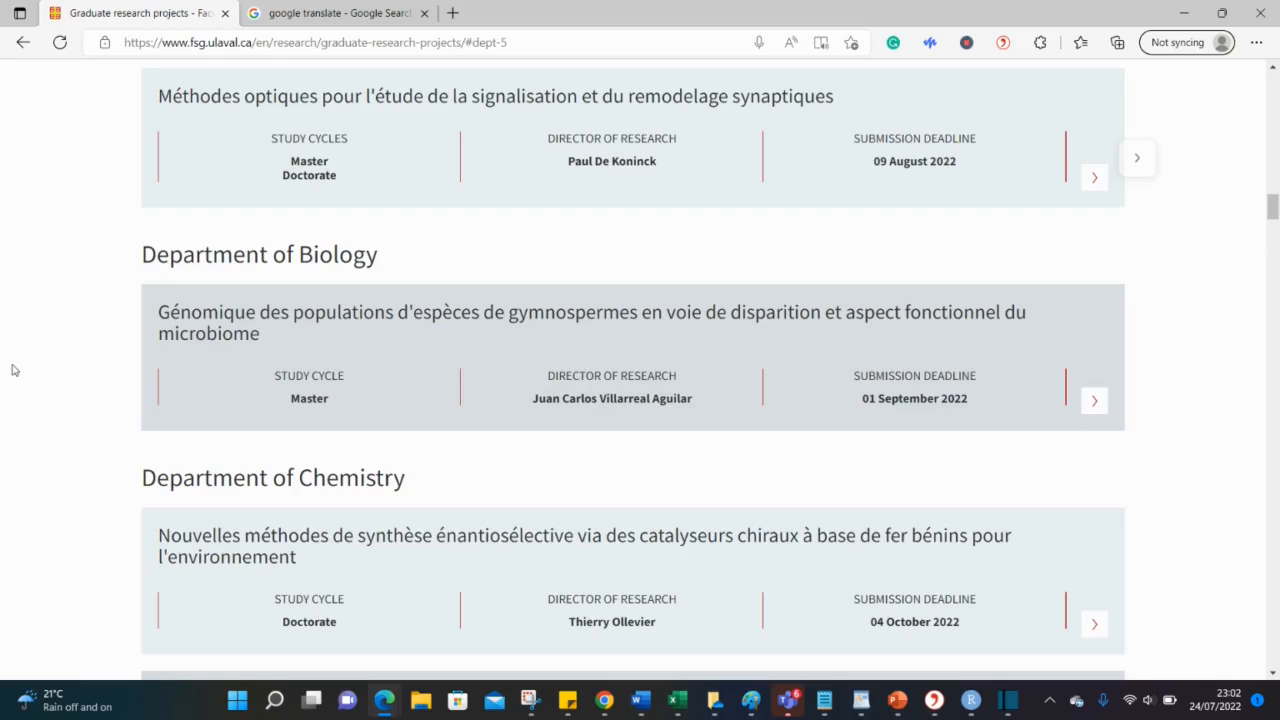
mouse_move(49, 488)
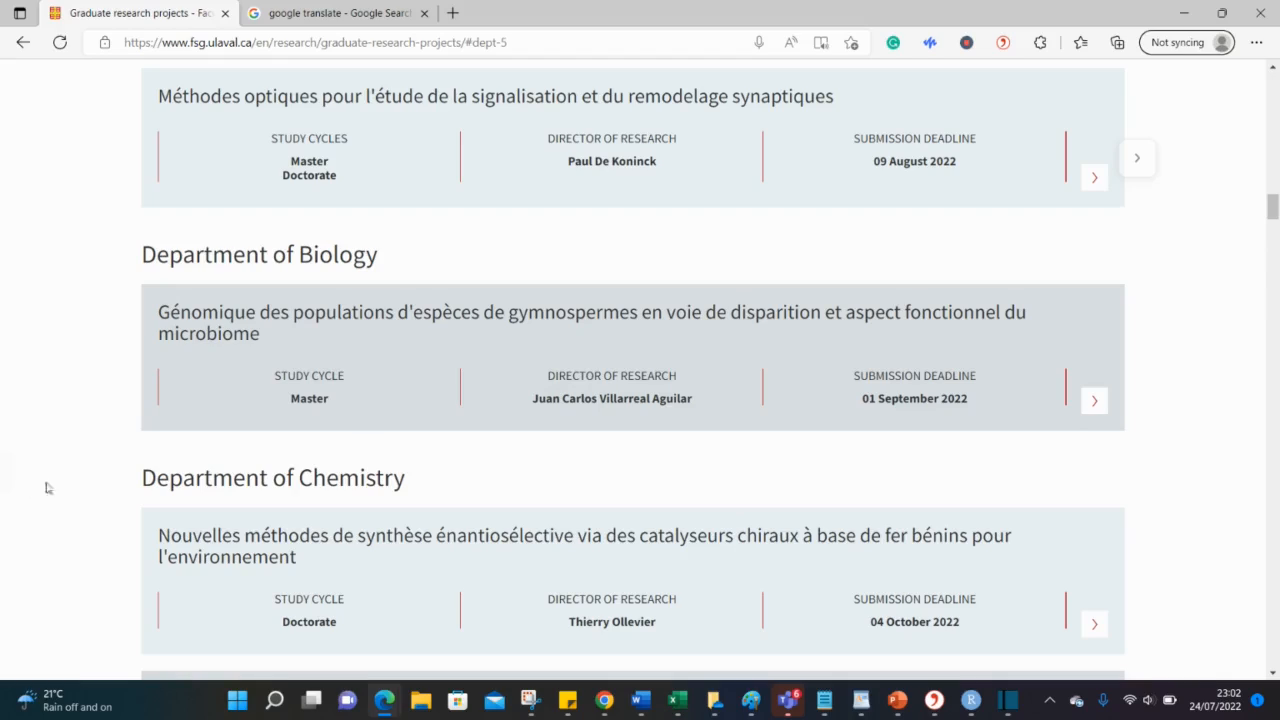
mouse_move(842, 322)
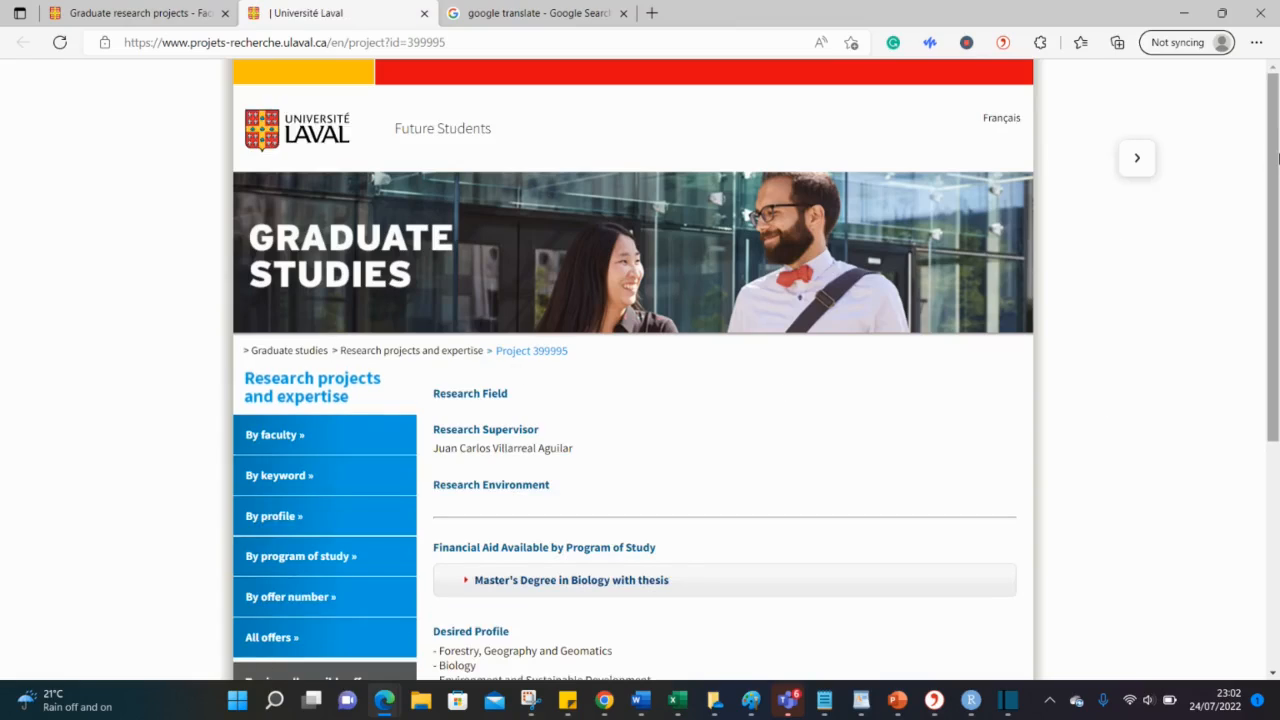
Step: Scroll down project 399995's page to its supervisor, profile, documents and deadline
scroll(down, 3)
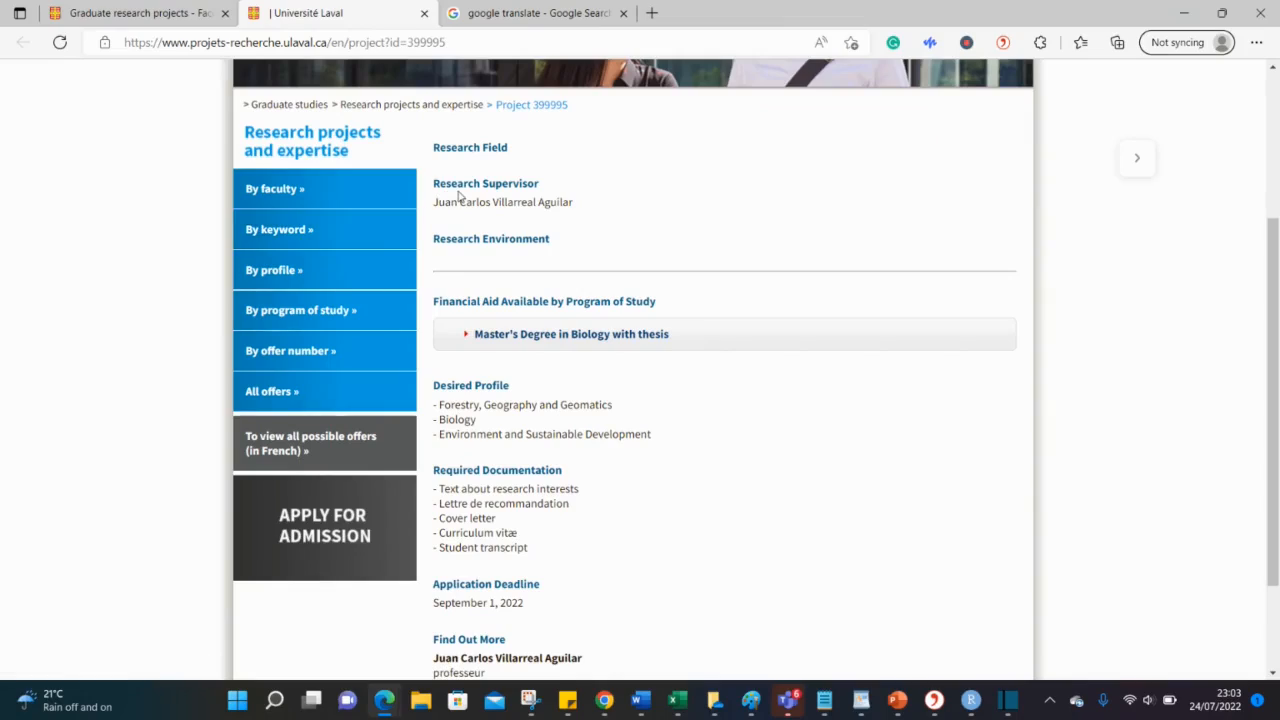
mouse_move(478, 218)
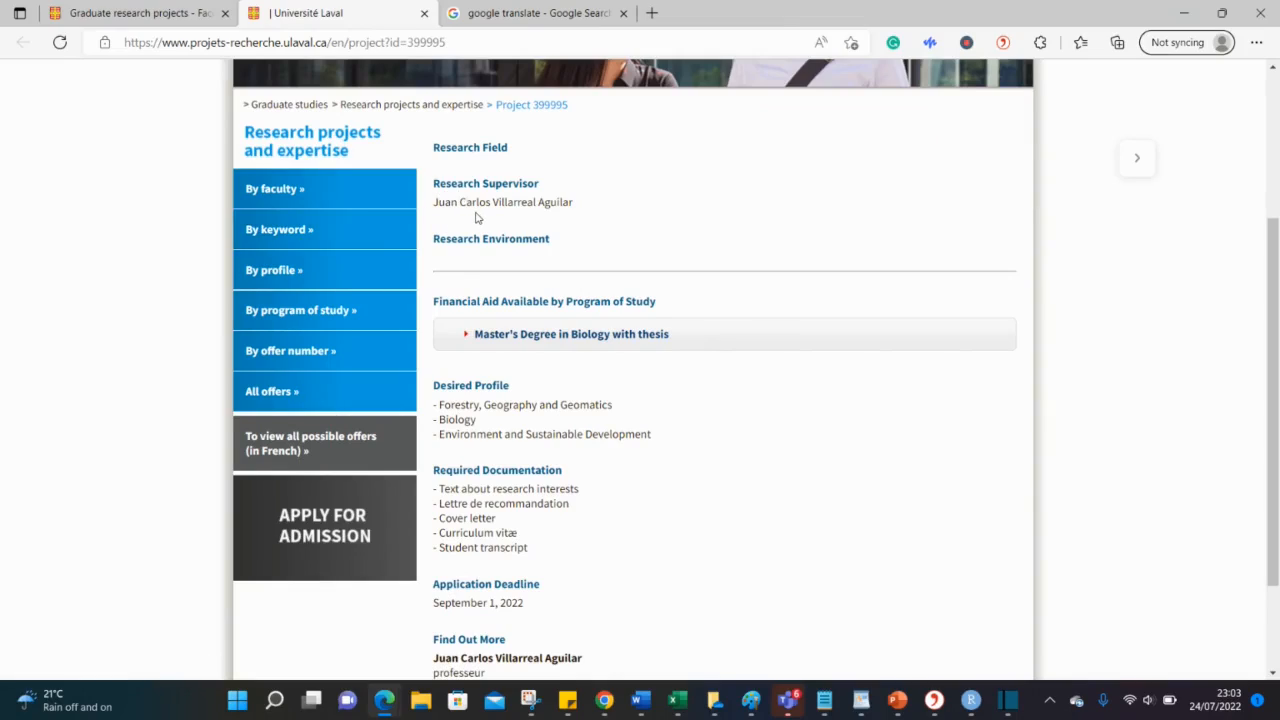
mouse_move(493, 345)
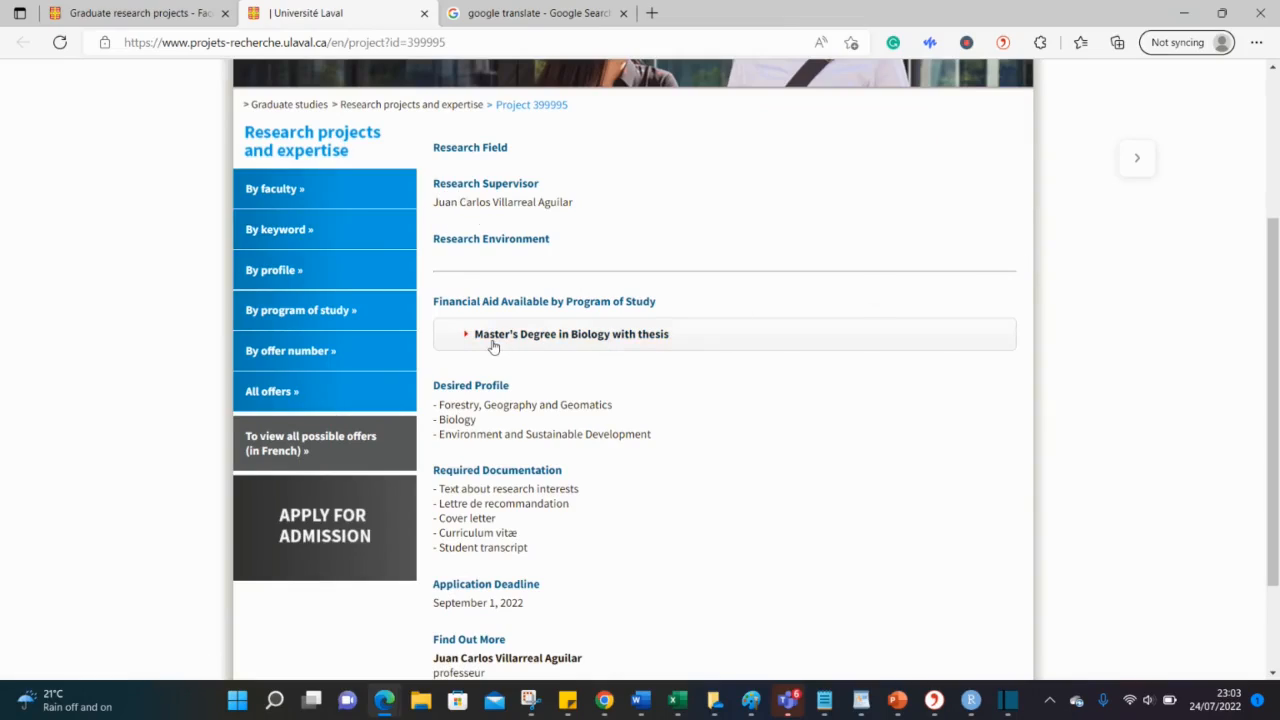
mouse_move(686, 341)
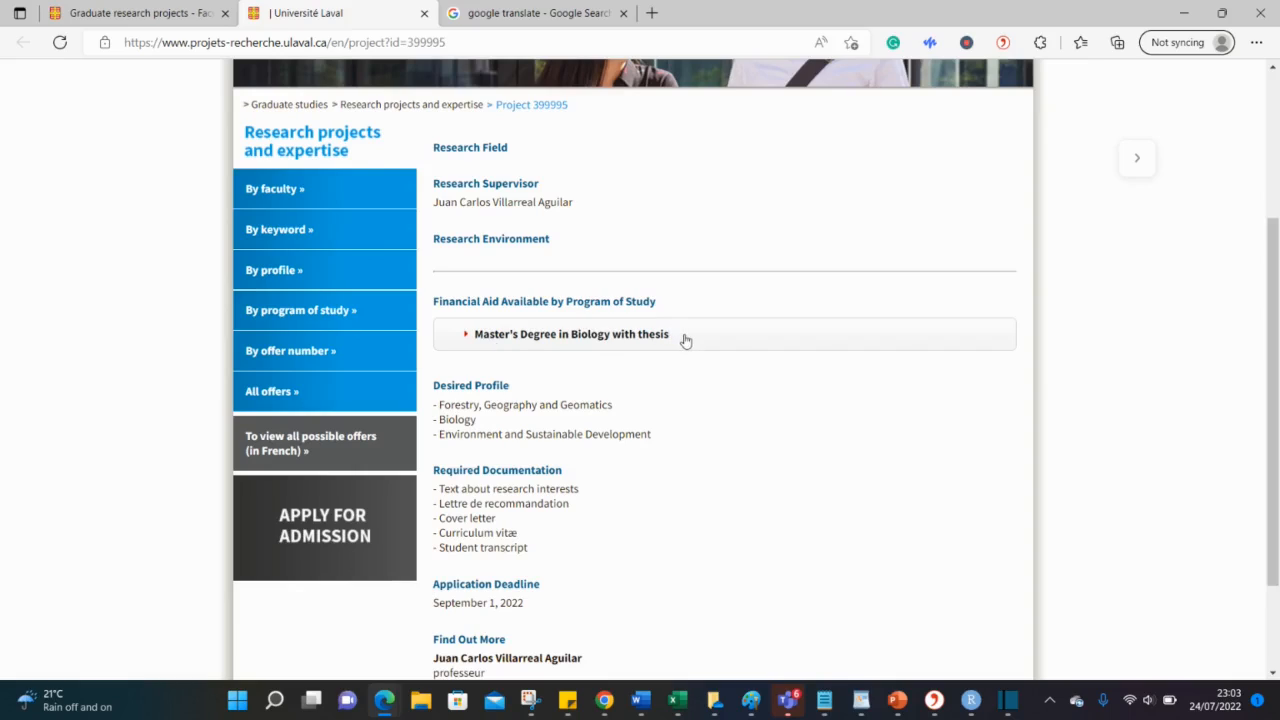
Step: Expand Master's in Biology funding ($17,000/year for two years) and scroll through requirements
click(571, 334)
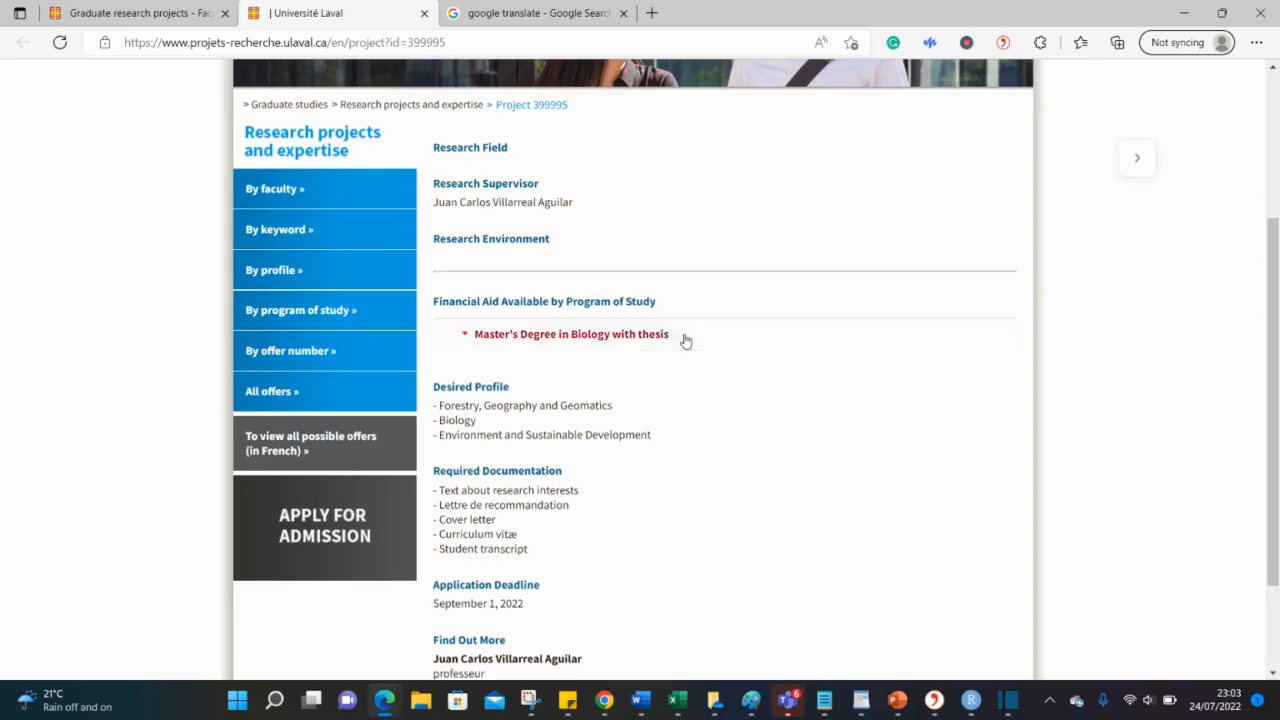
click(571, 334)
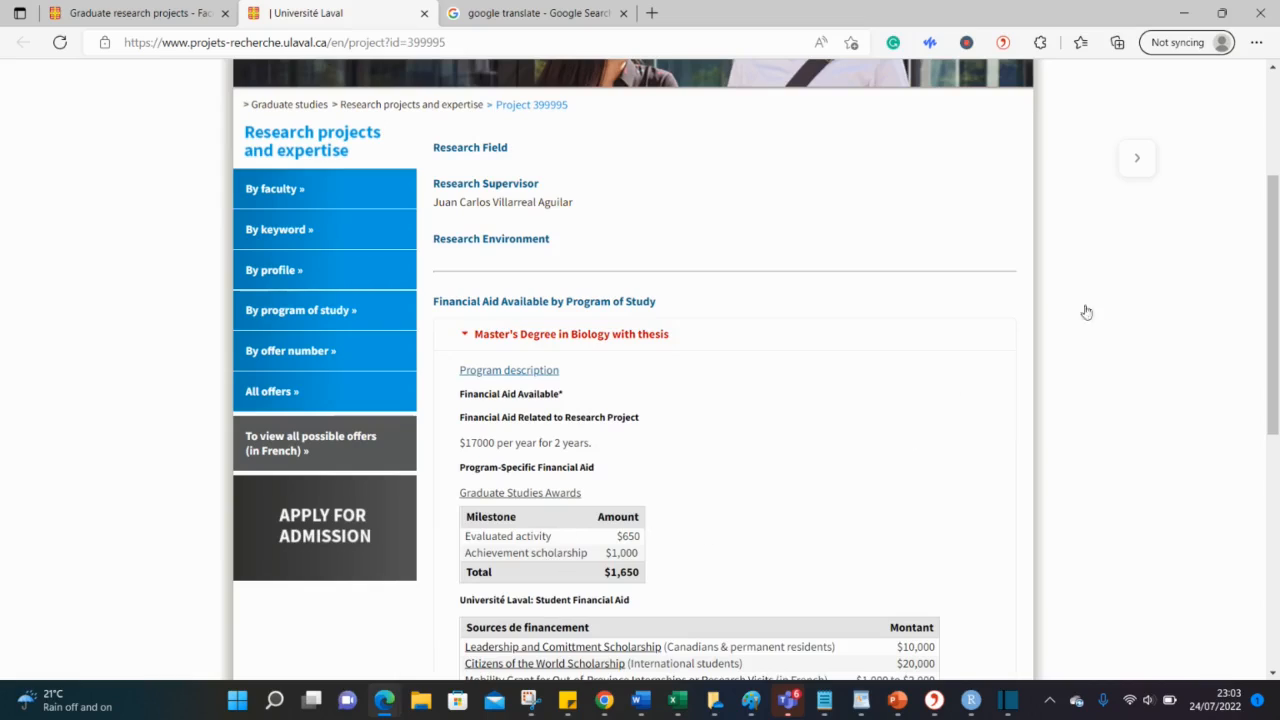
scroll(down, 3)
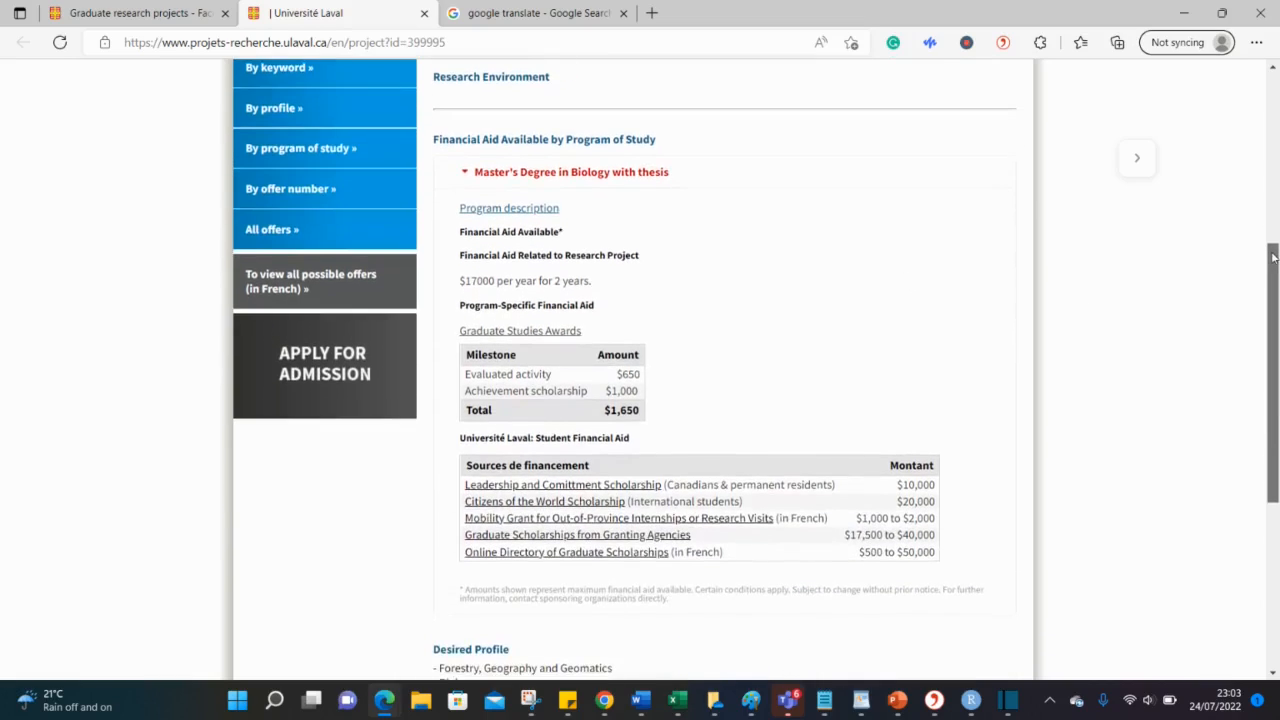
scroll(down, 3)
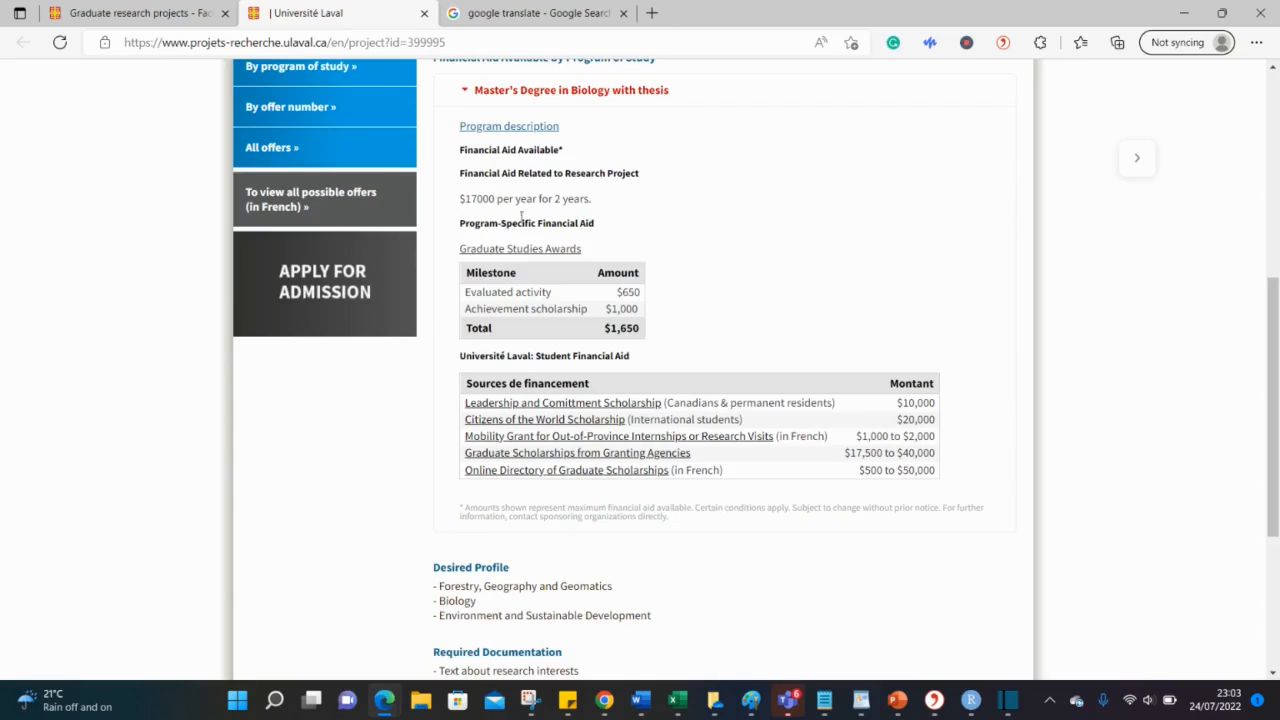
mouse_move(613, 187)
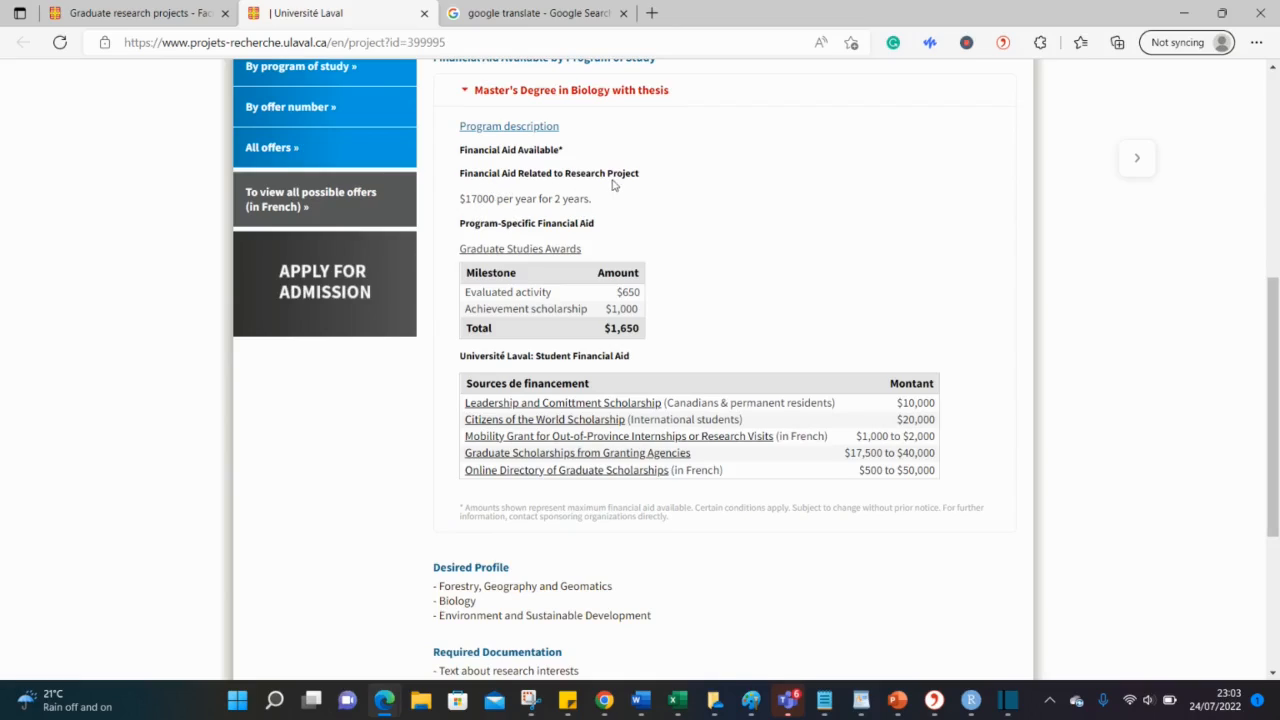
mouse_move(498, 198)
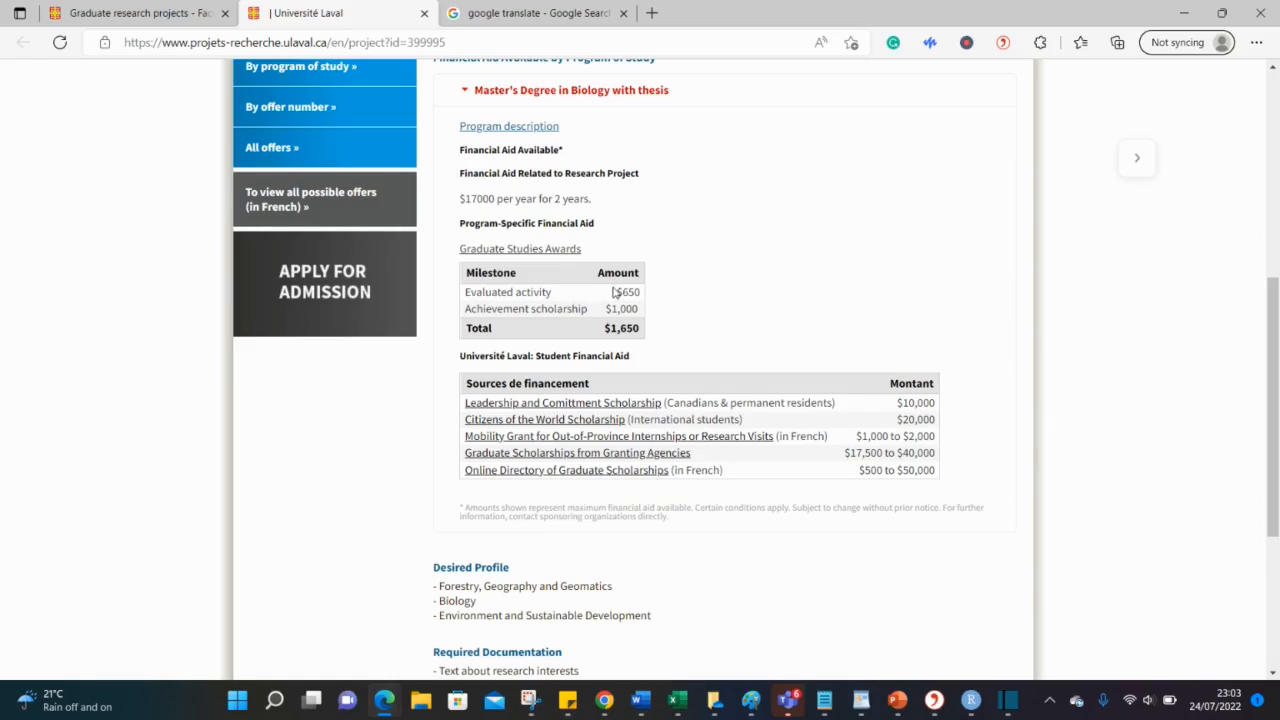
mouse_move(751, 334)
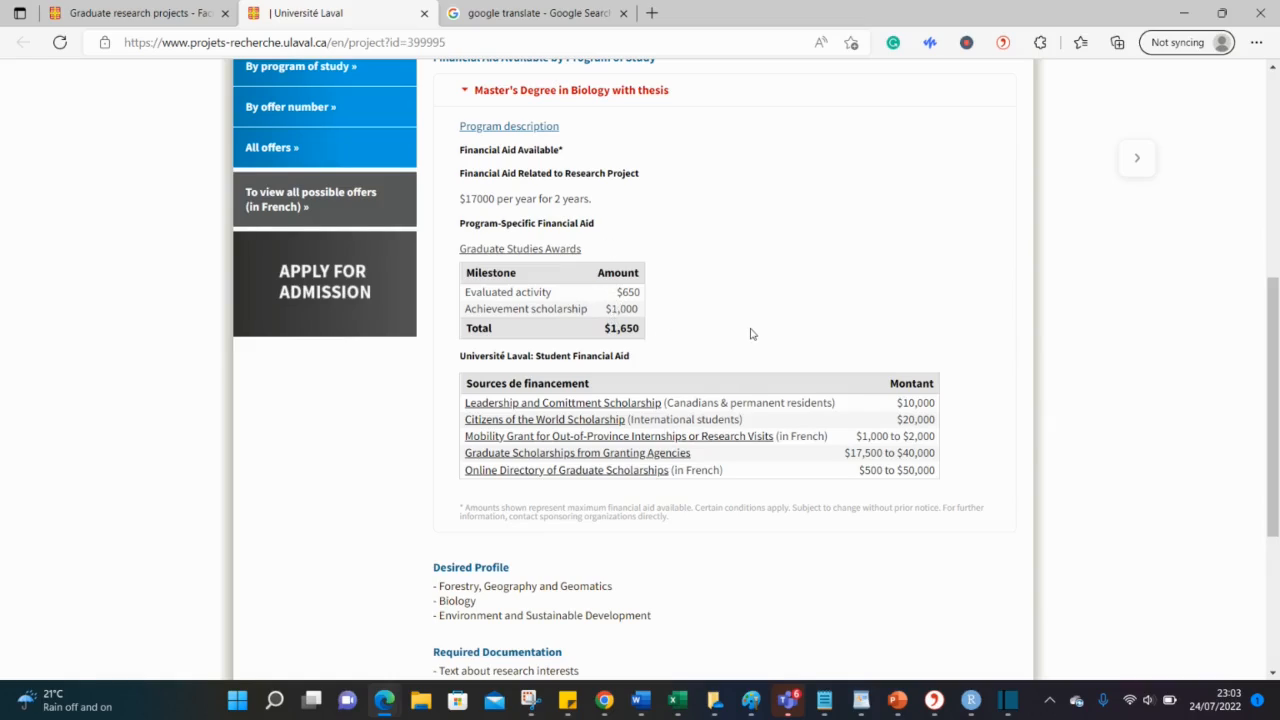
scroll(down, 3)
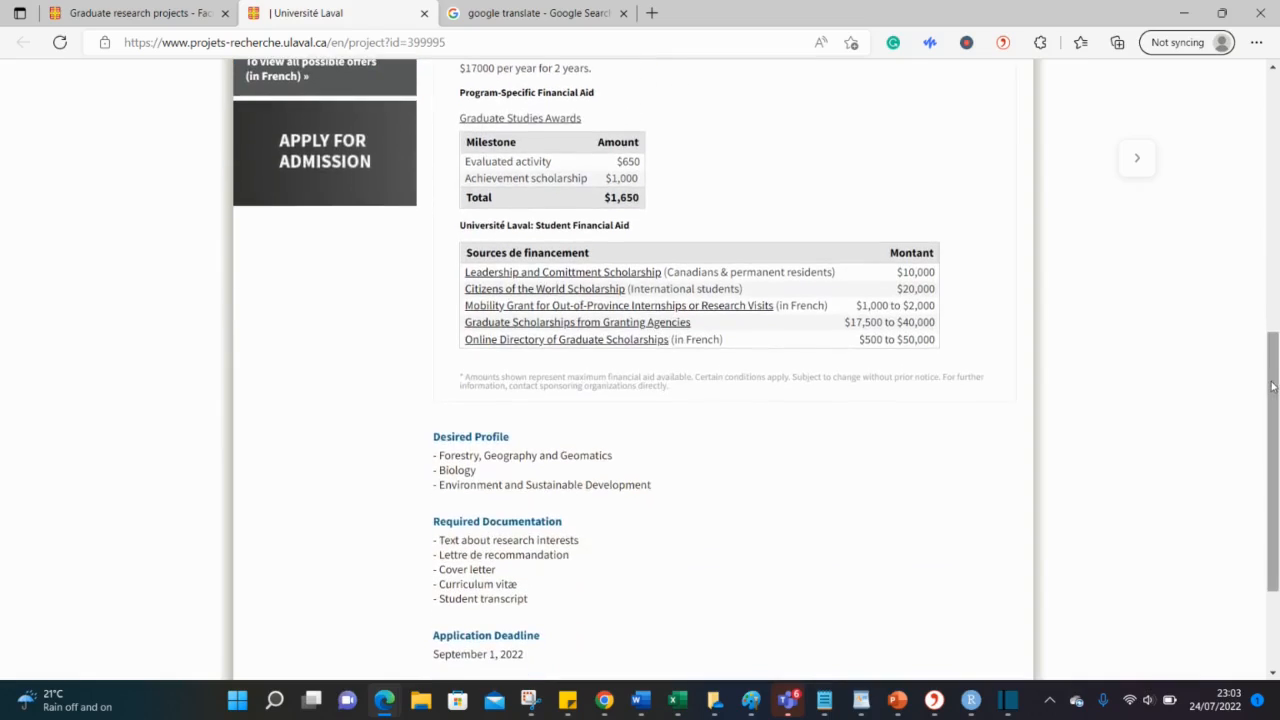
mouse_move(803, 323)
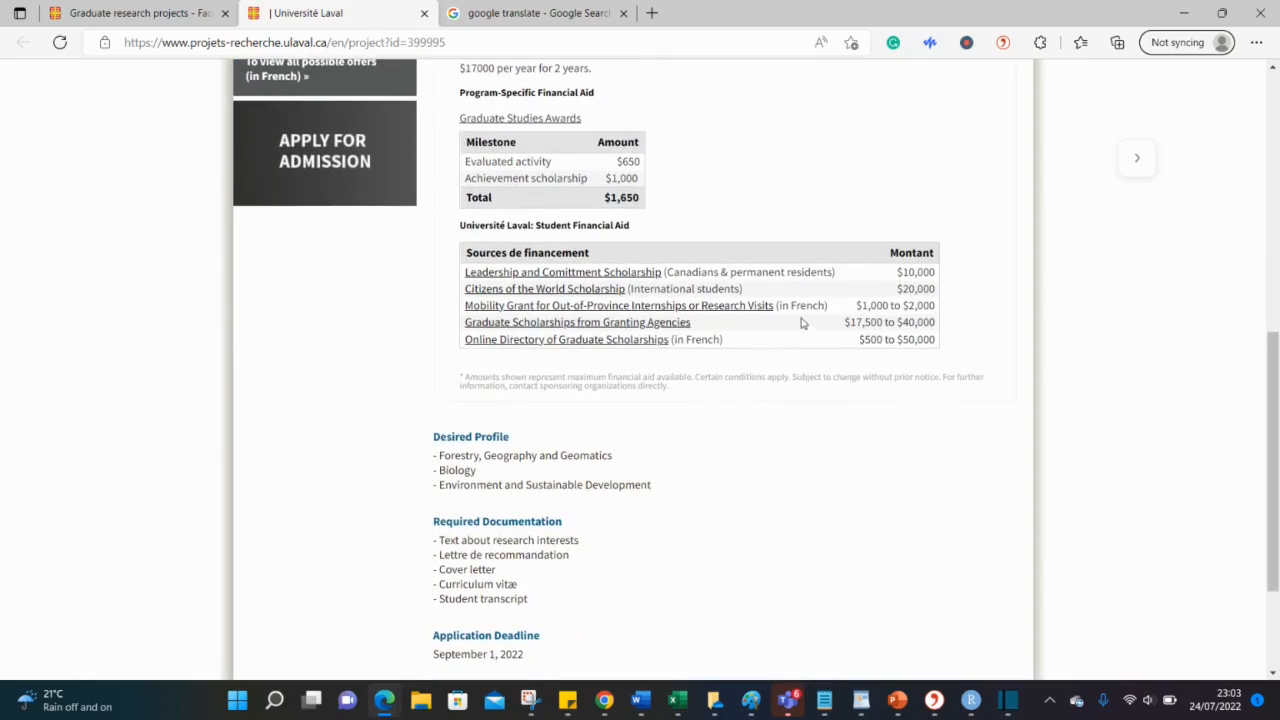
mouse_move(545, 300)
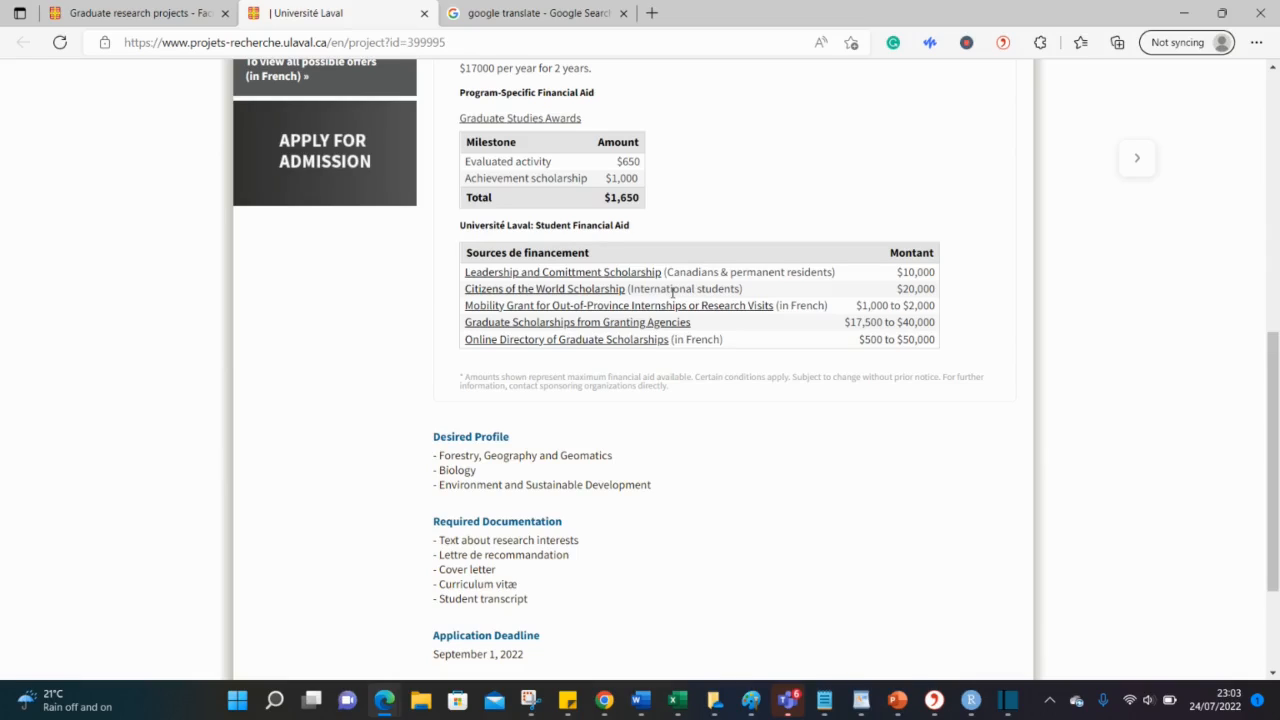
mouse_move(610, 293)
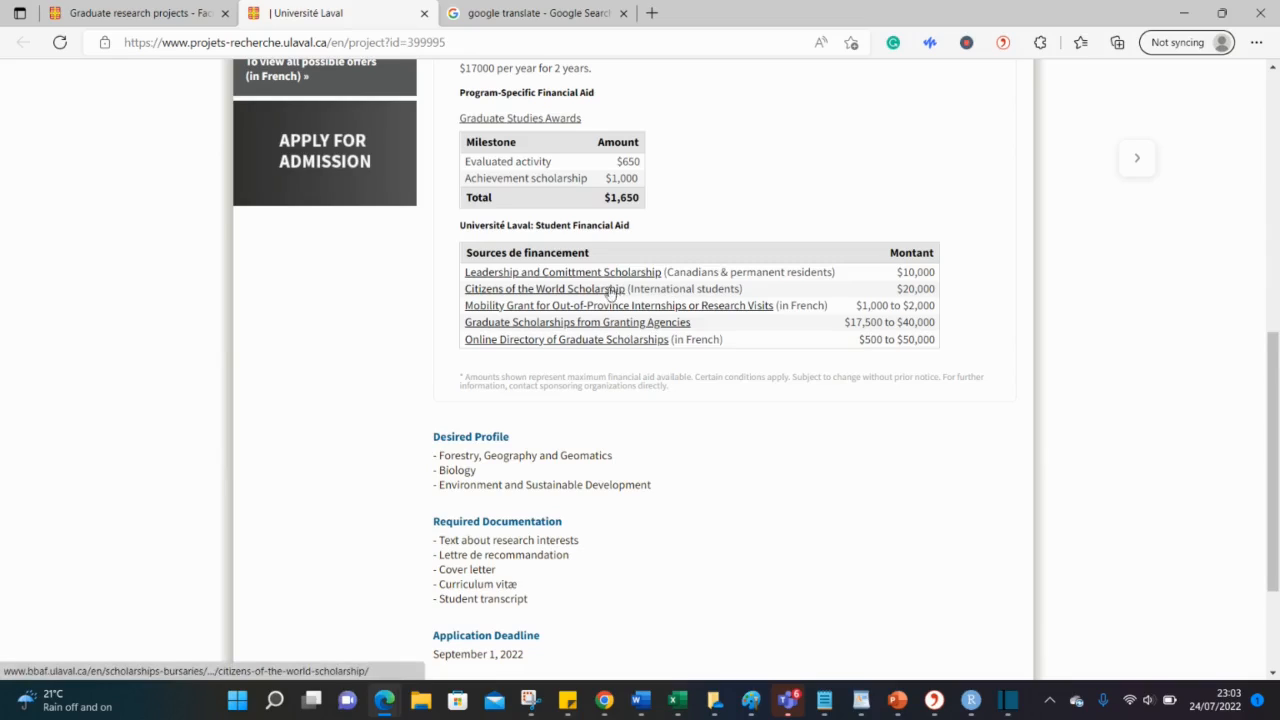
mouse_move(600, 293)
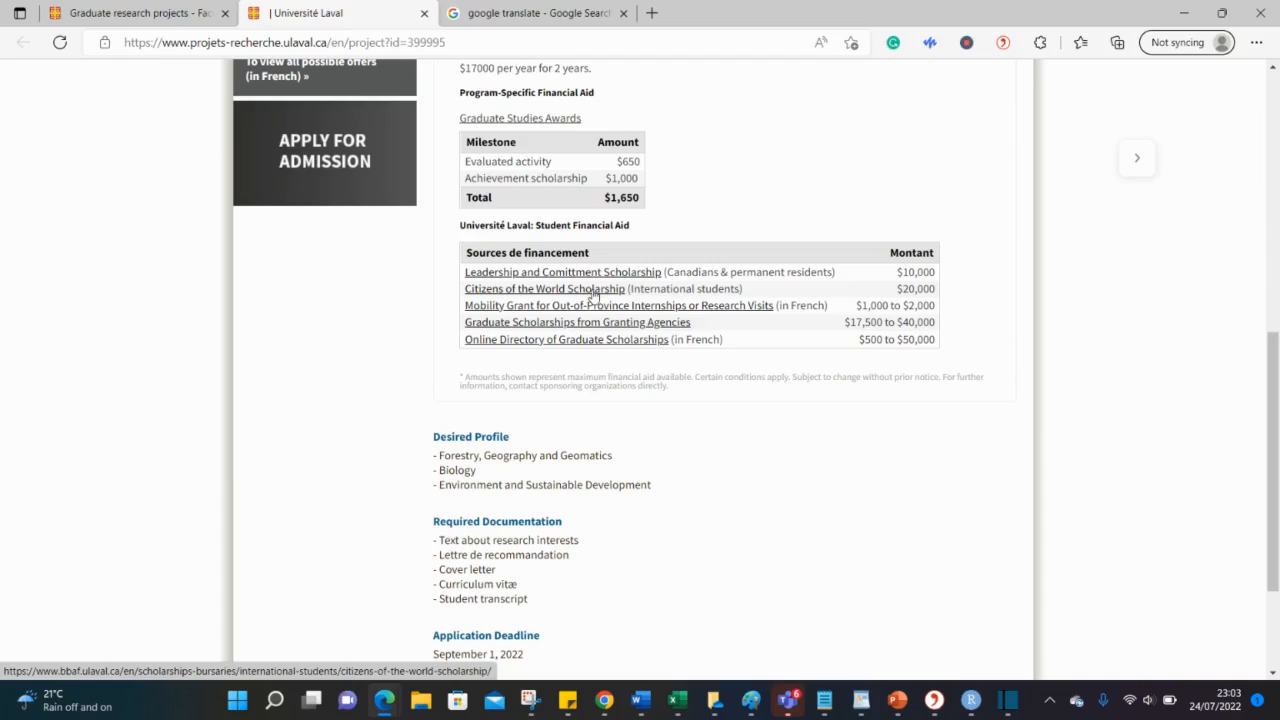
mouse_move(575, 348)
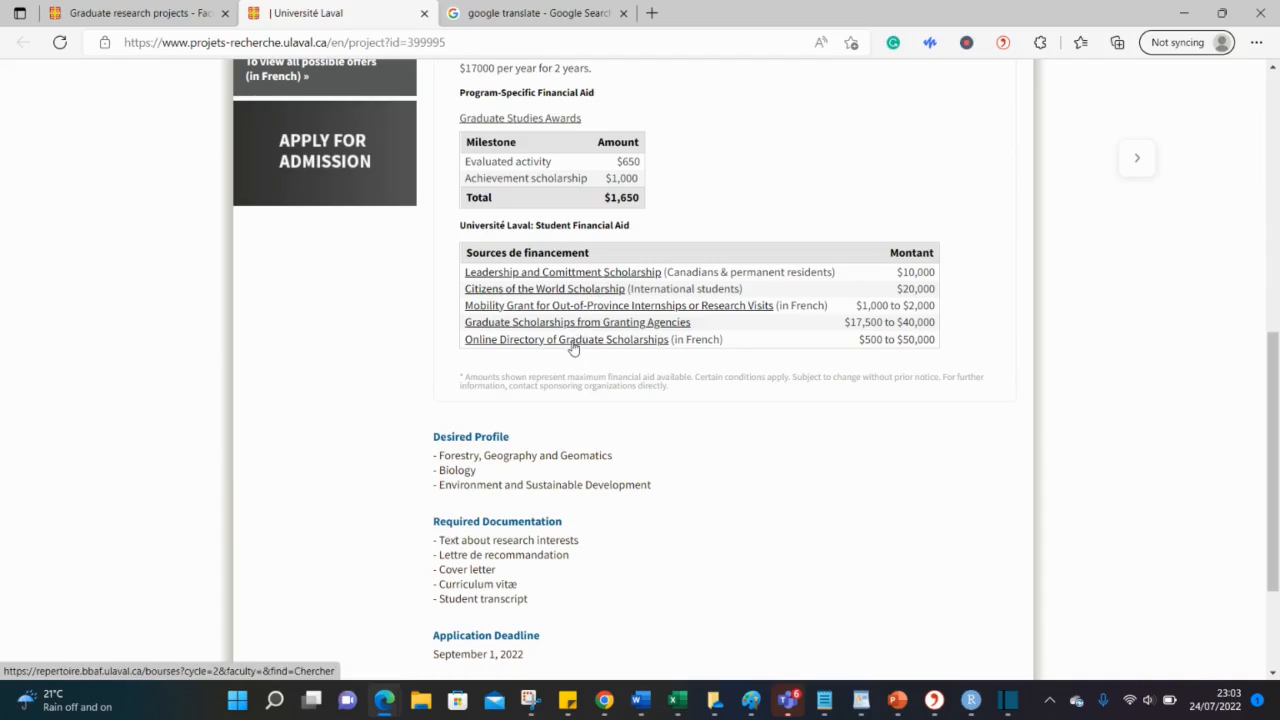
mouse_move(568, 291)
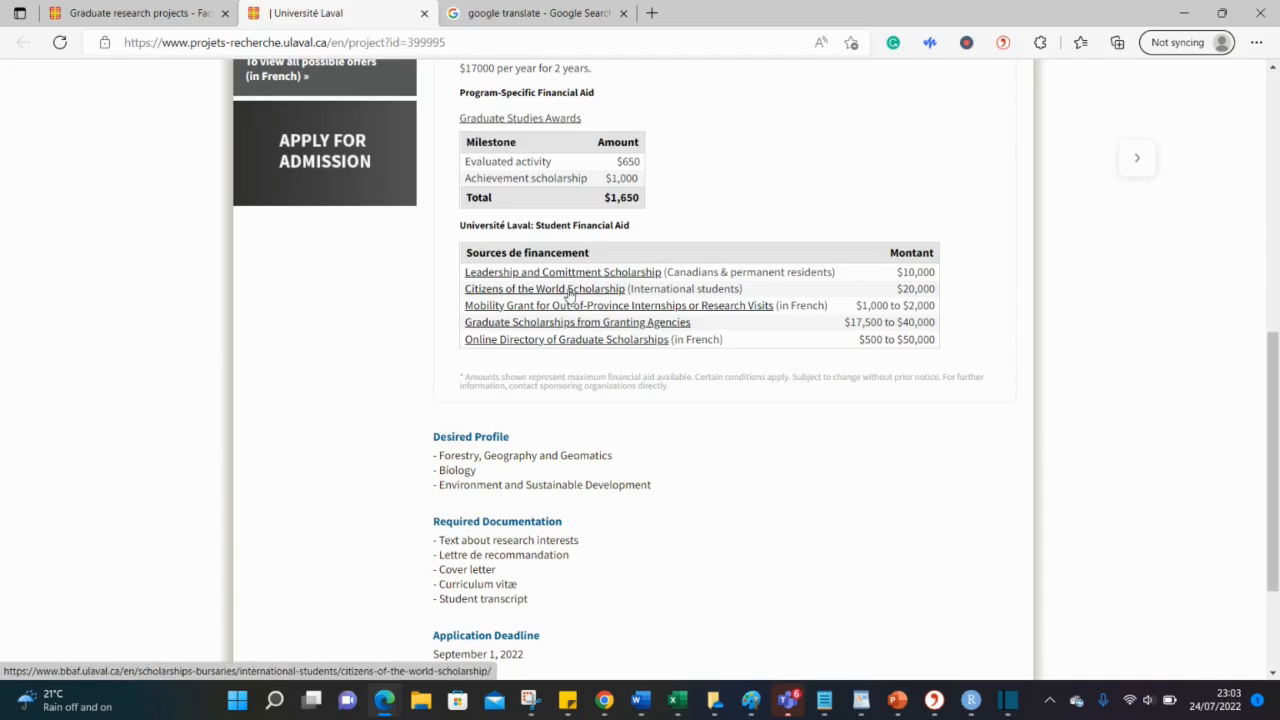
Step: Open the Citizens of the World Scholarship link in a new tab and read its details
right_click(567, 289)
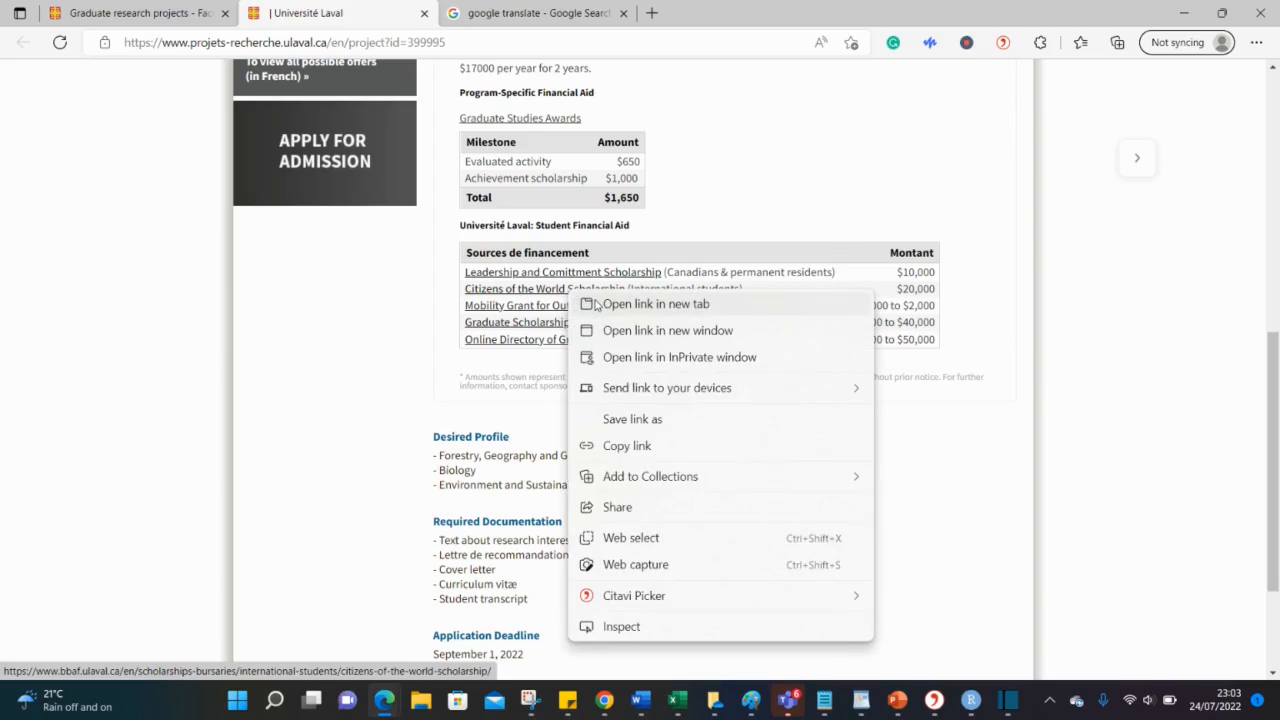
click(661, 304)
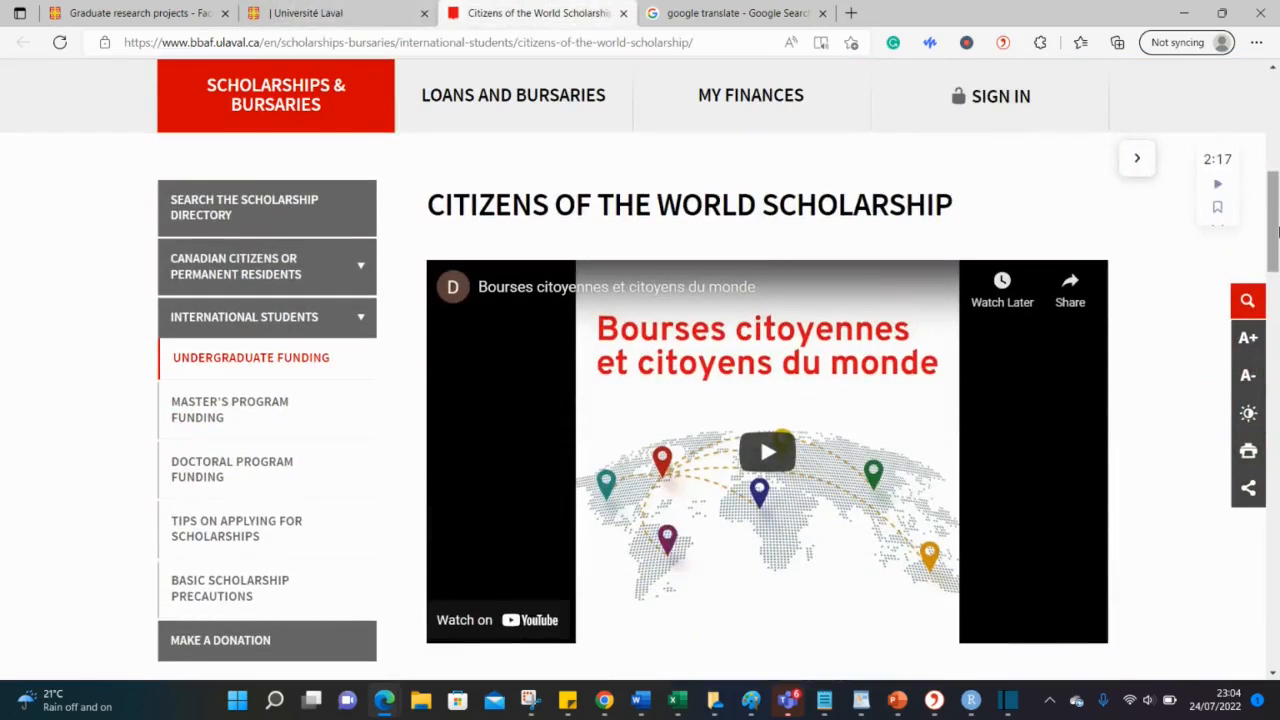
scroll(down, 3)
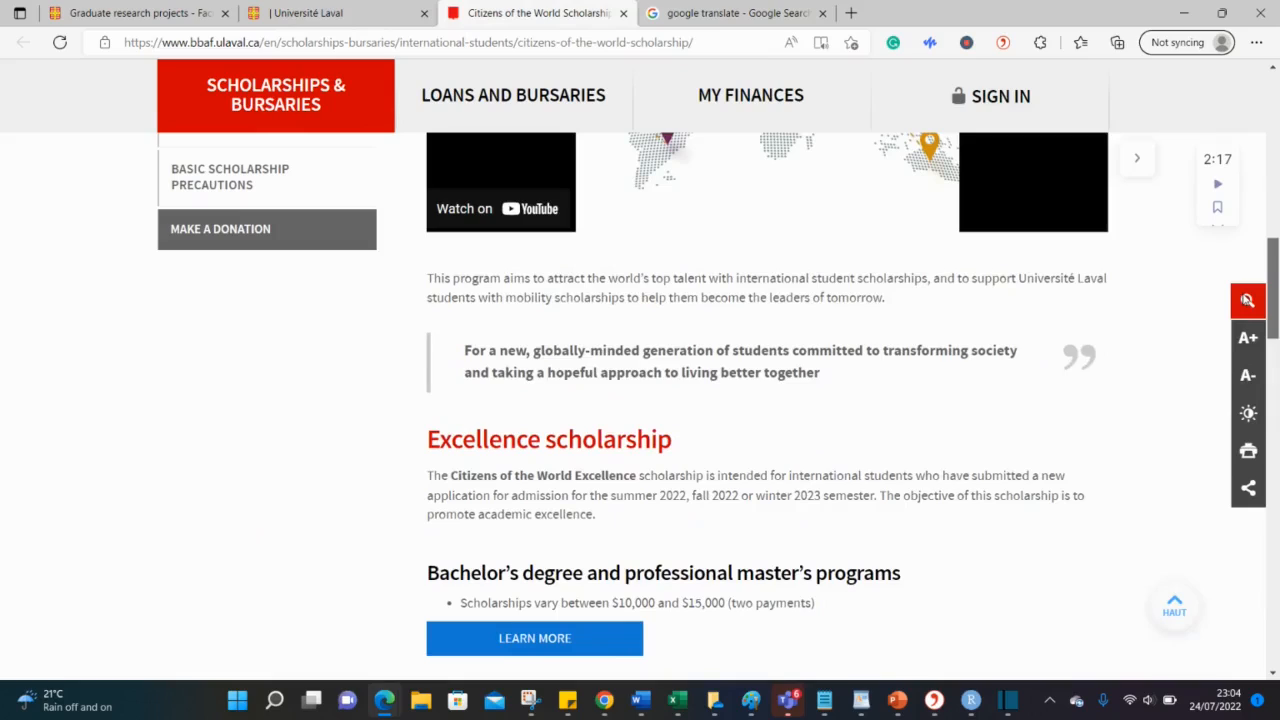
scroll(down, 3)
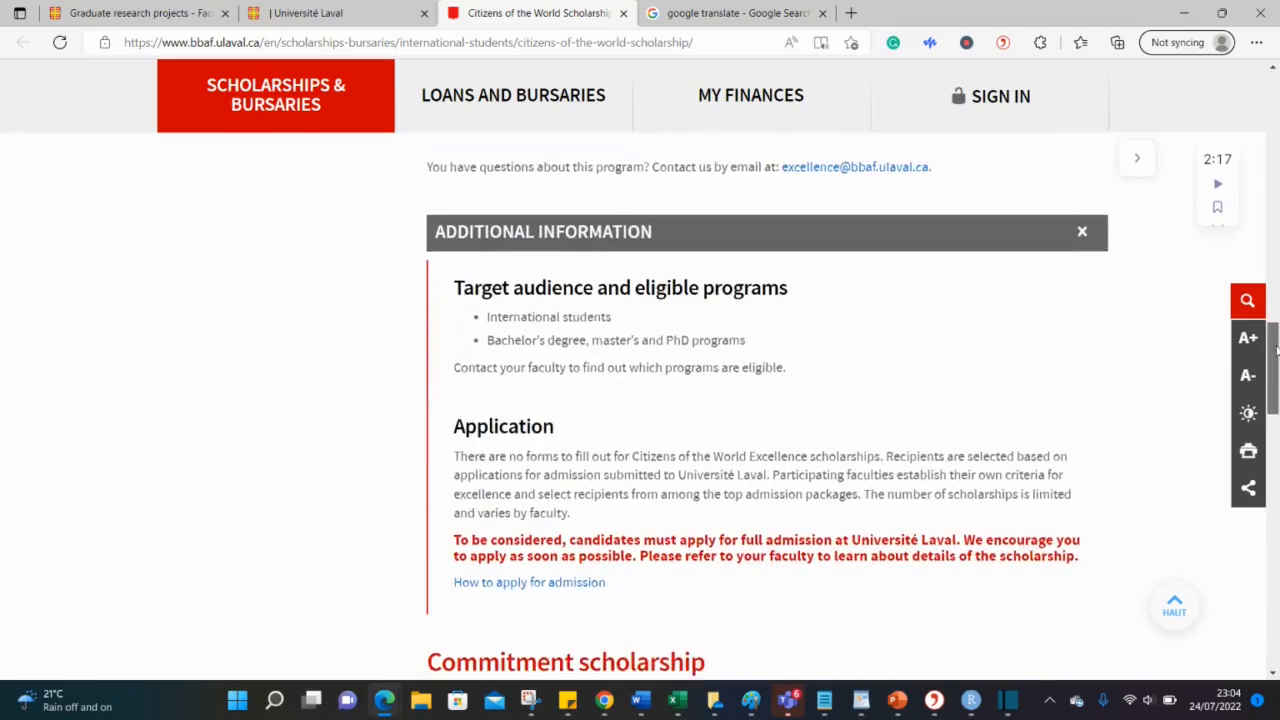
scroll(down, 3)
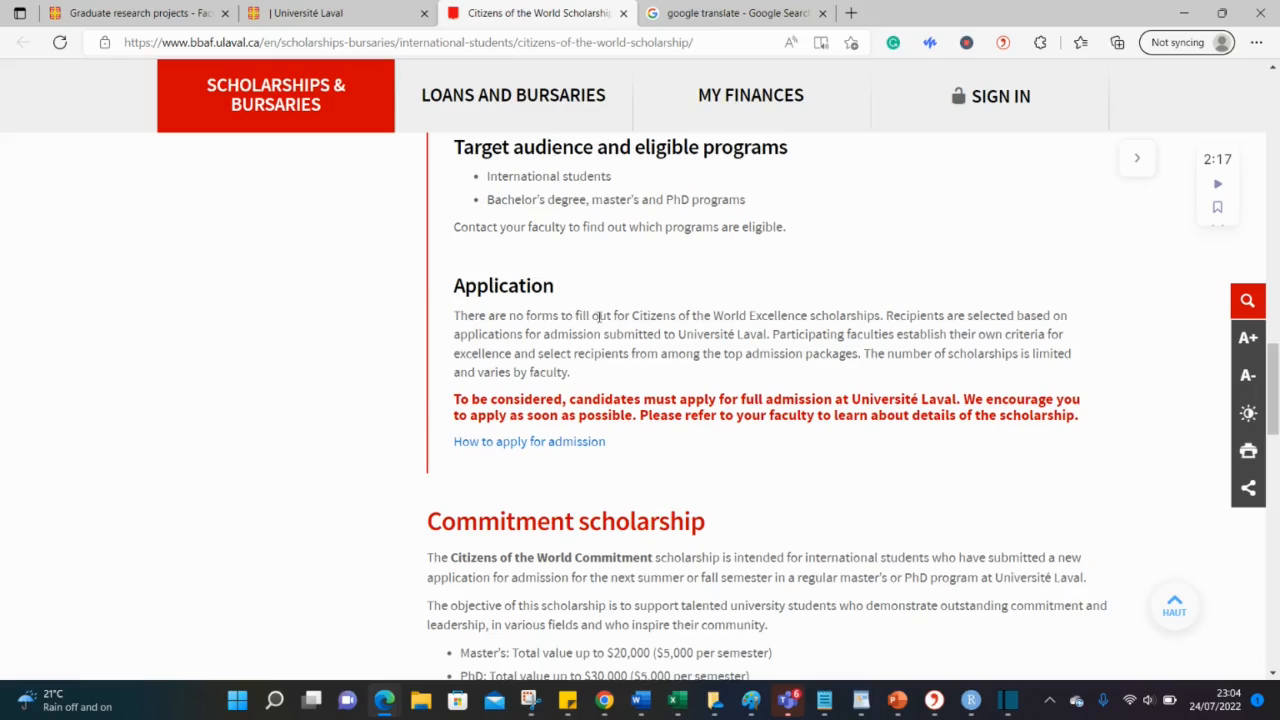
mouse_move(708, 315)
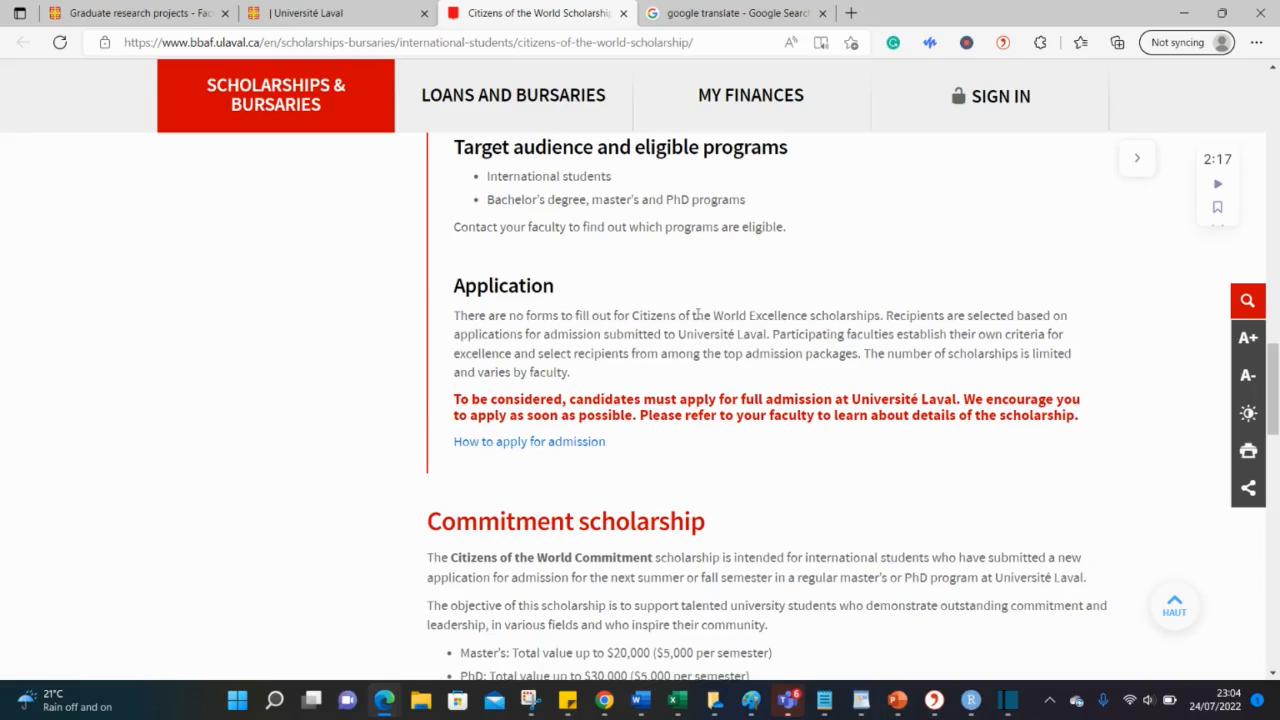
mouse_move(931, 312)
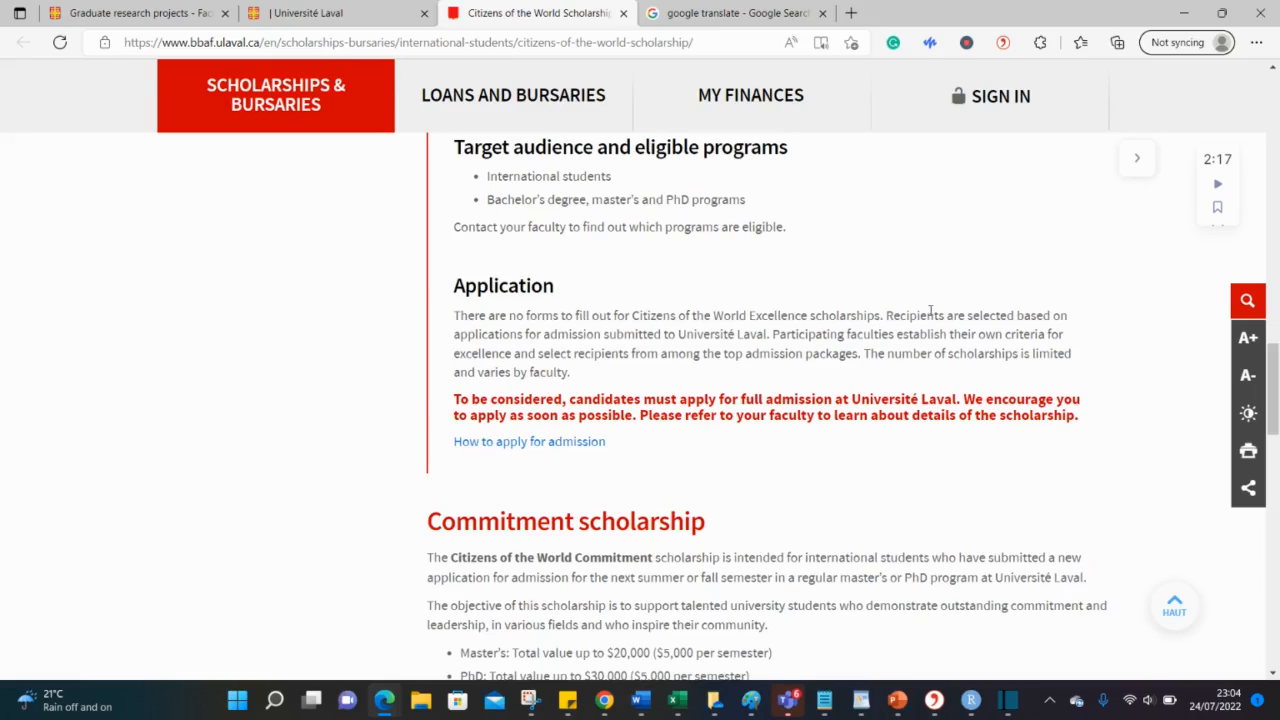
mouse_move(469, 334)
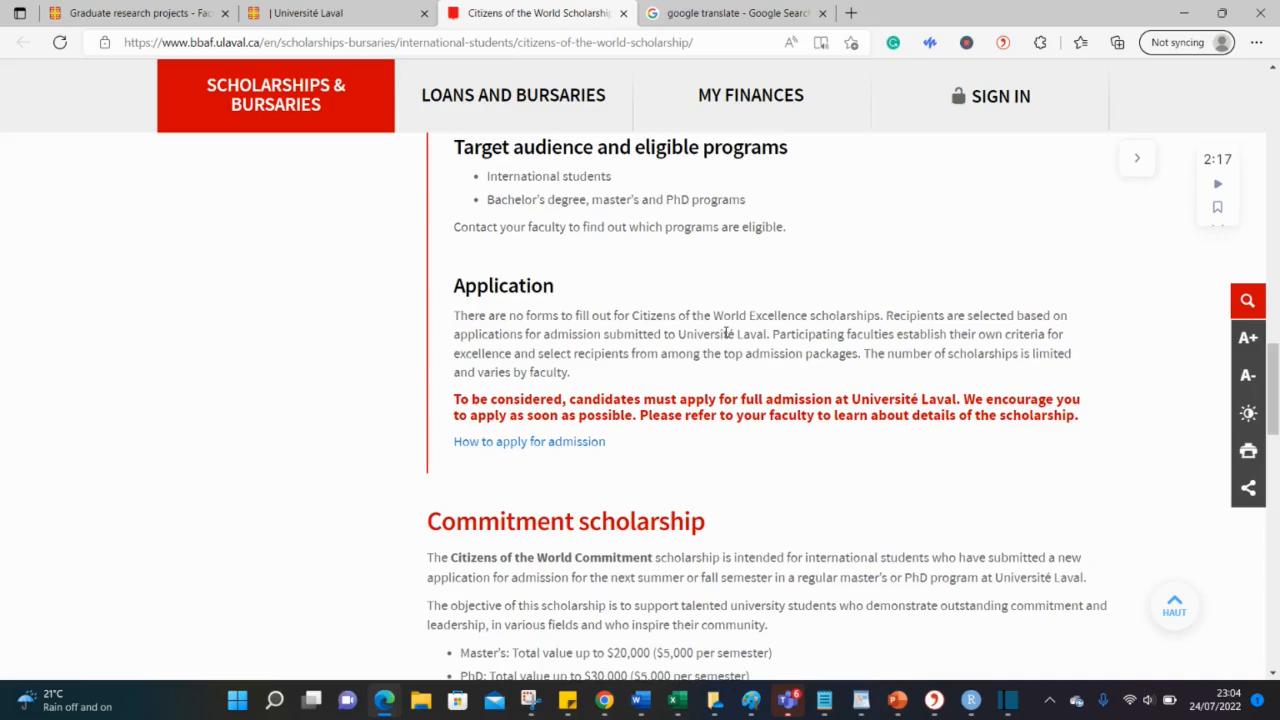
Step: Return to the Biology project tab and view its September 1, 2022 deadline
click(330, 13)
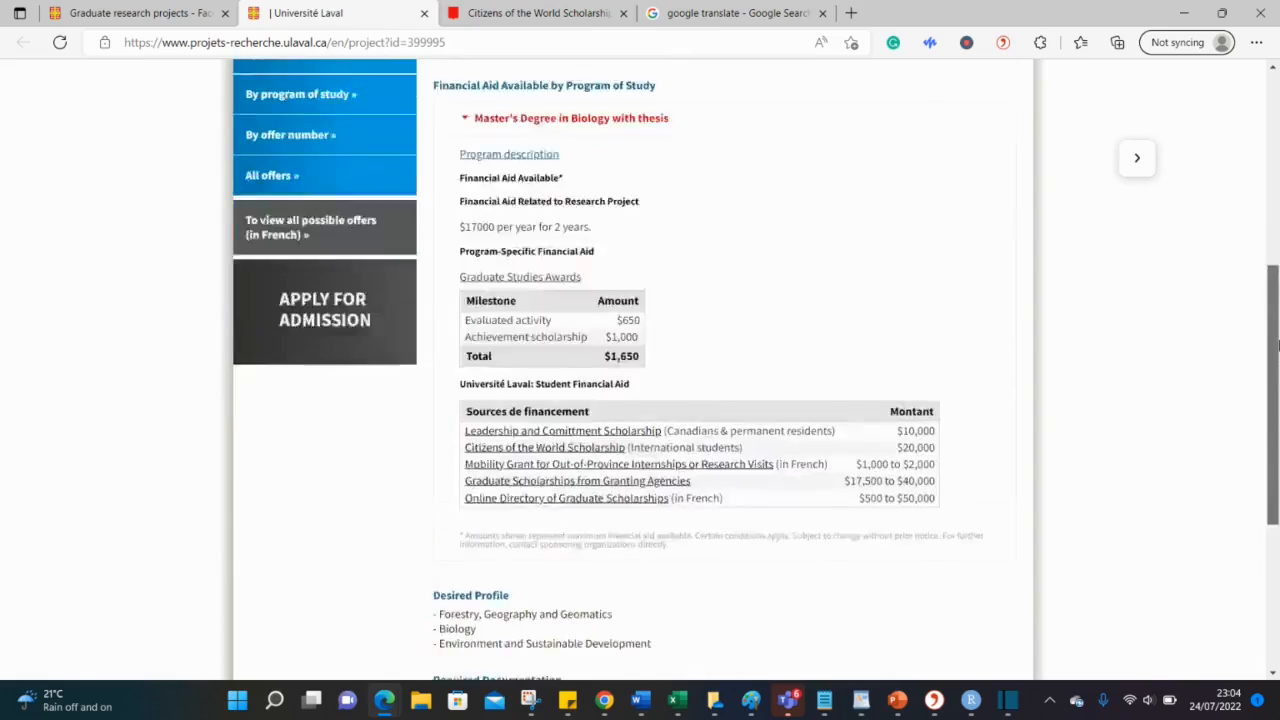
scroll(up, 3)
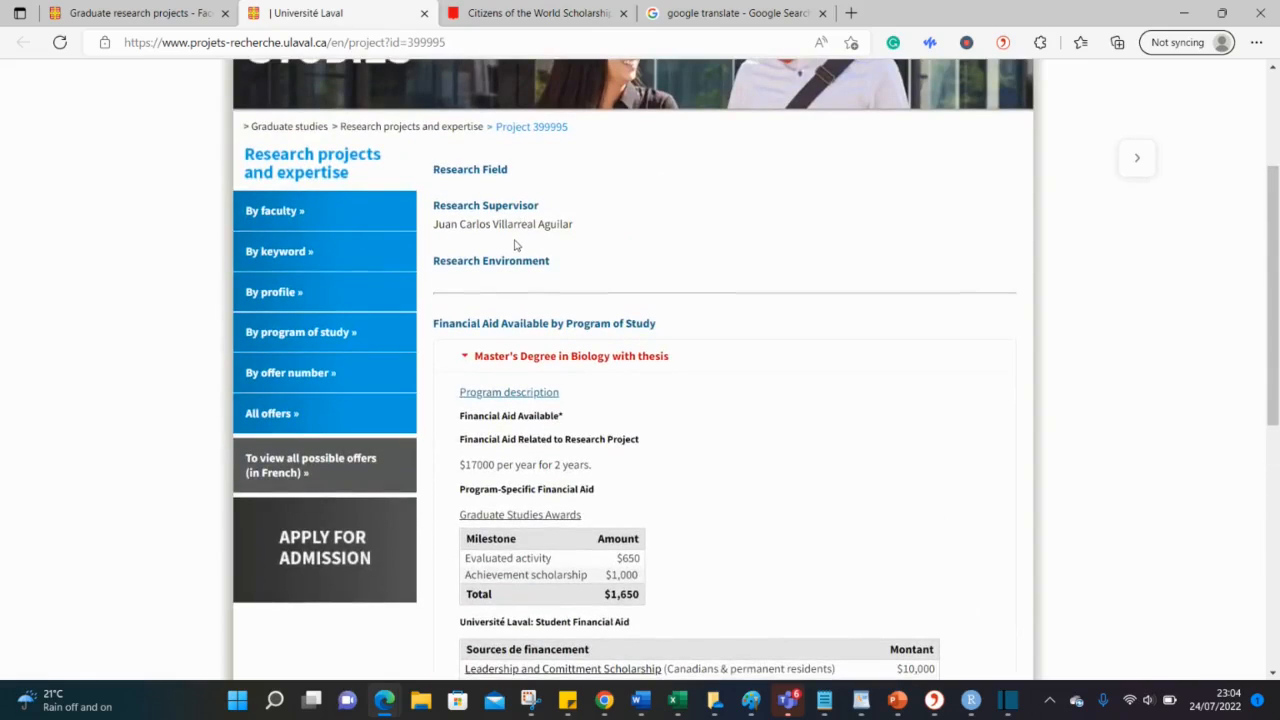
scroll(down, 3)
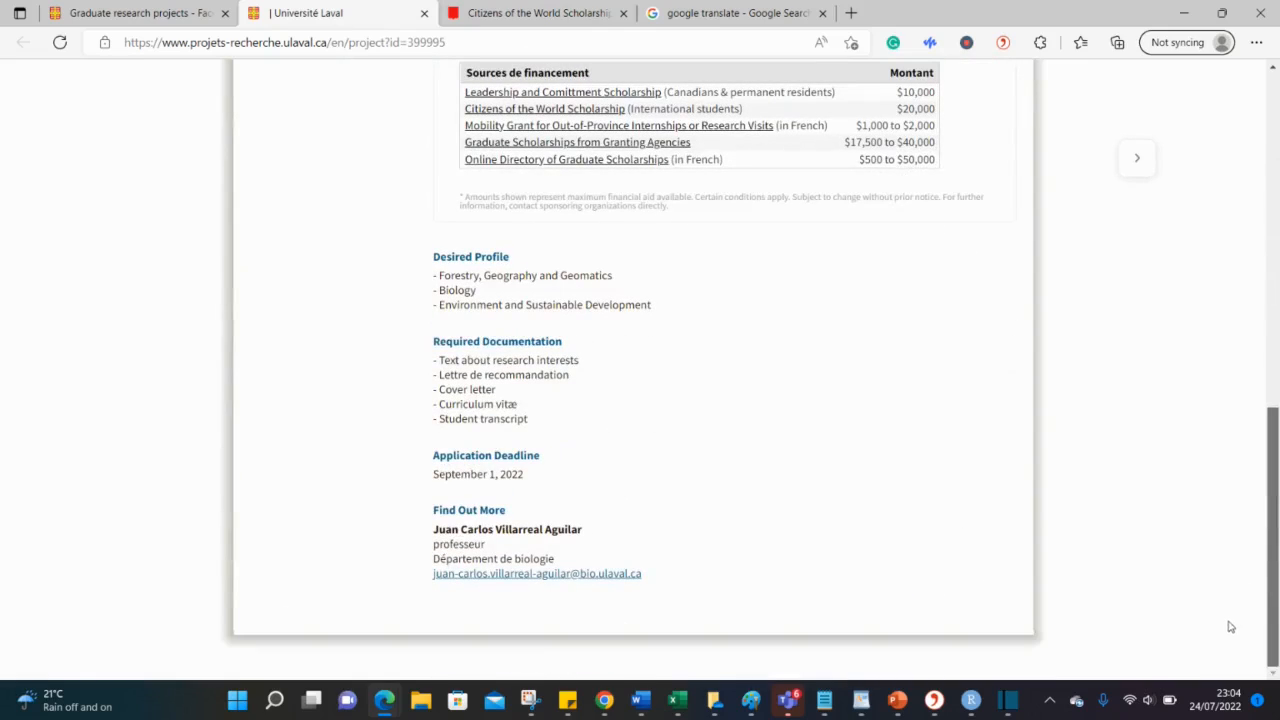
mouse_move(595, 586)
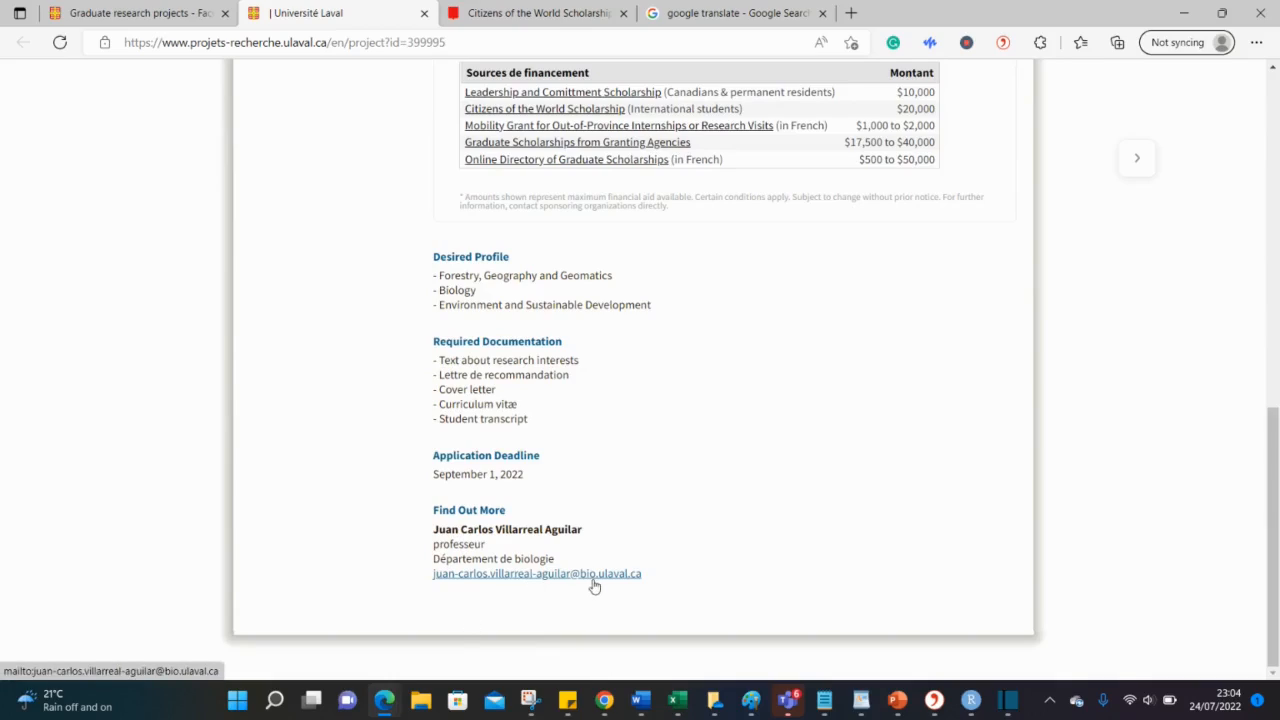
mouse_move(683, 566)
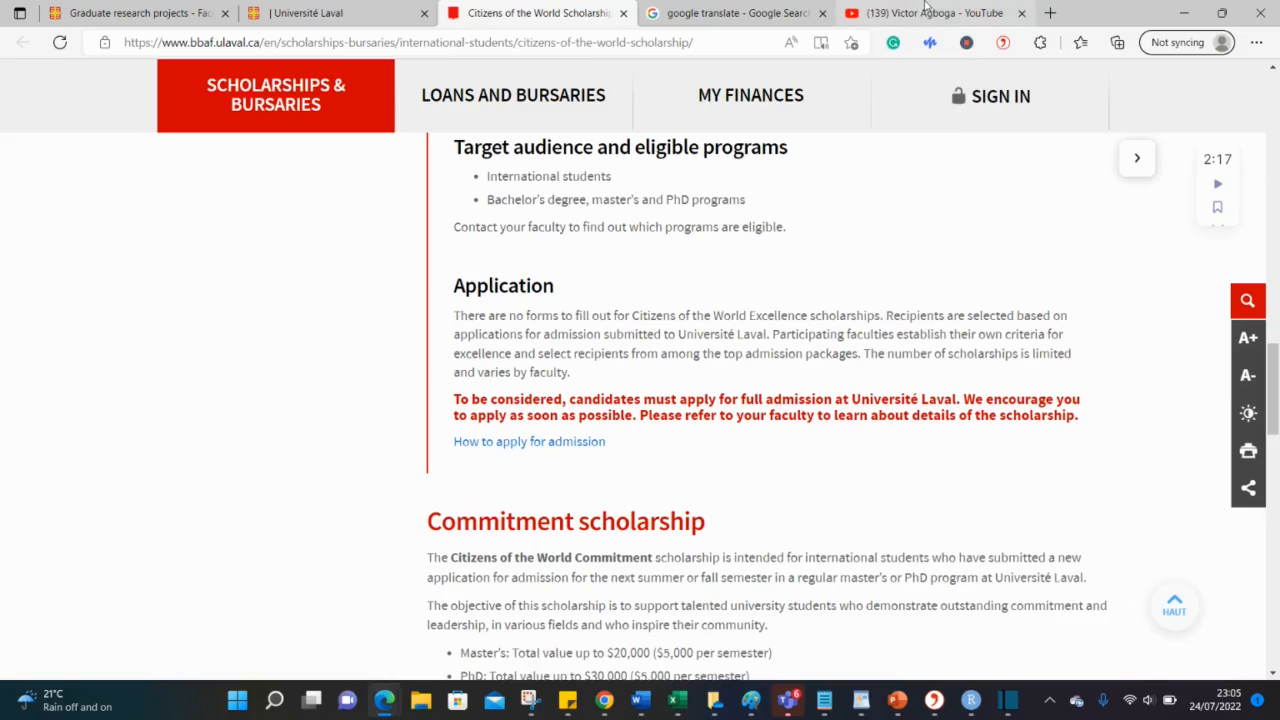
Step: Browse the scholarship YouTube channel's playlists, then return to the Biology project tab
click(940, 13)
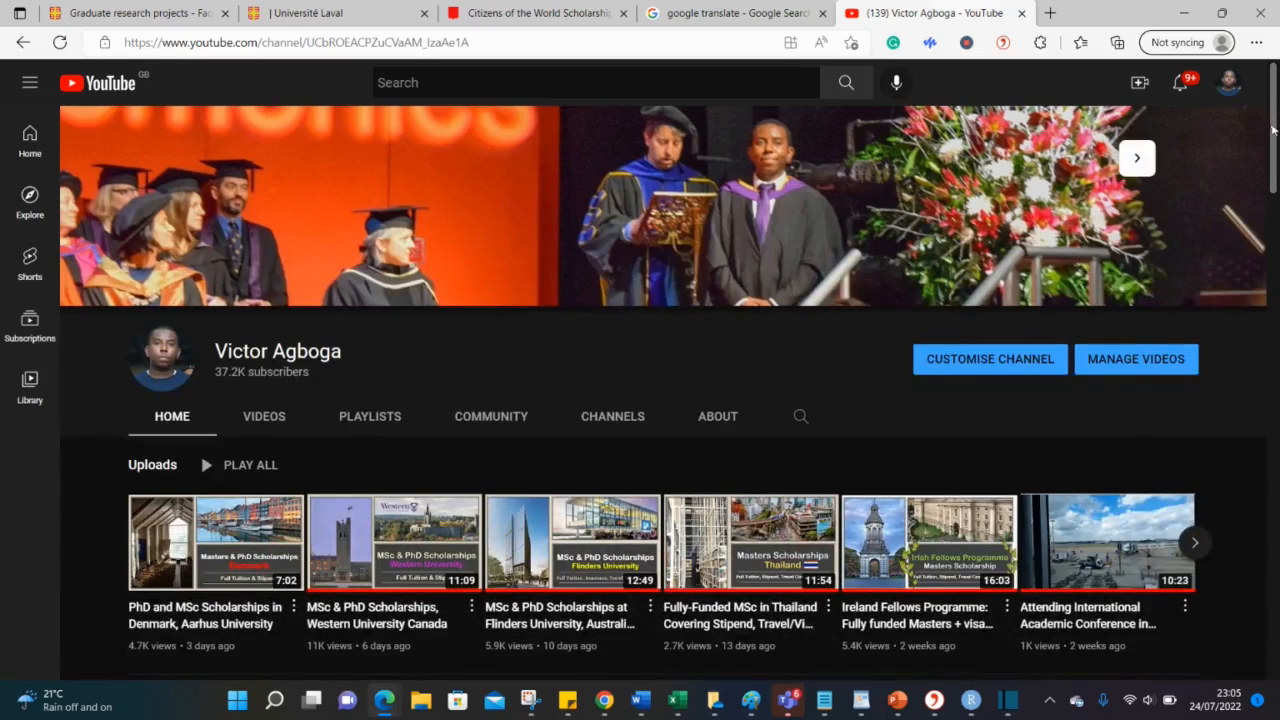
scroll(down, 3)
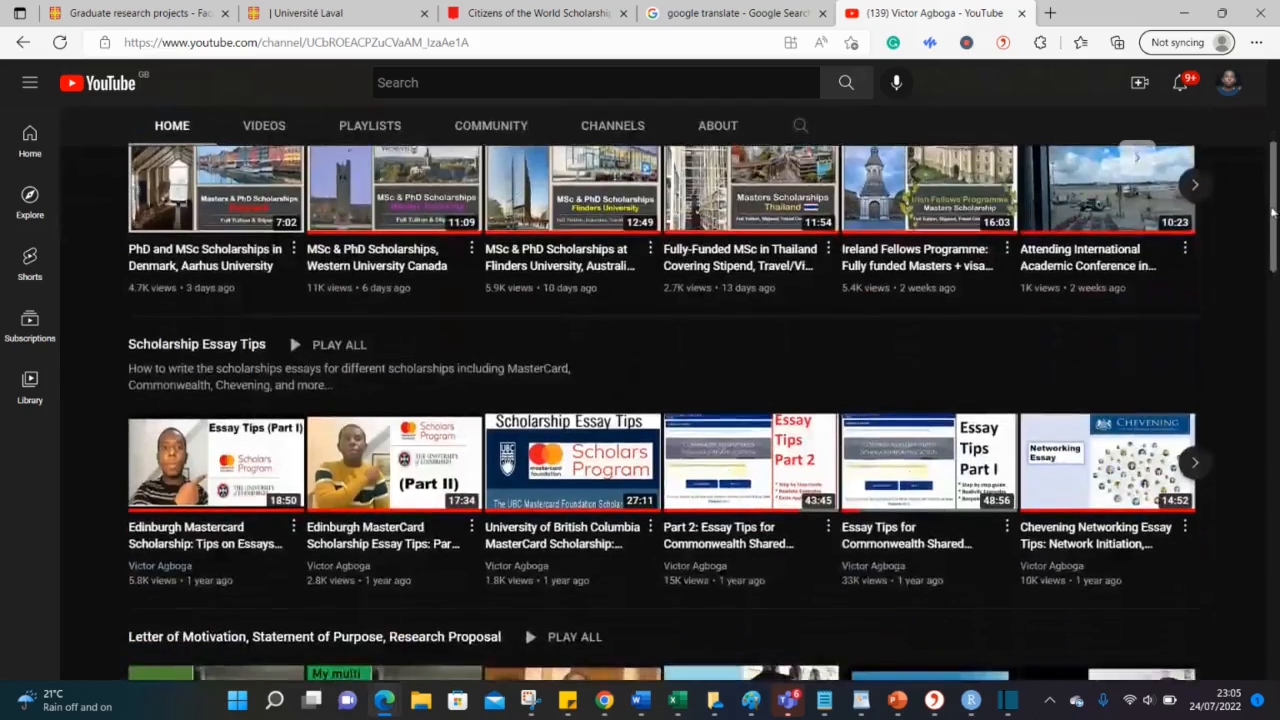
scroll(down, 3)
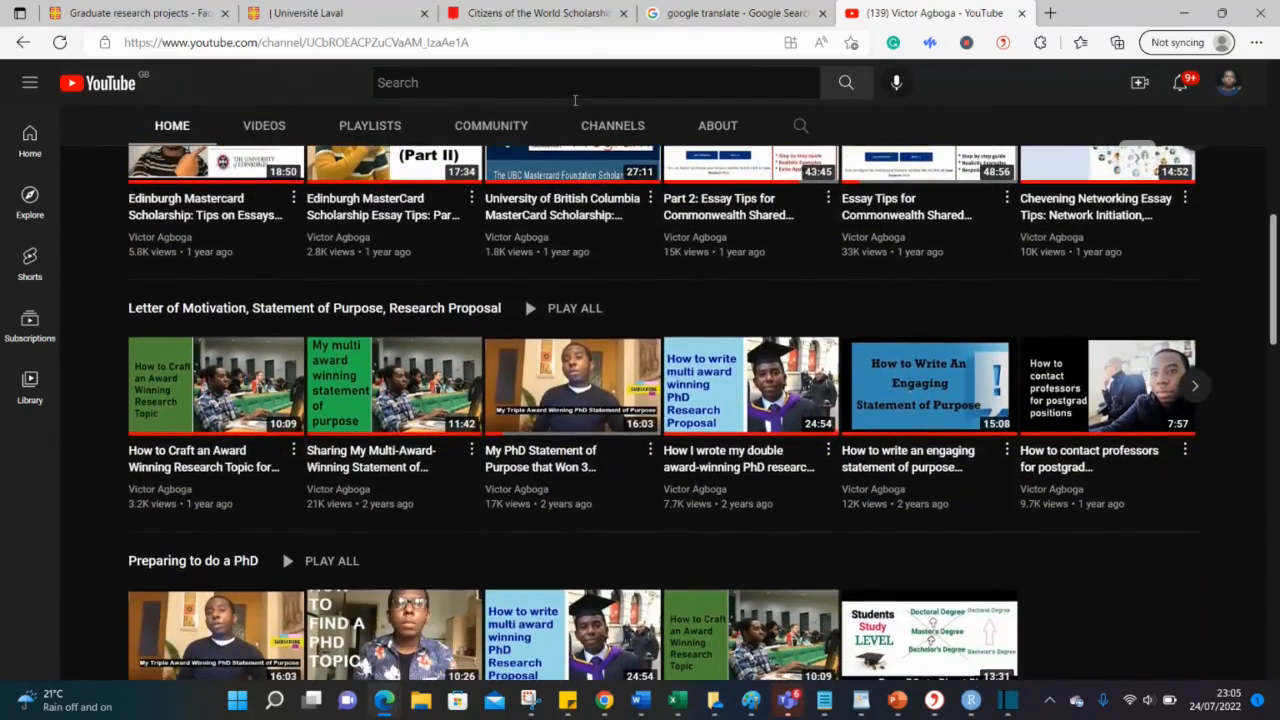
mouse_move(230, 308)
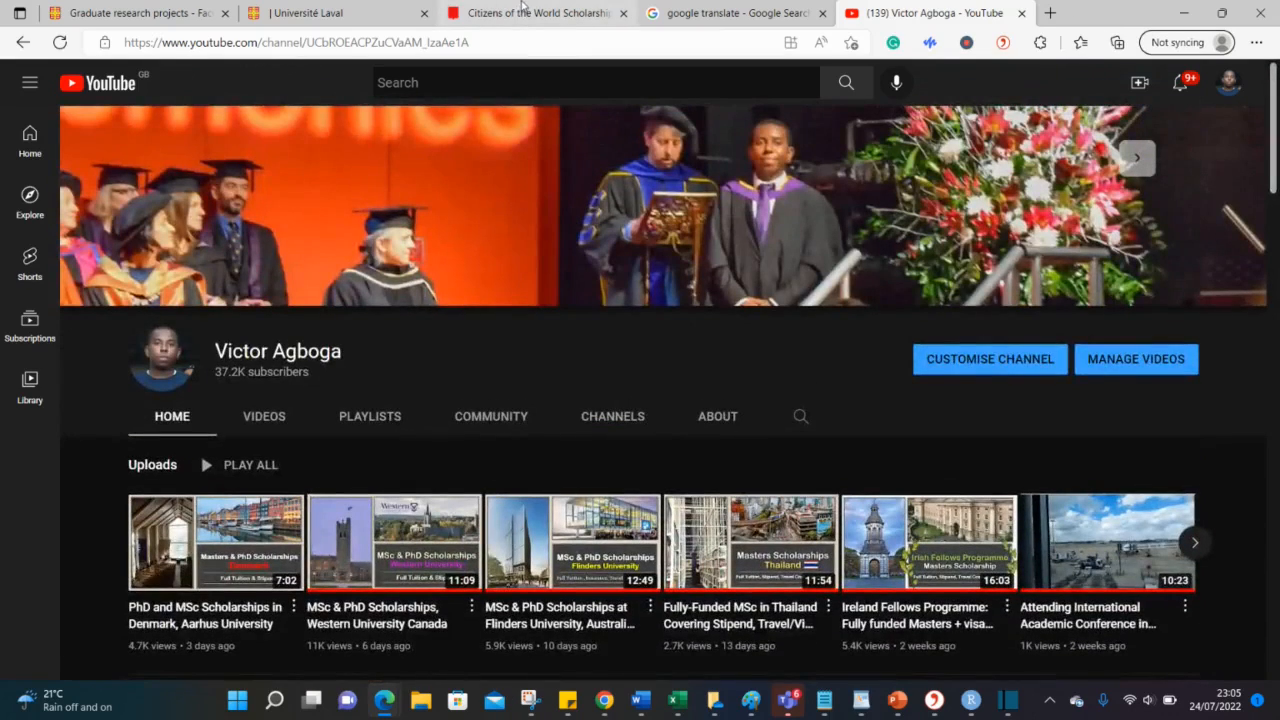
click(525, 14)
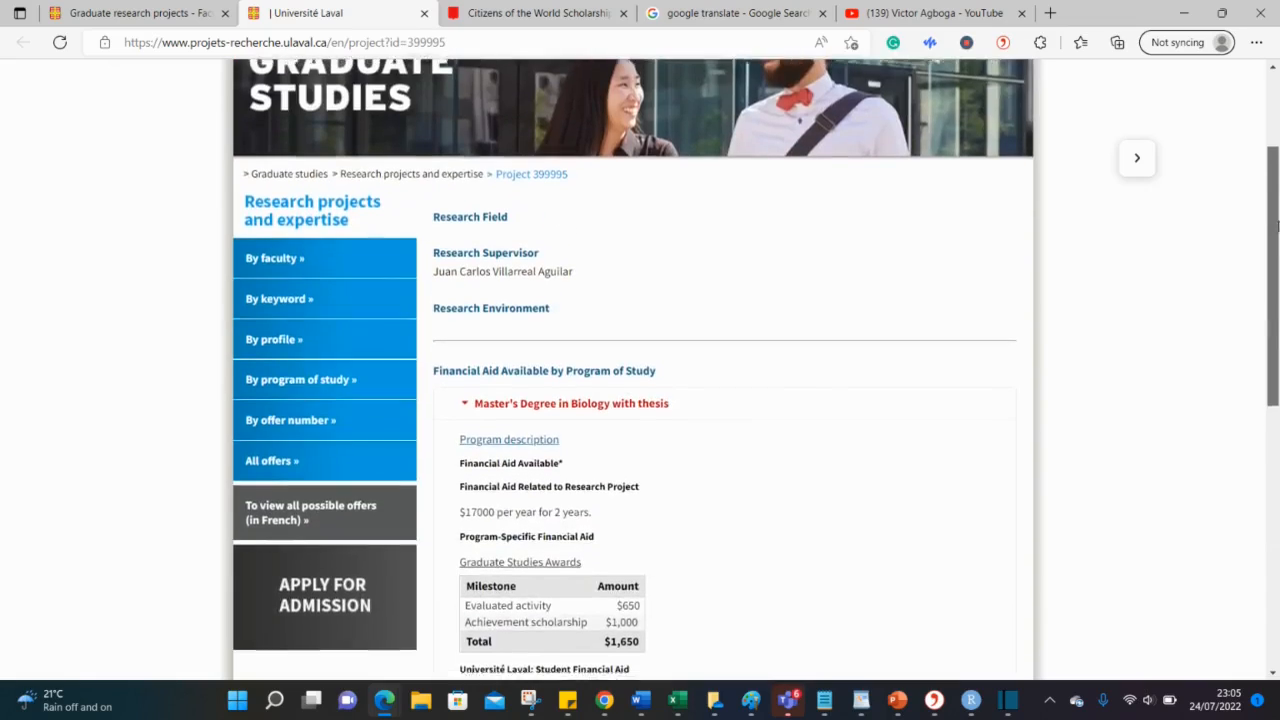
Step: Review the Biology project's requirements and contact, then return to the Graduate research projects tab
scroll(down, 3)
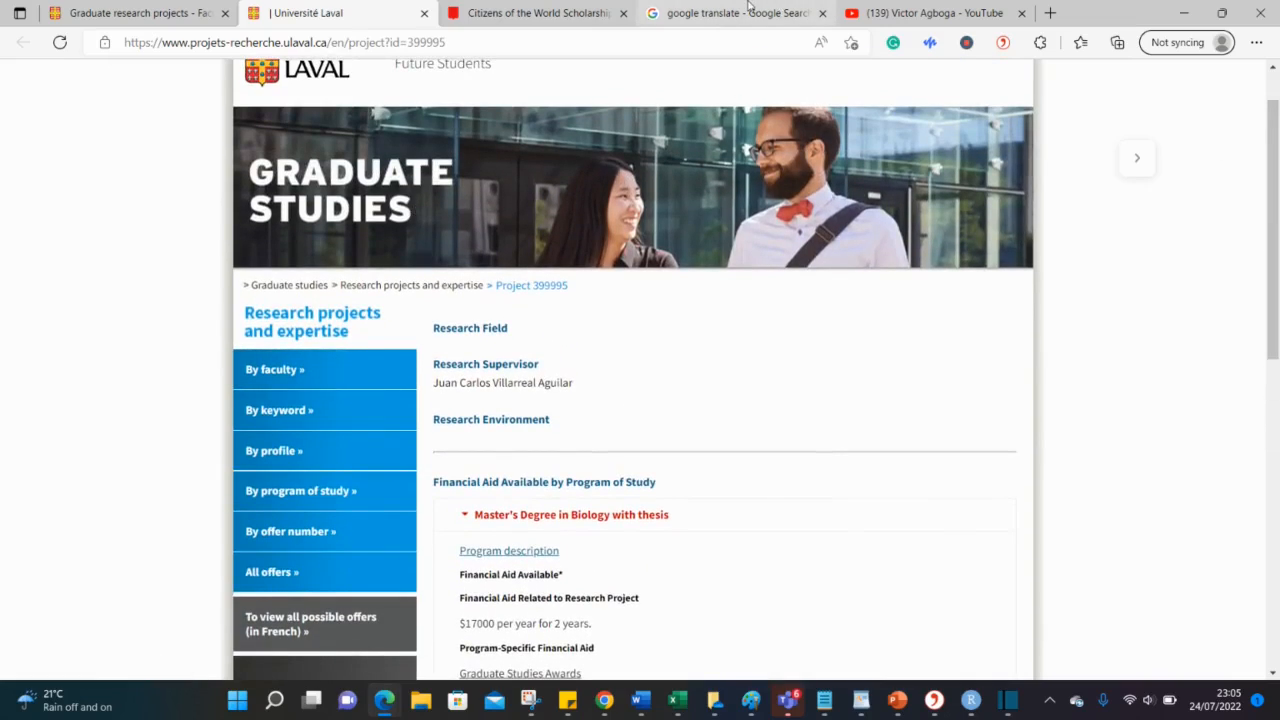
click(740, 13)
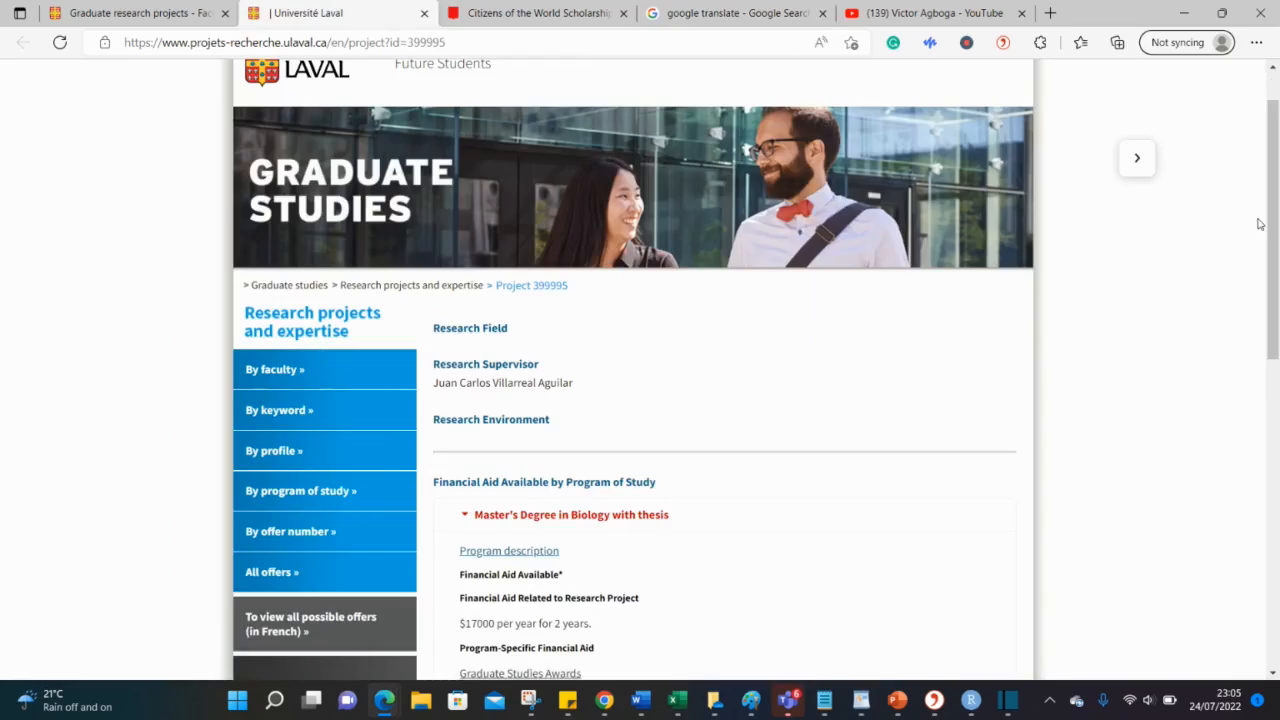
scroll(down, 3)
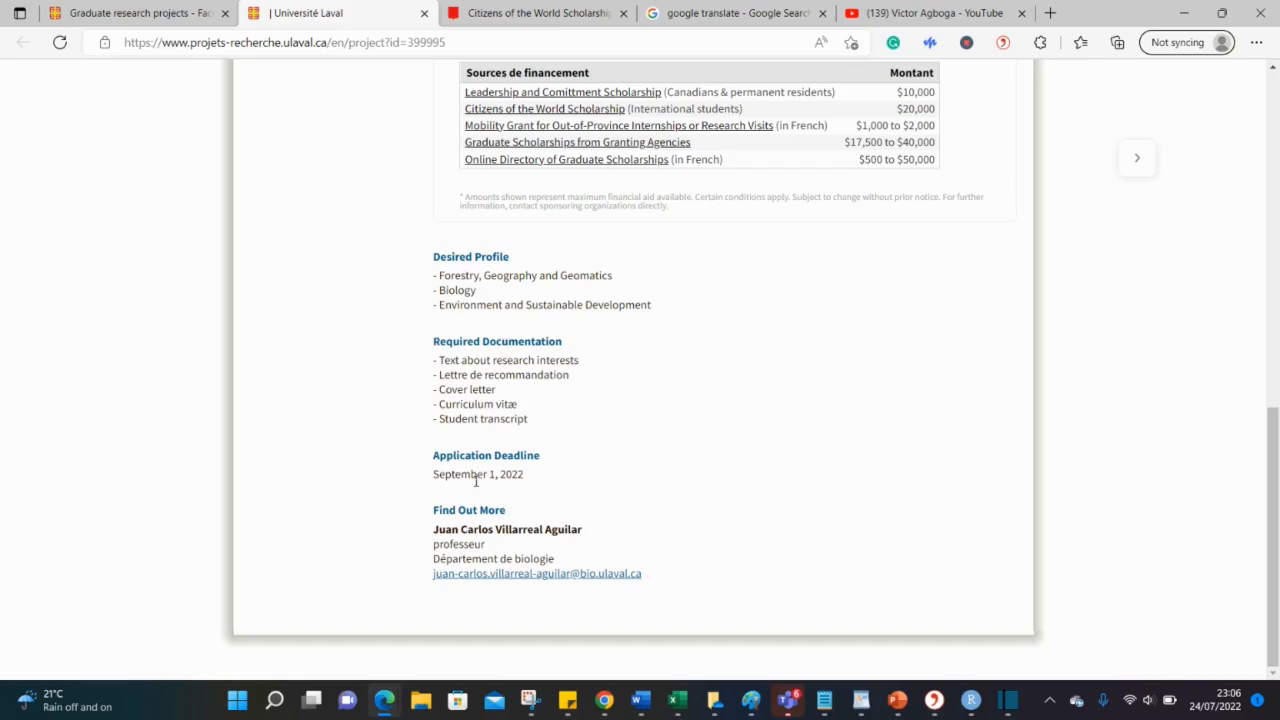
mouse_move(683, 497)
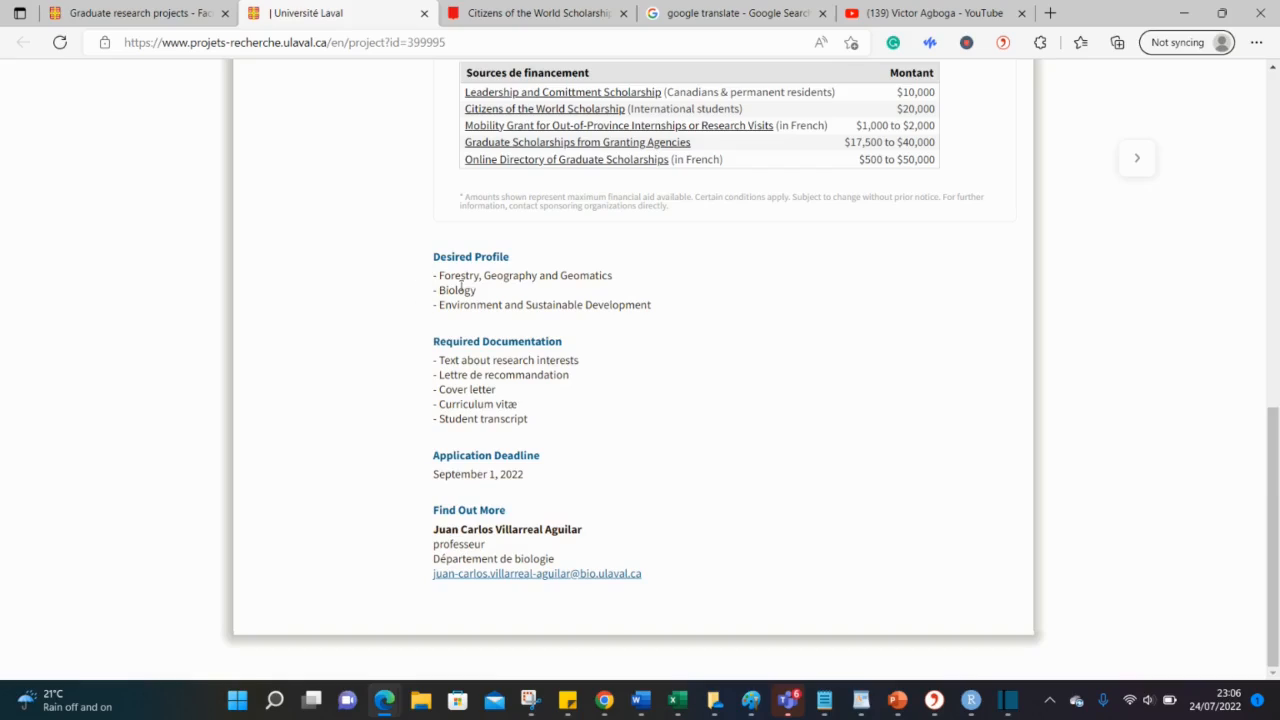
mouse_move(590, 290)
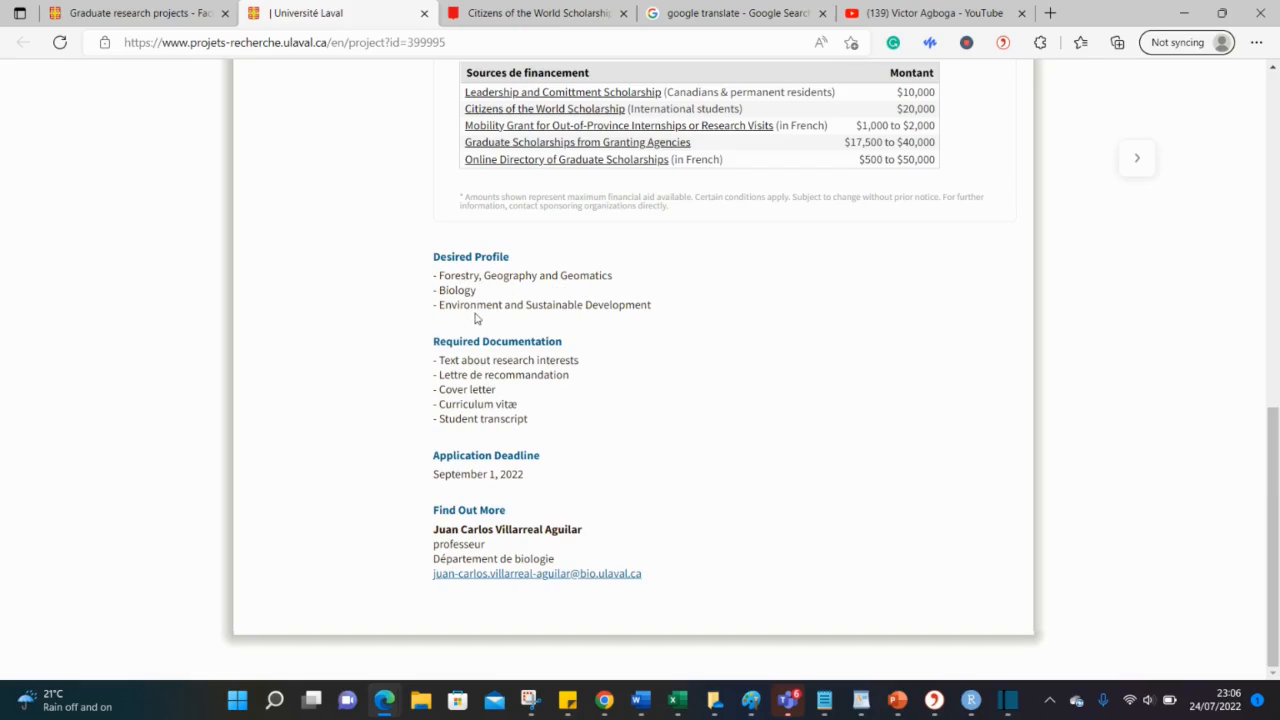
mouse_move(641, 299)
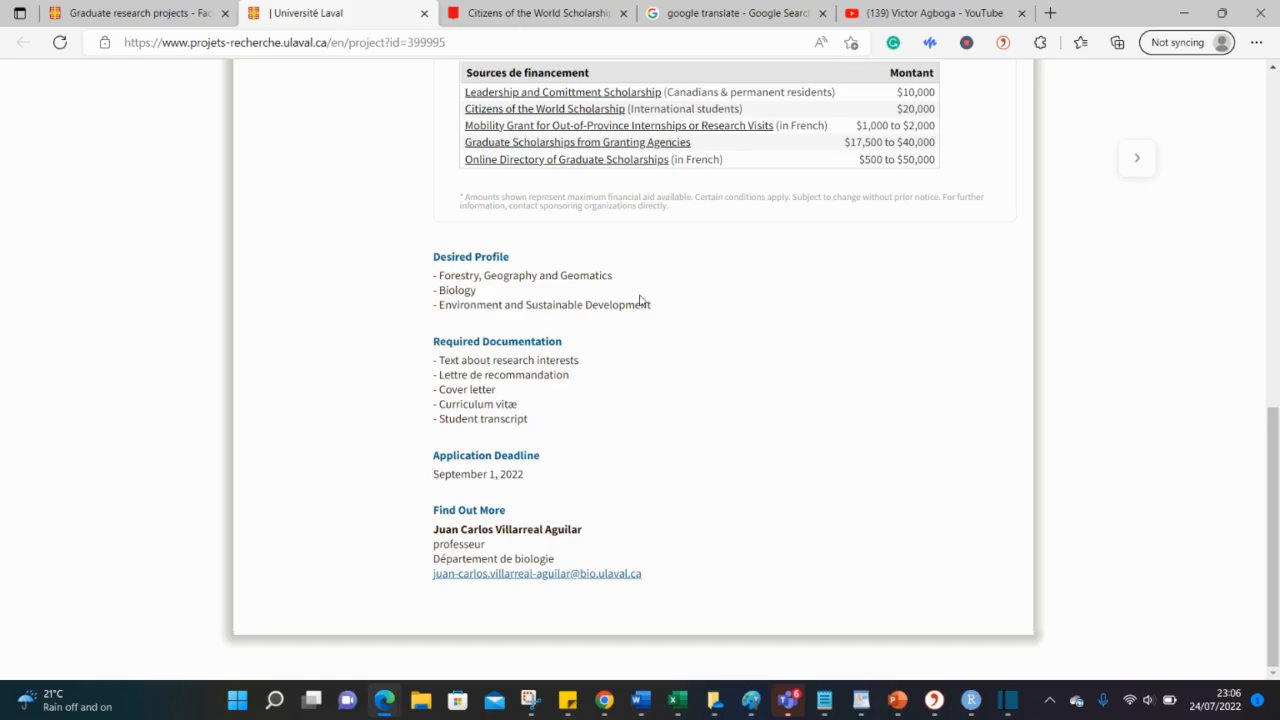
mouse_move(457, 404)
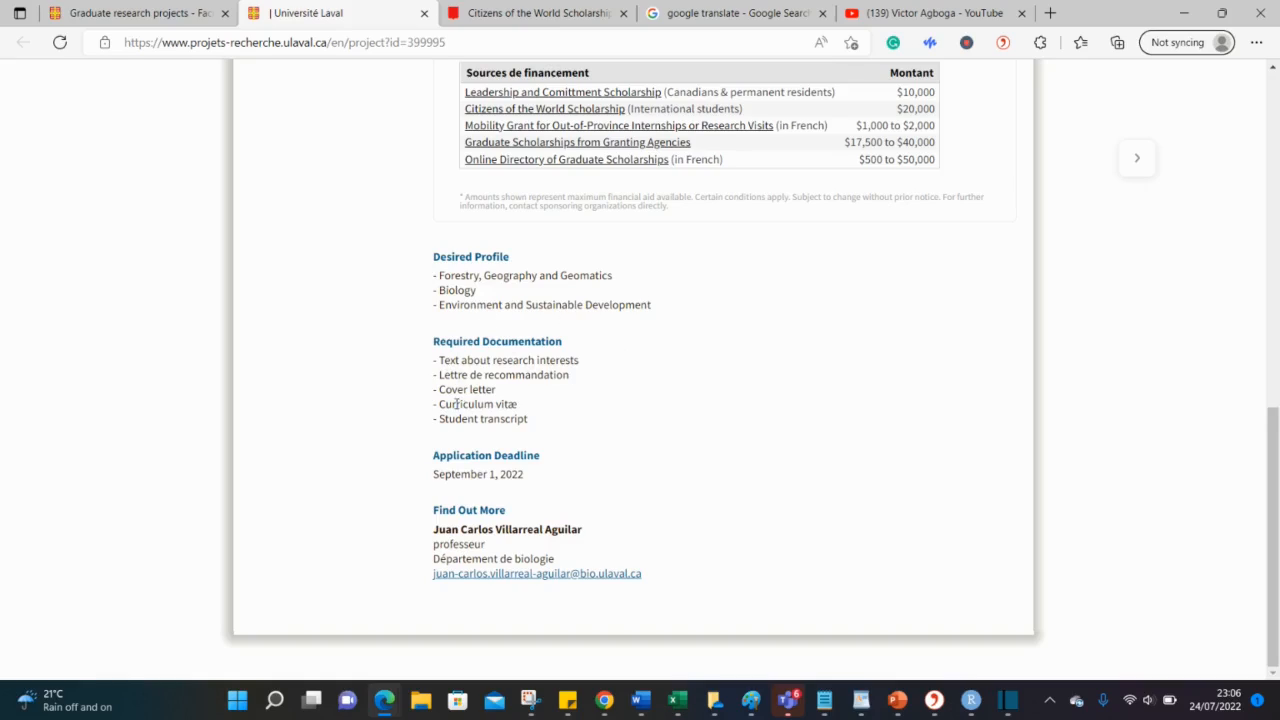
mouse_move(476, 375)
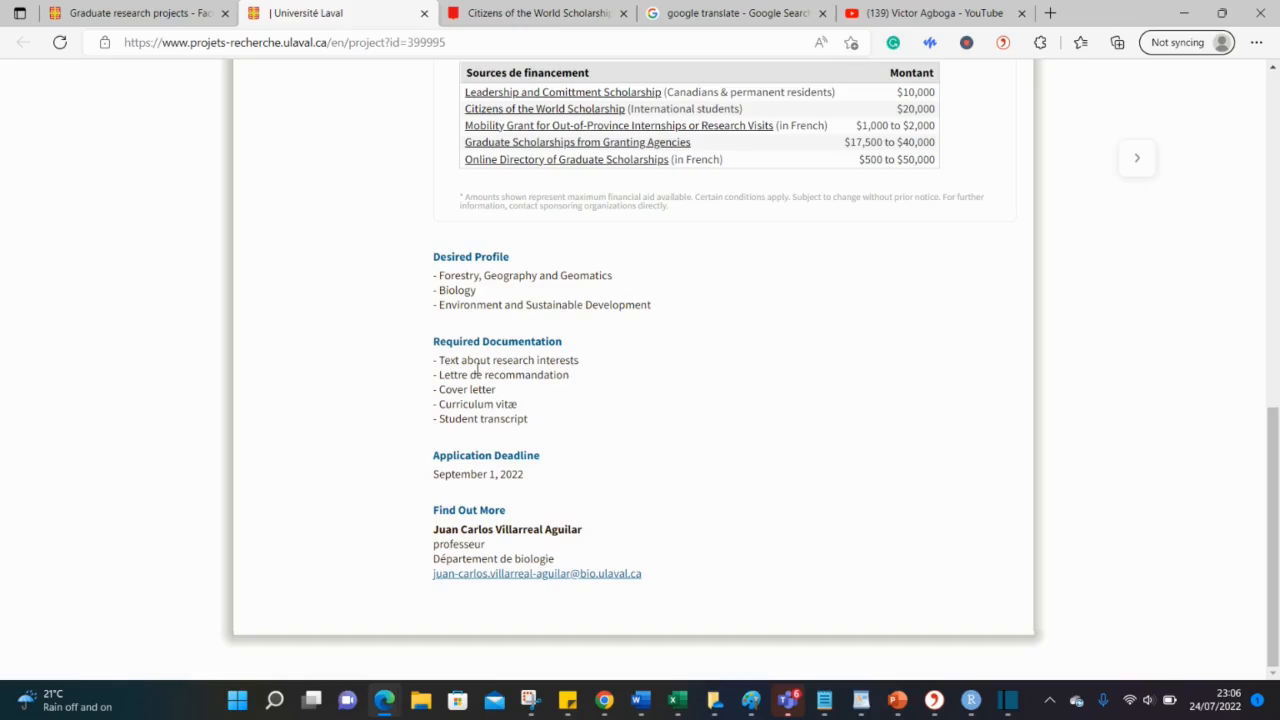
mouse_move(588, 364)
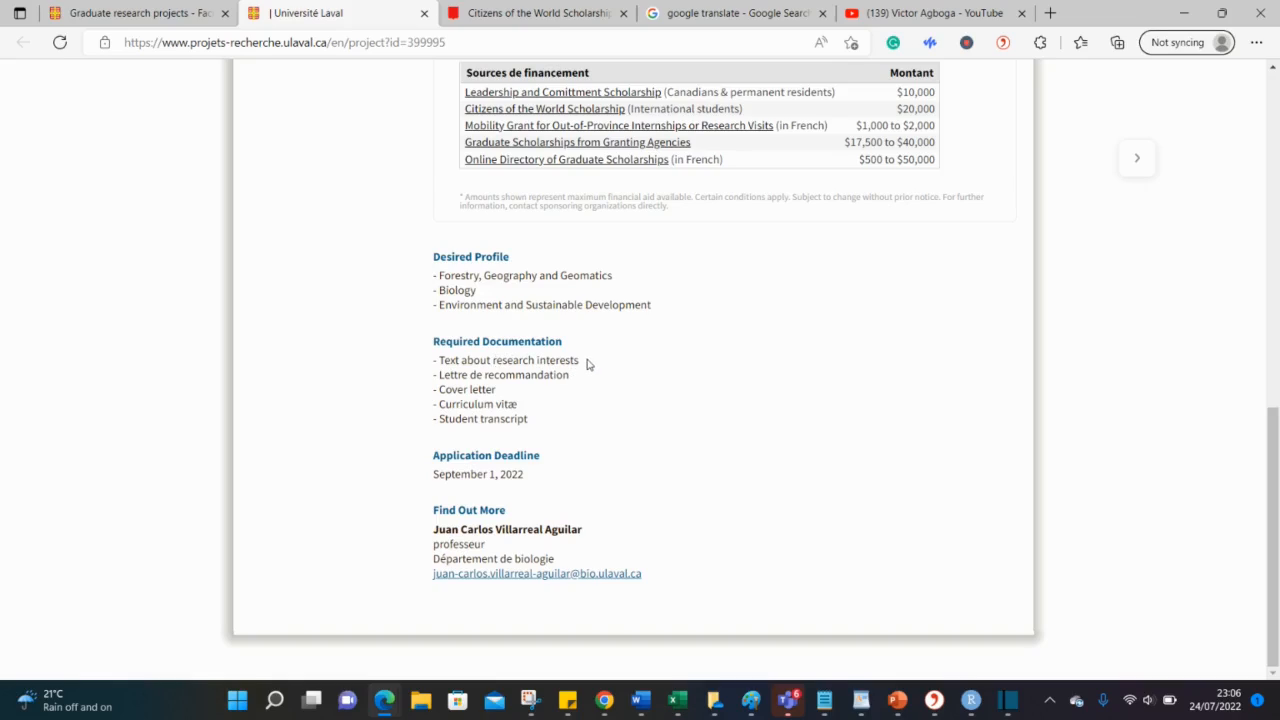
mouse_move(545, 370)
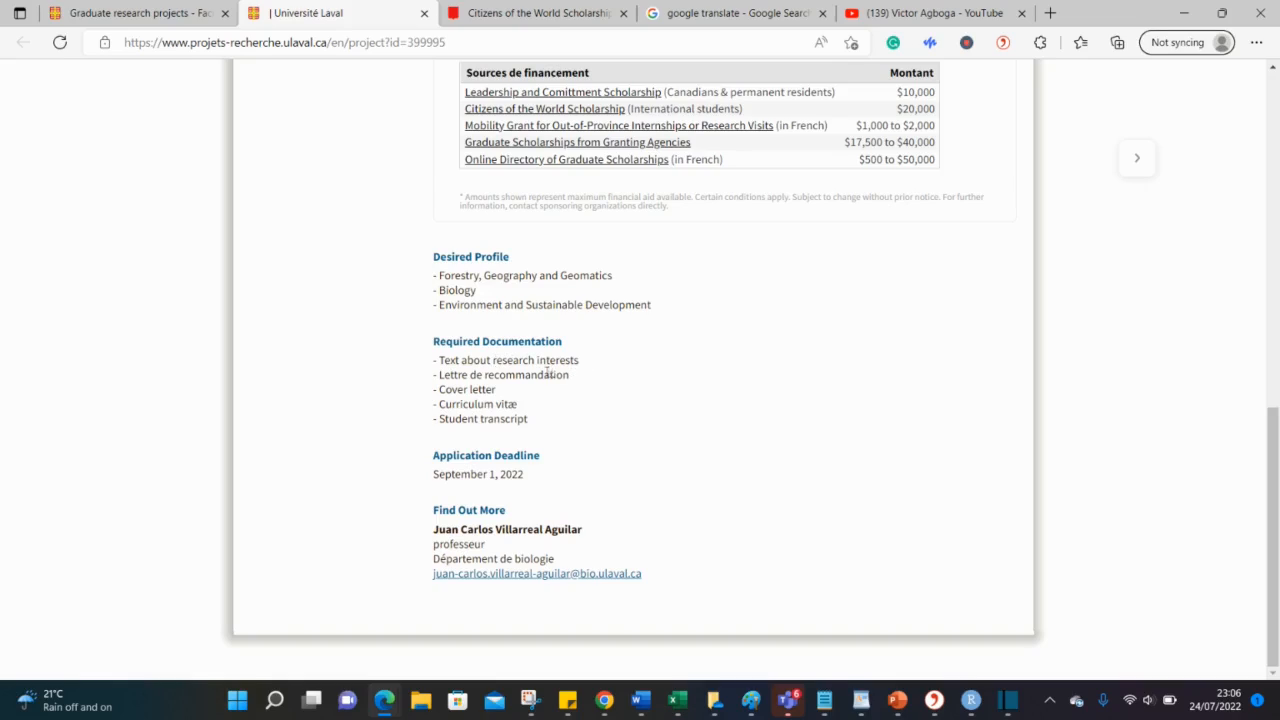
mouse_move(477, 390)
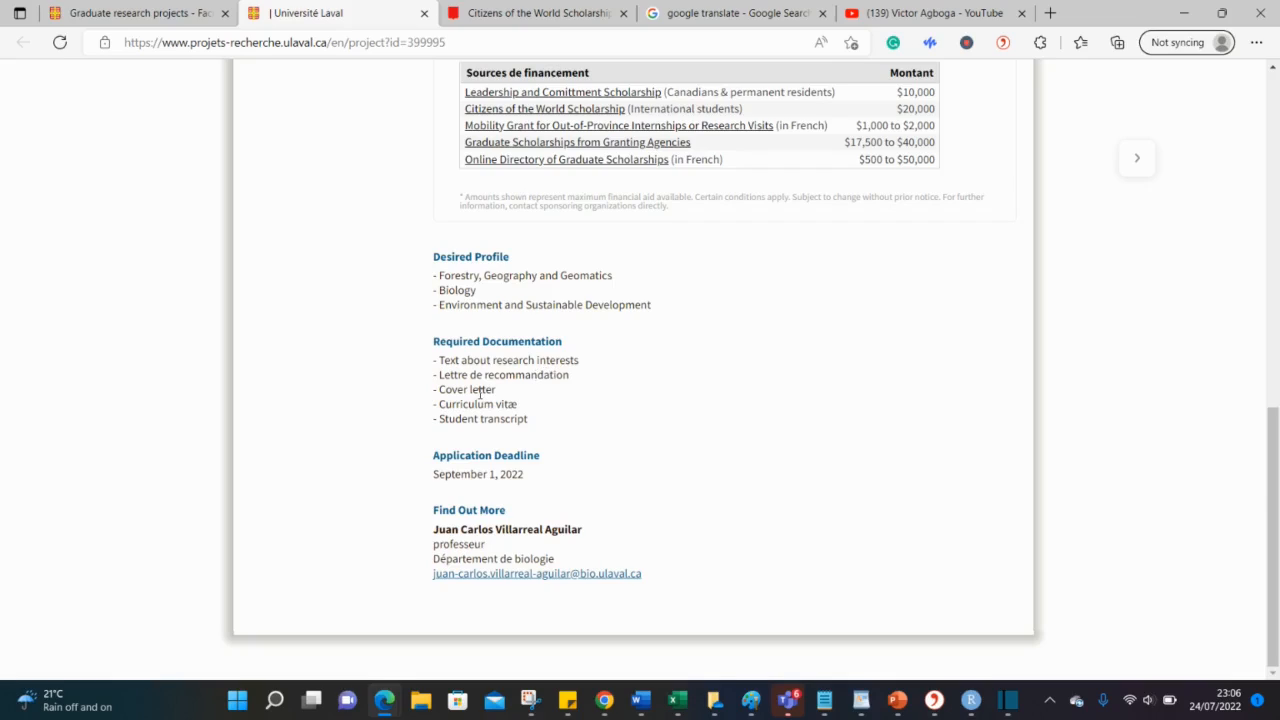
mouse_move(460, 404)
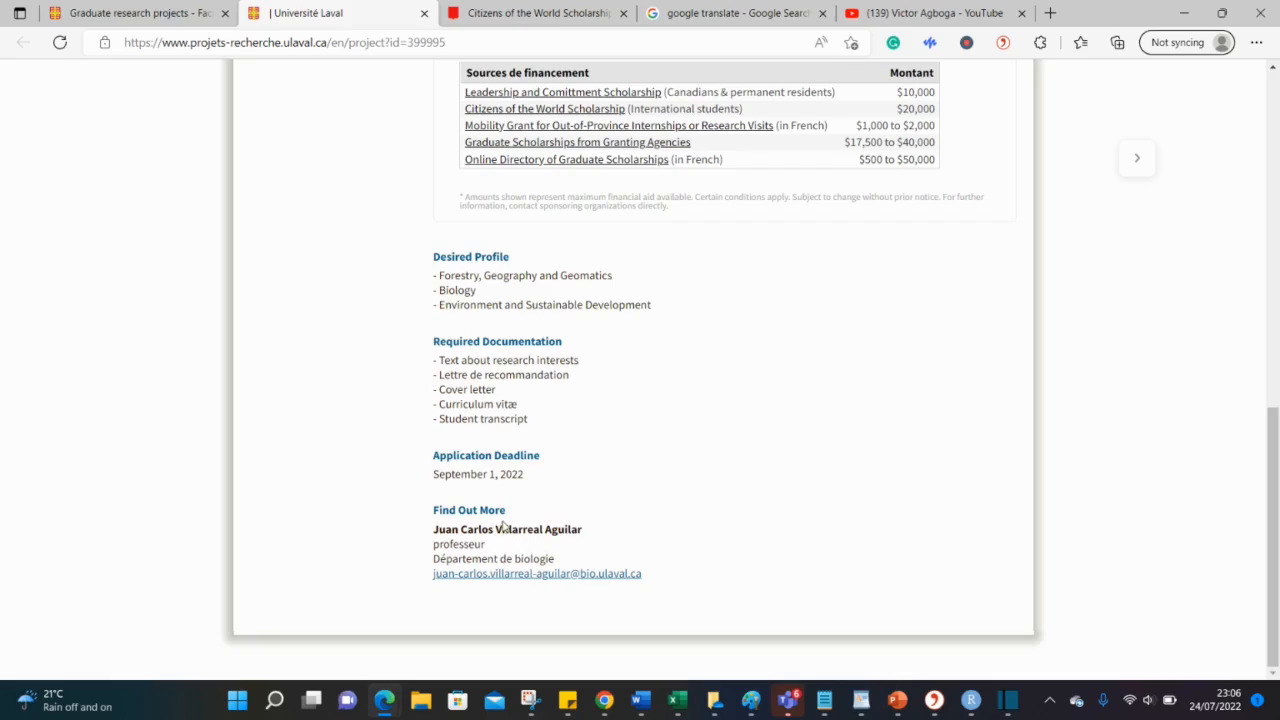
mouse_move(615, 318)
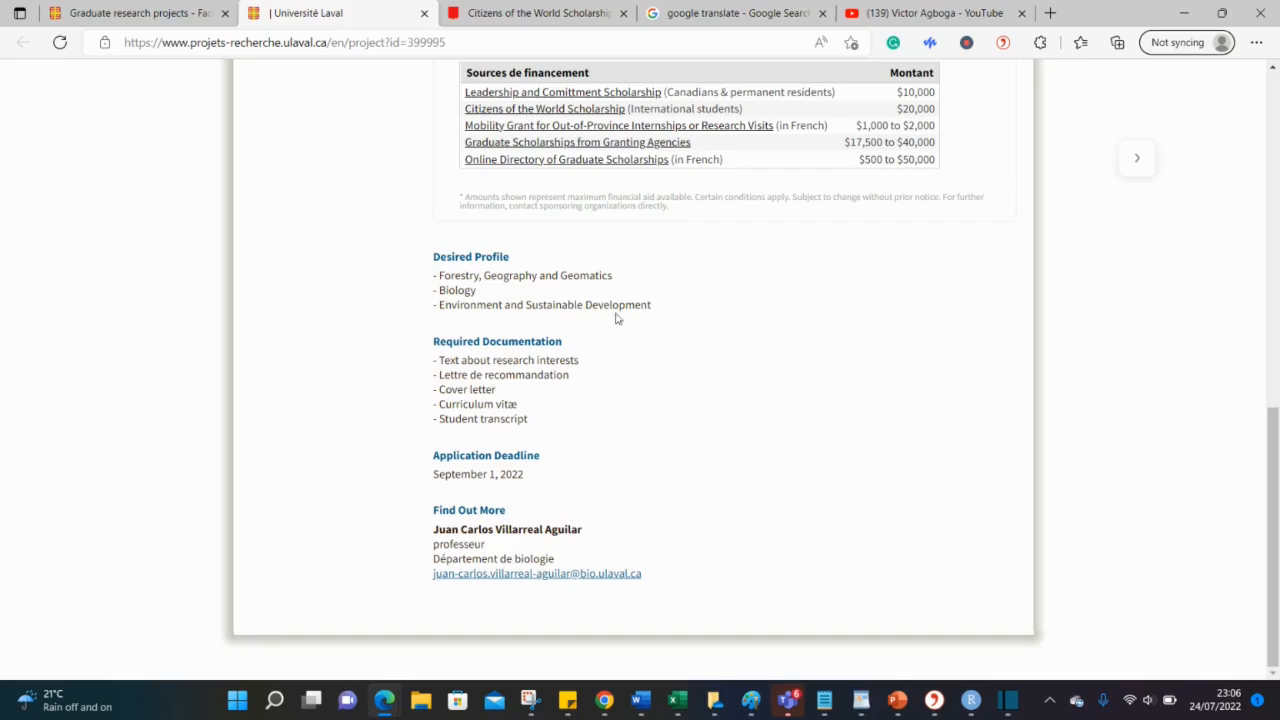
mouse_move(446, 402)
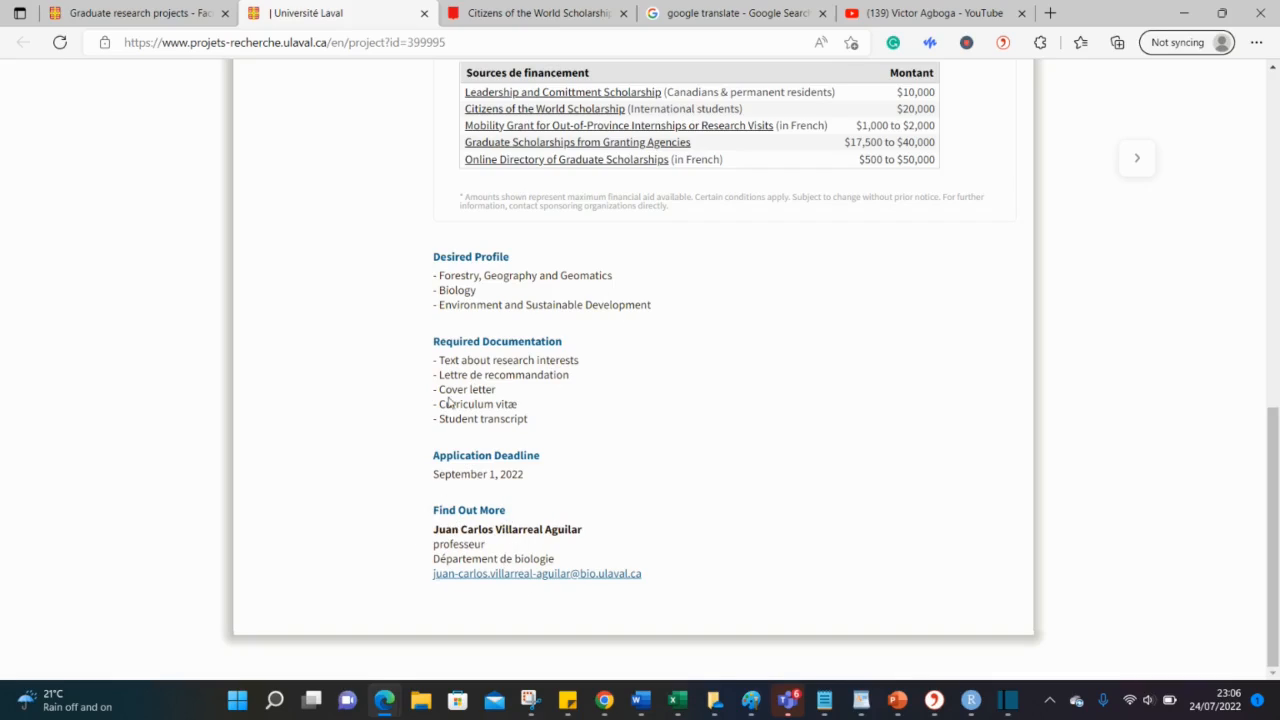
mouse_move(683, 479)
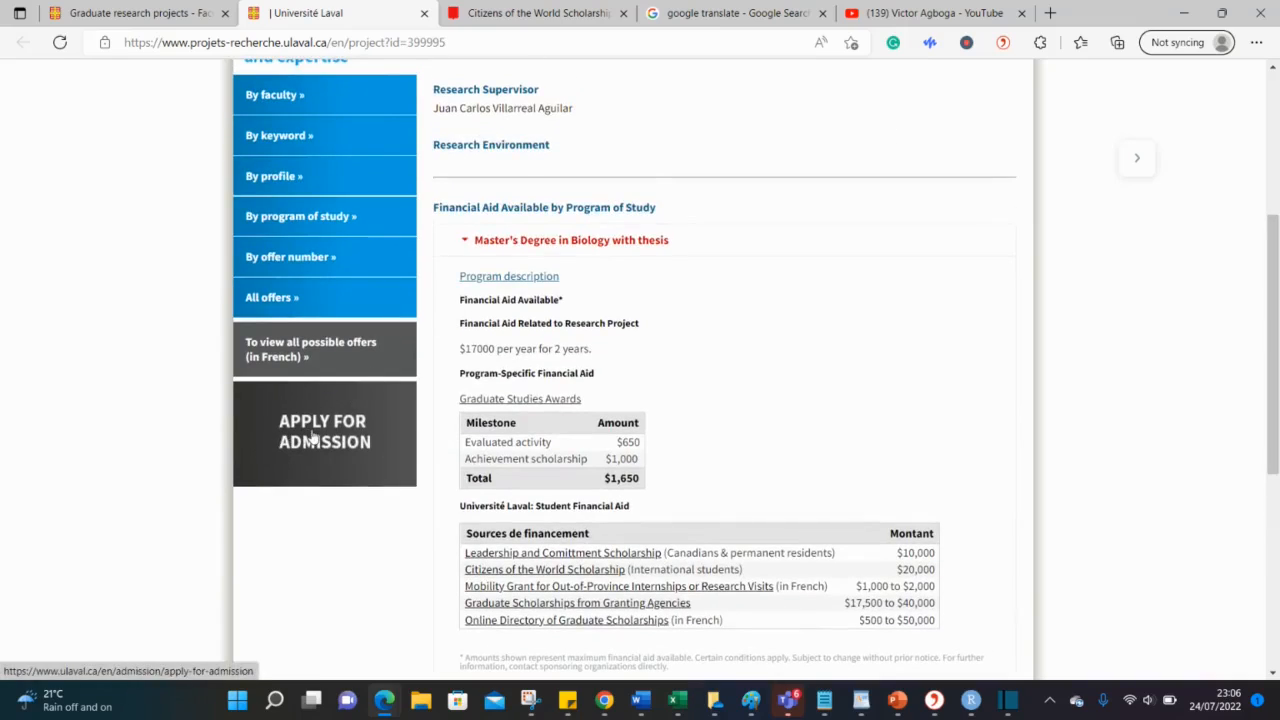
mouse_move(655, 403)
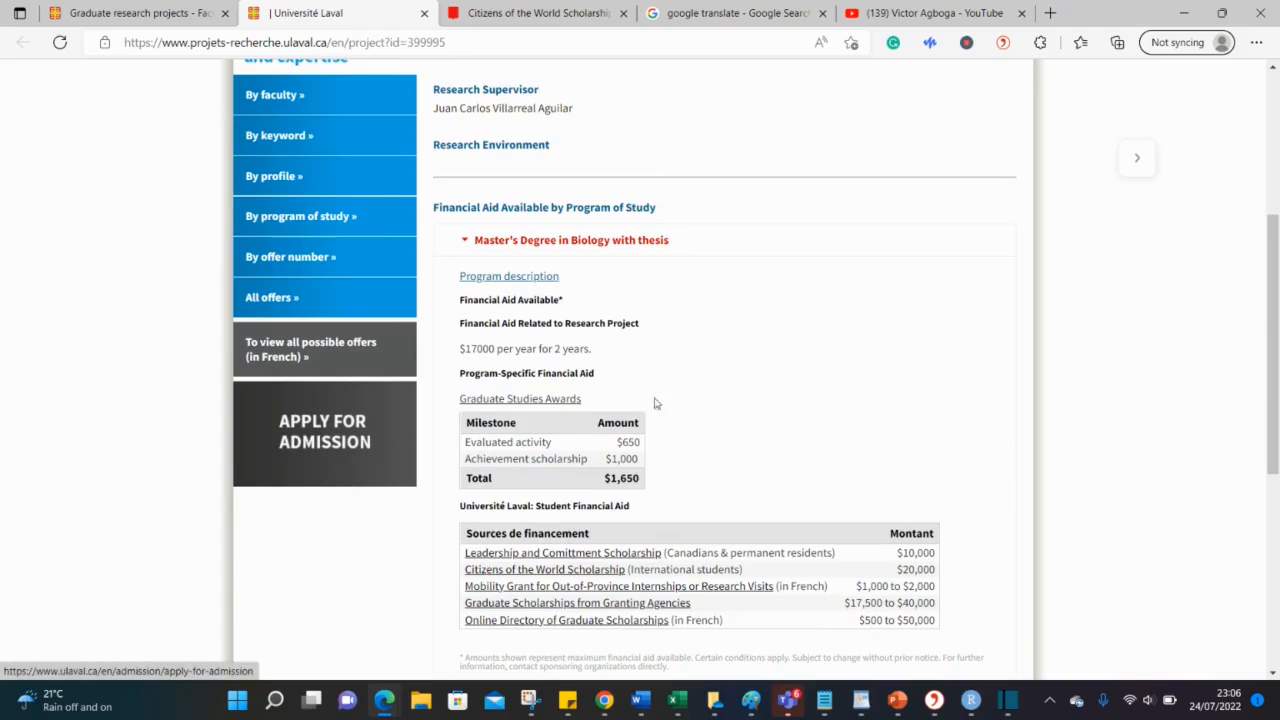
scroll(down, 3)
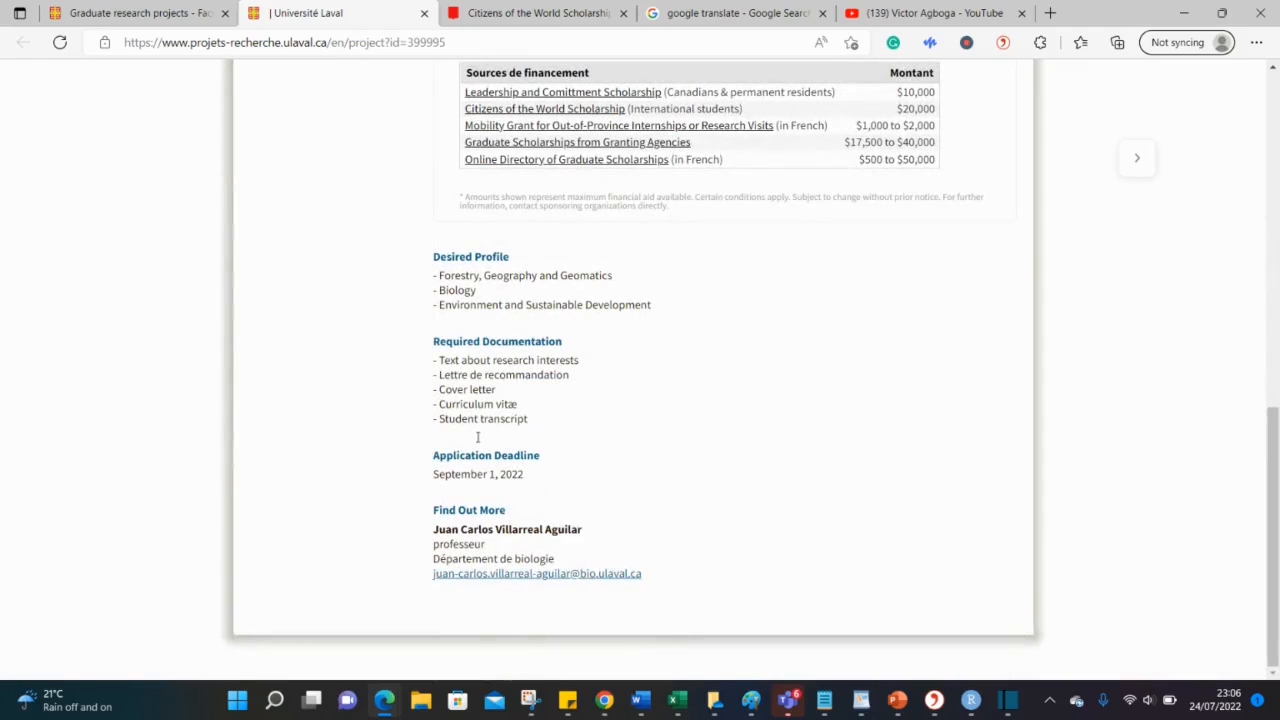
mouse_move(504, 514)
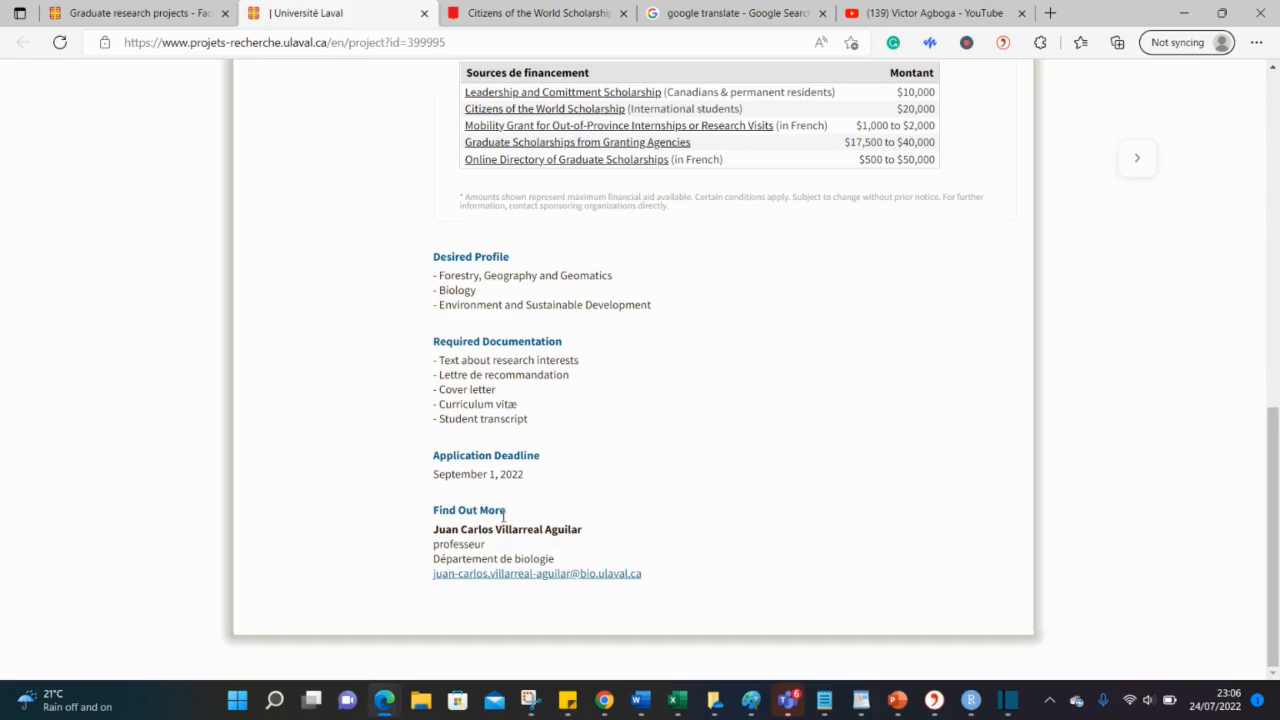
click(130, 13)
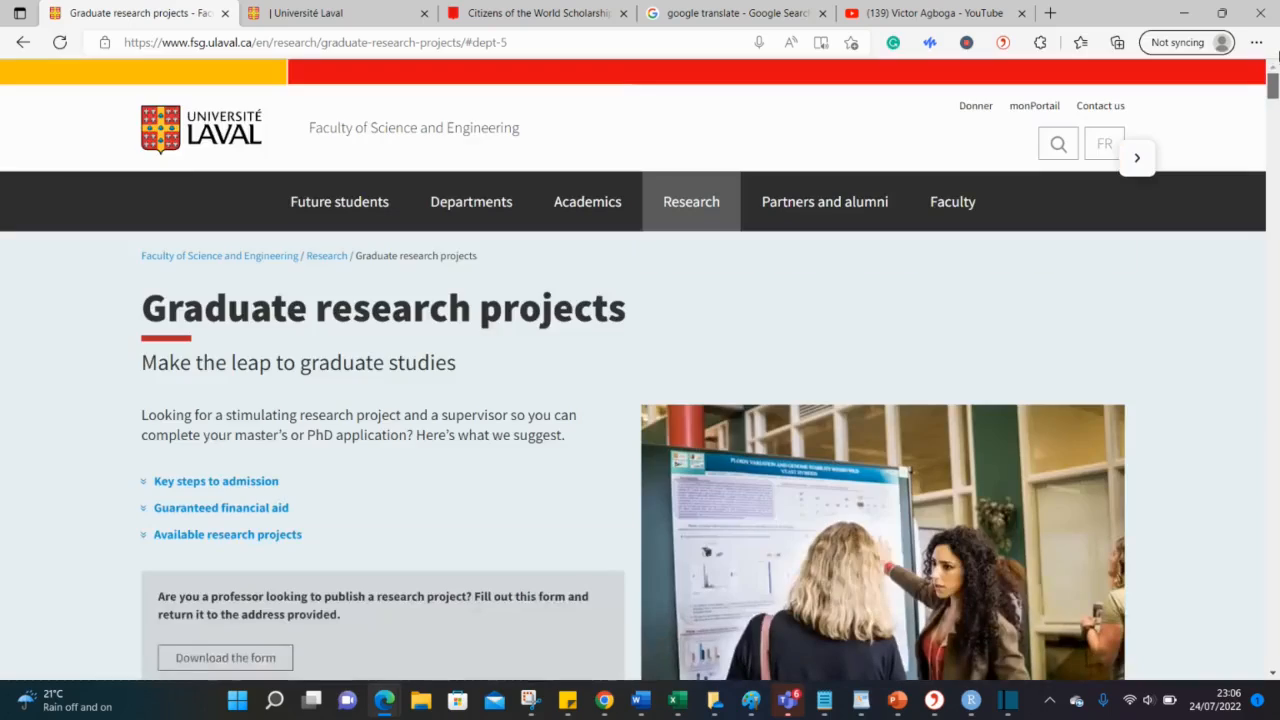
Step: Jump to the Available research projects list, School of Actuarial Science through Physics
scroll(down, 3)
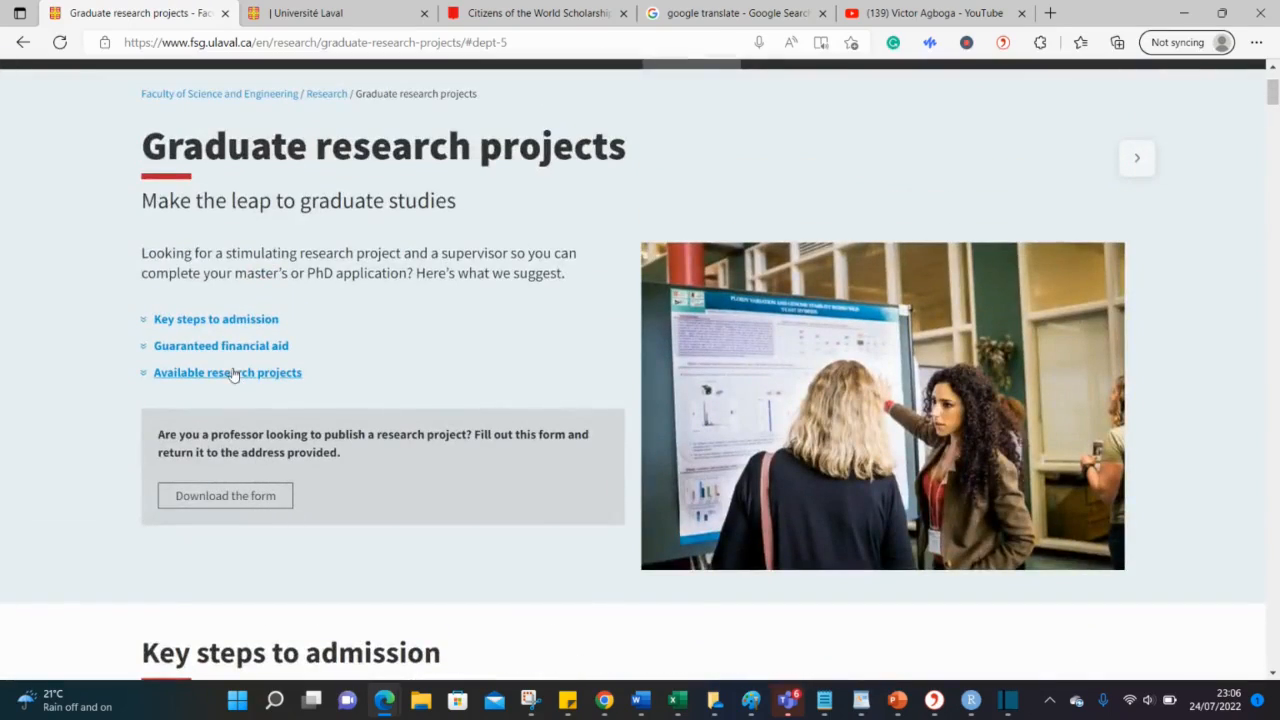
mouse_move(217, 362)
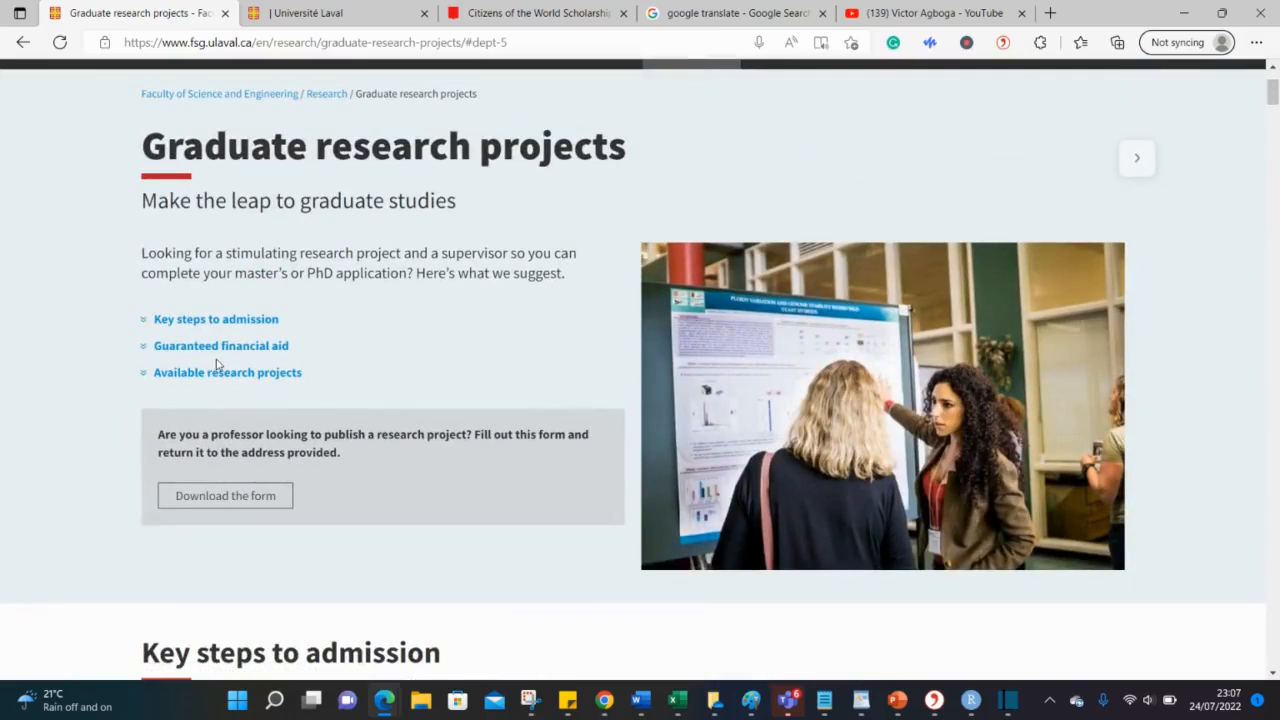
click(227, 372)
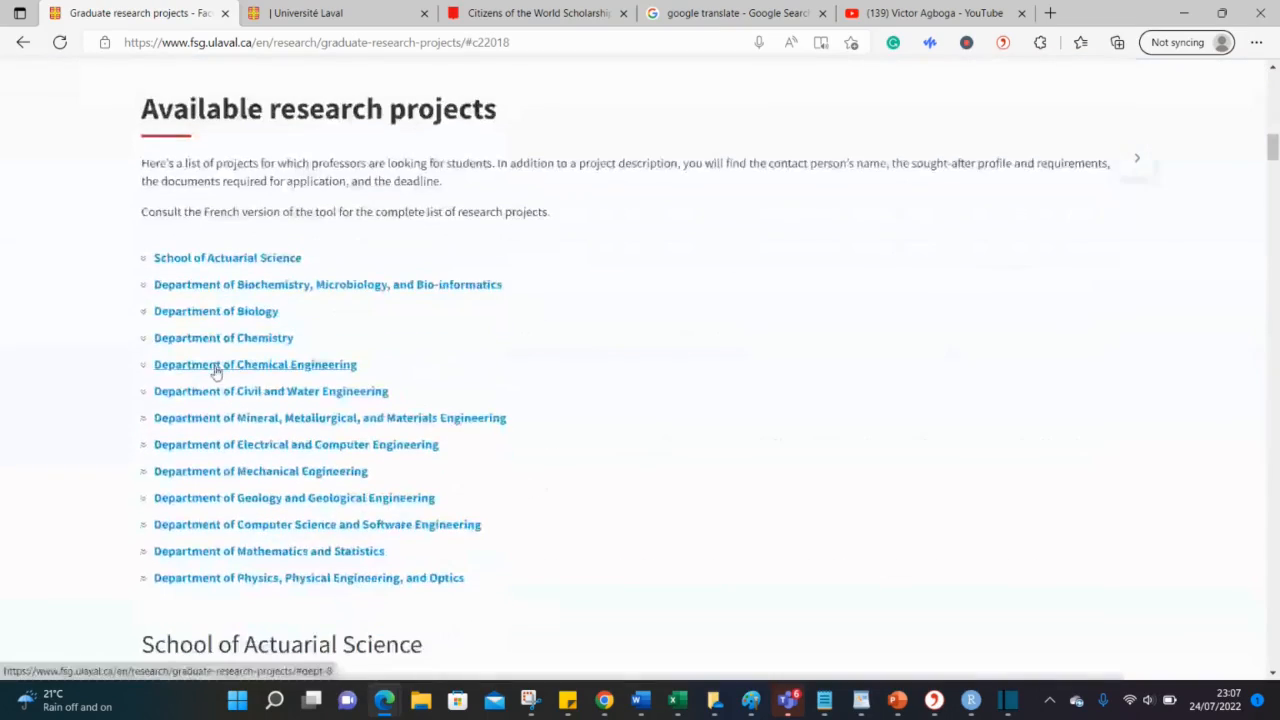
mouse_move(217, 284)
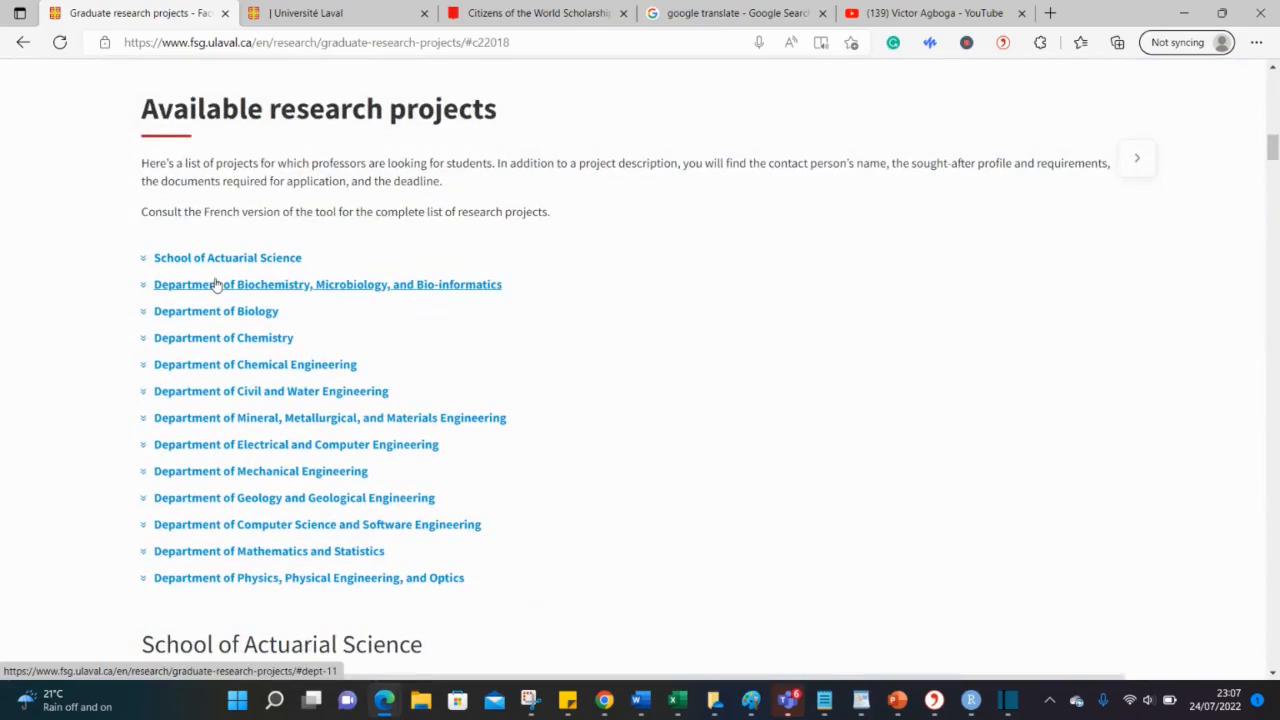
mouse_move(210, 340)
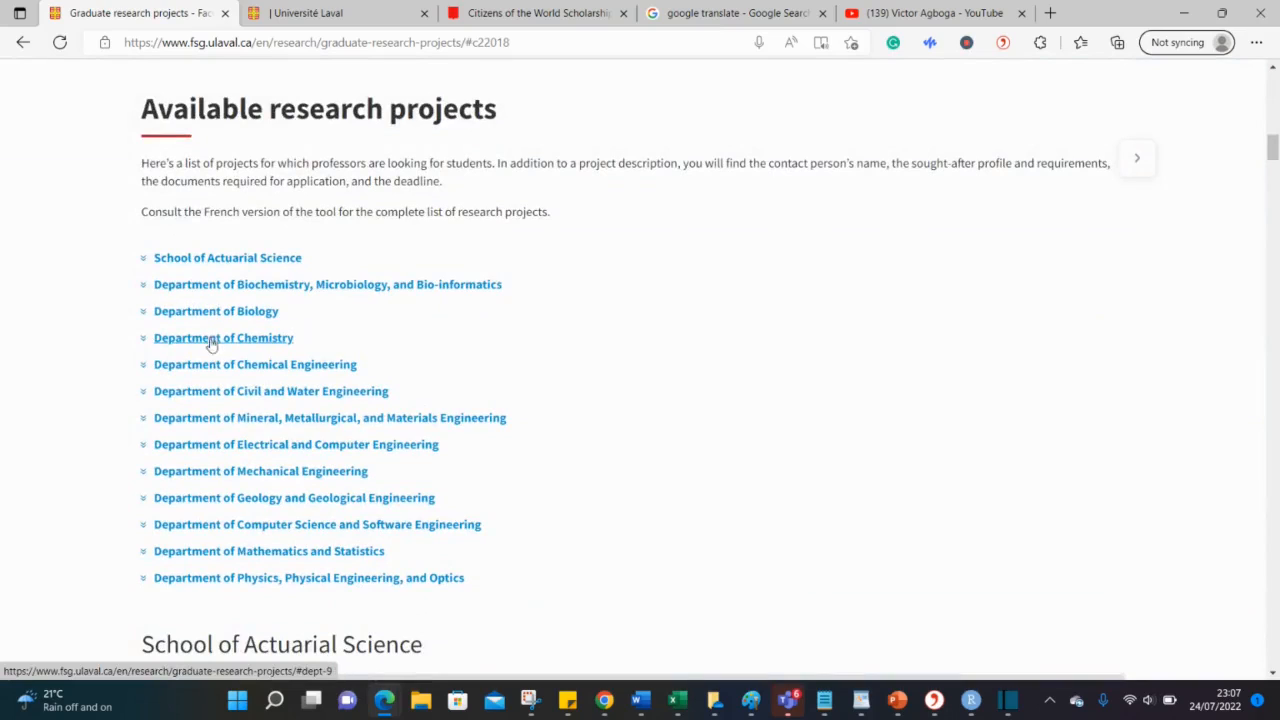
Step: Jump to Department of Chemical Engineering projects and scroll through its project cards
click(327, 284)
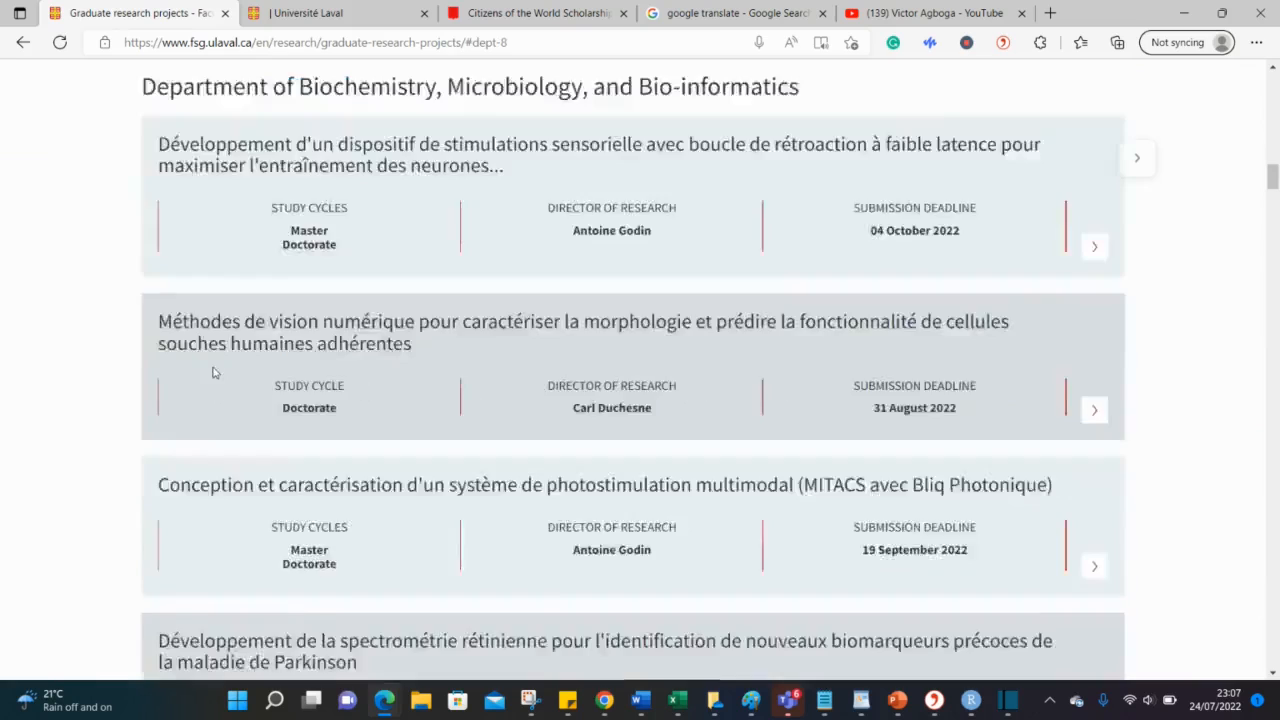
scroll(down, 3)
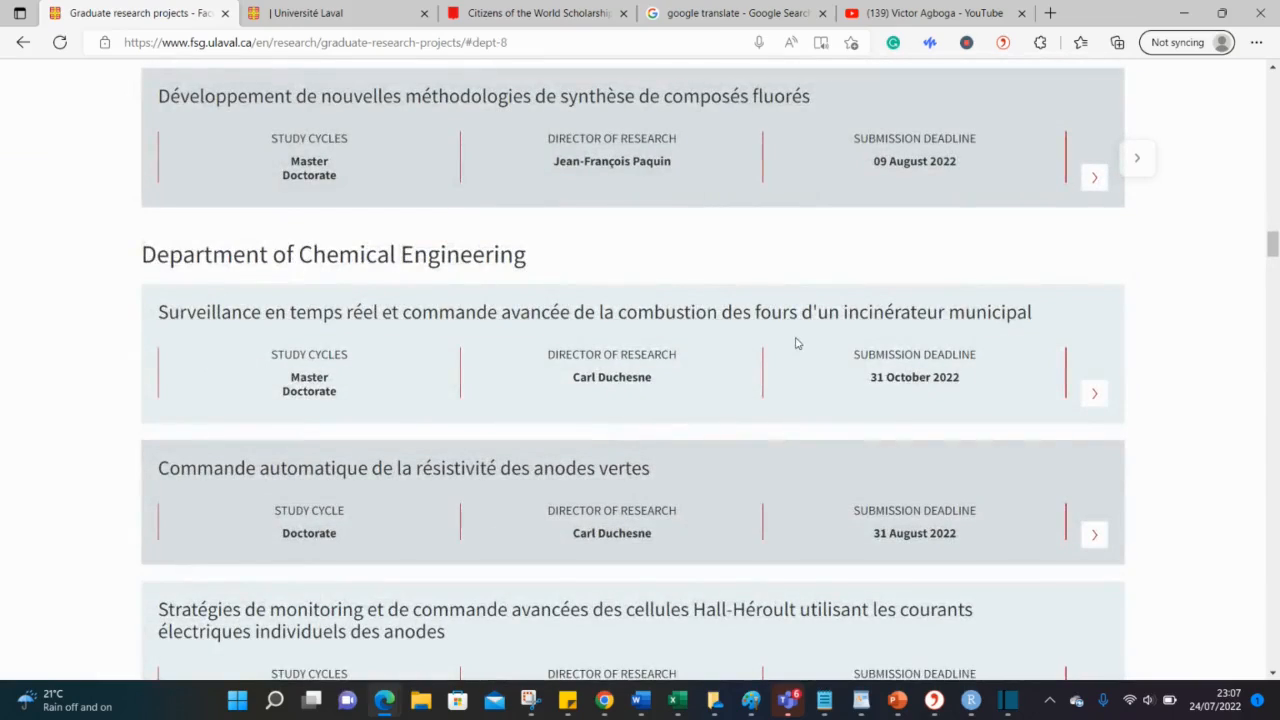
mouse_move(296, 419)
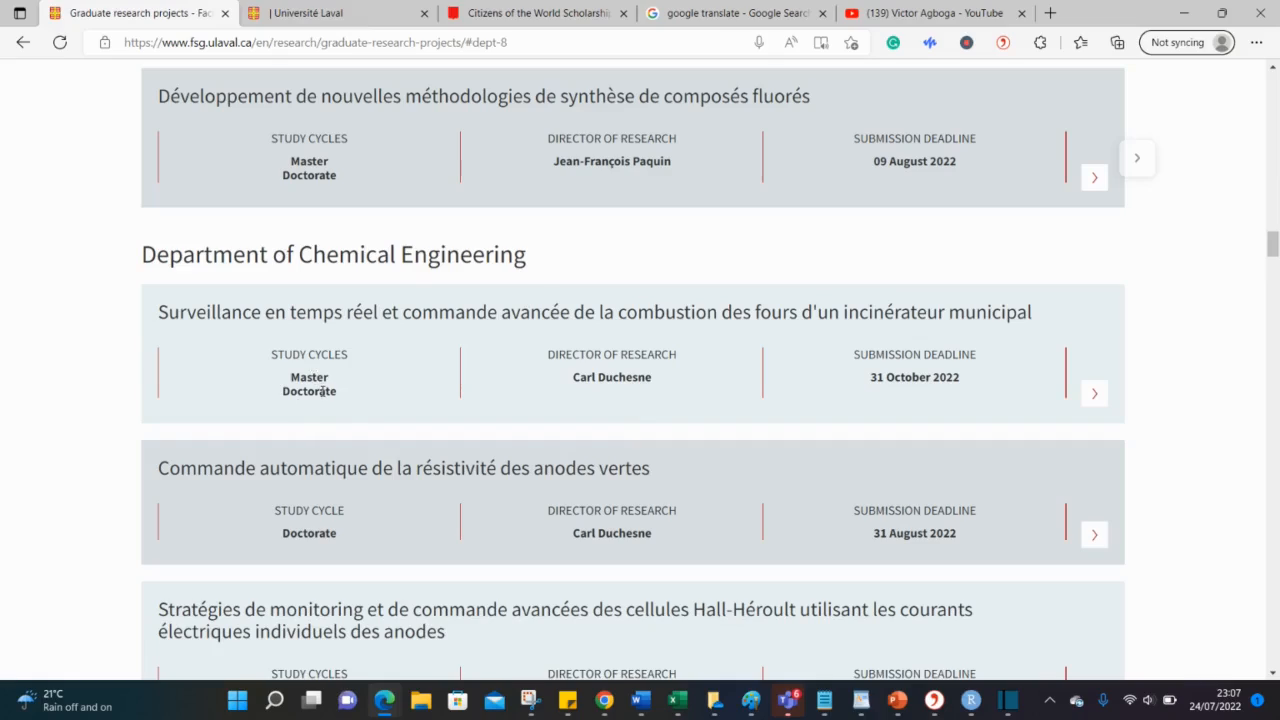
mouse_move(879, 373)
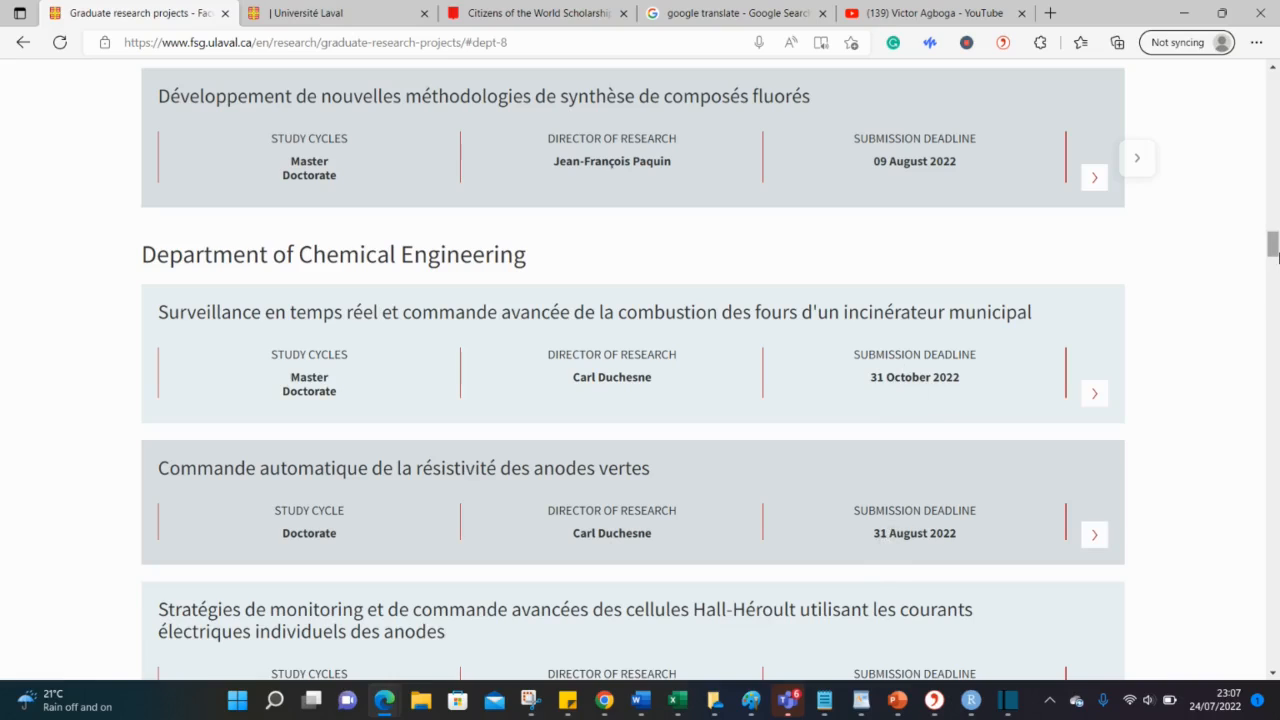
scroll(down, 3)
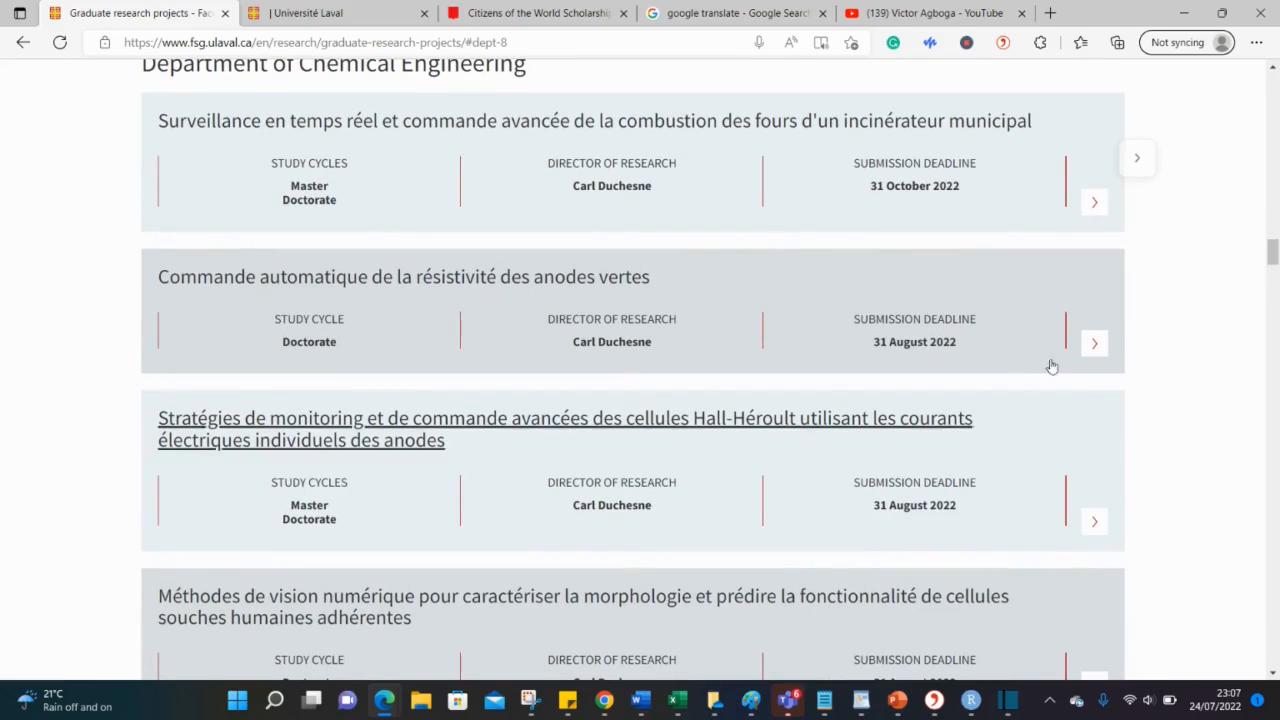
scroll(up, 3)
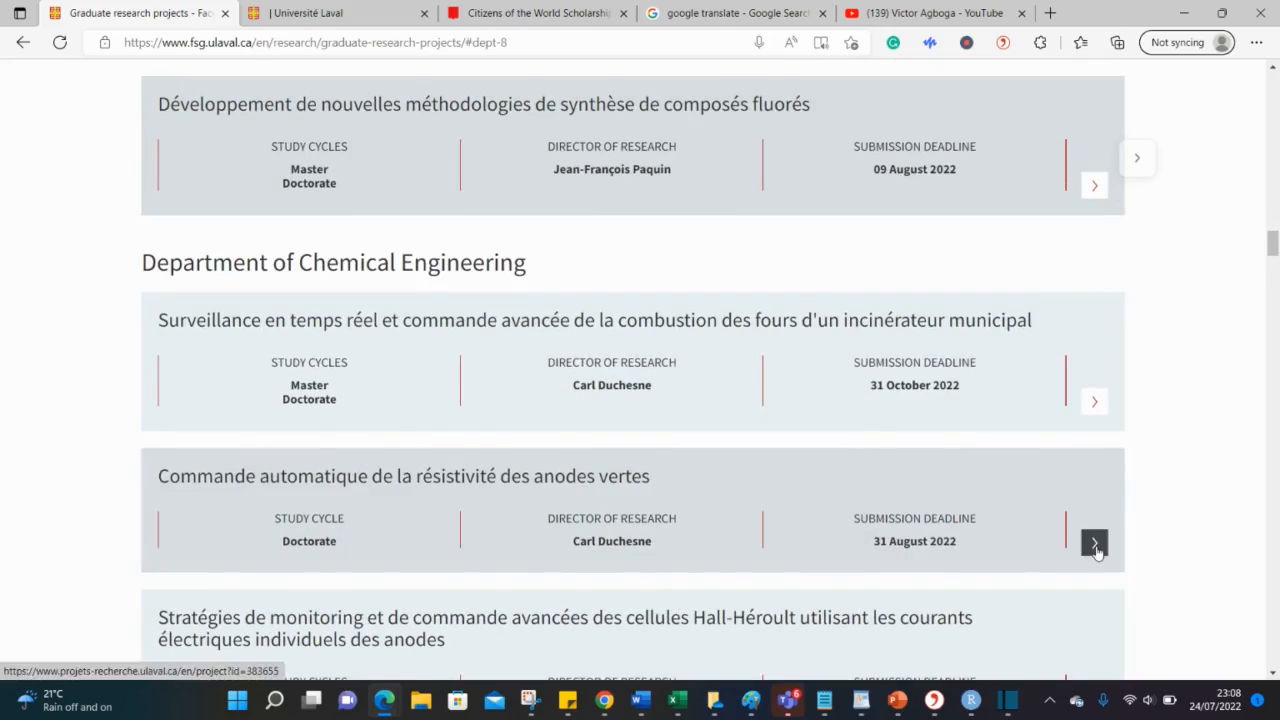
Step: Open the green anode resistivity project and scroll to its financial aid programs
click(1094, 542)
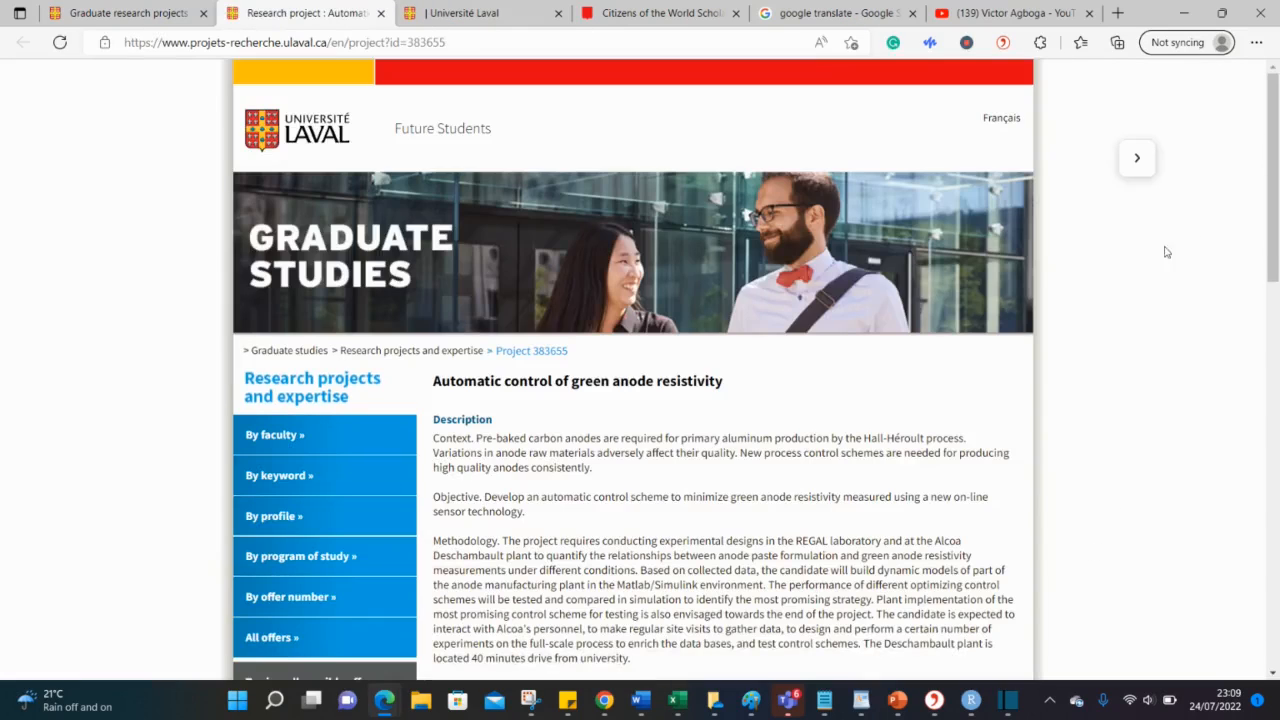
scroll(down, 3)
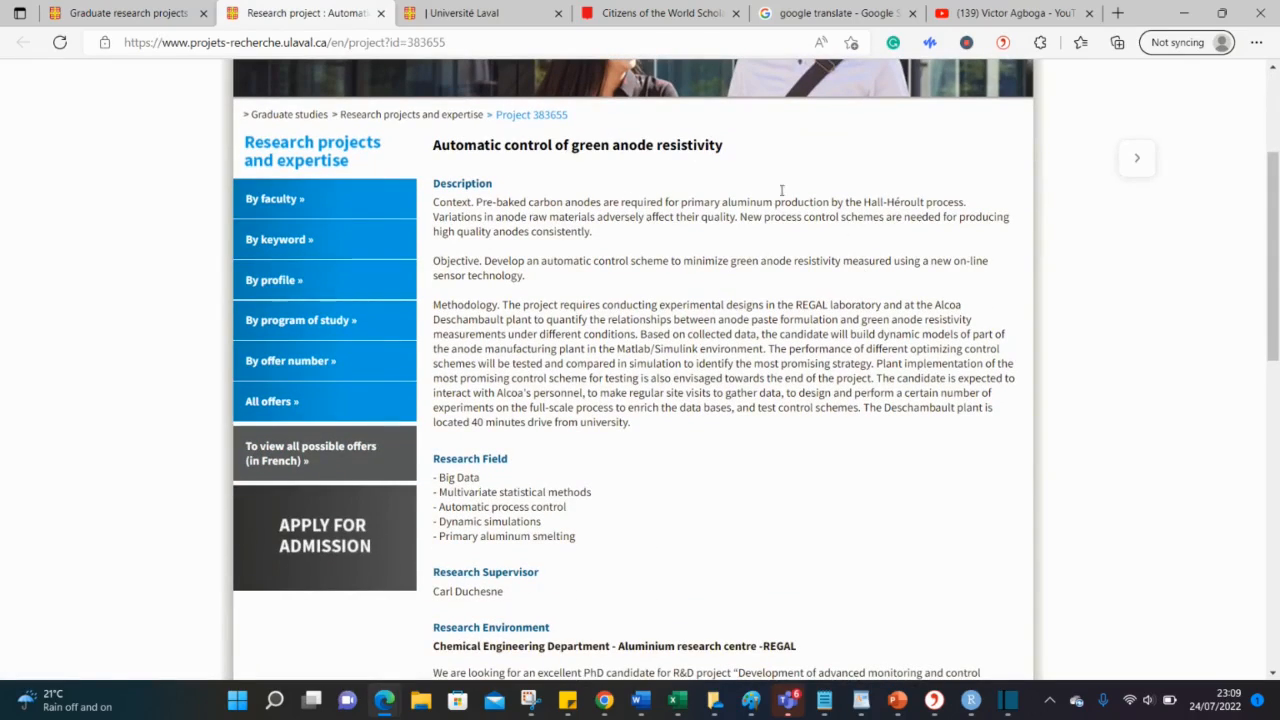
mouse_move(541, 487)
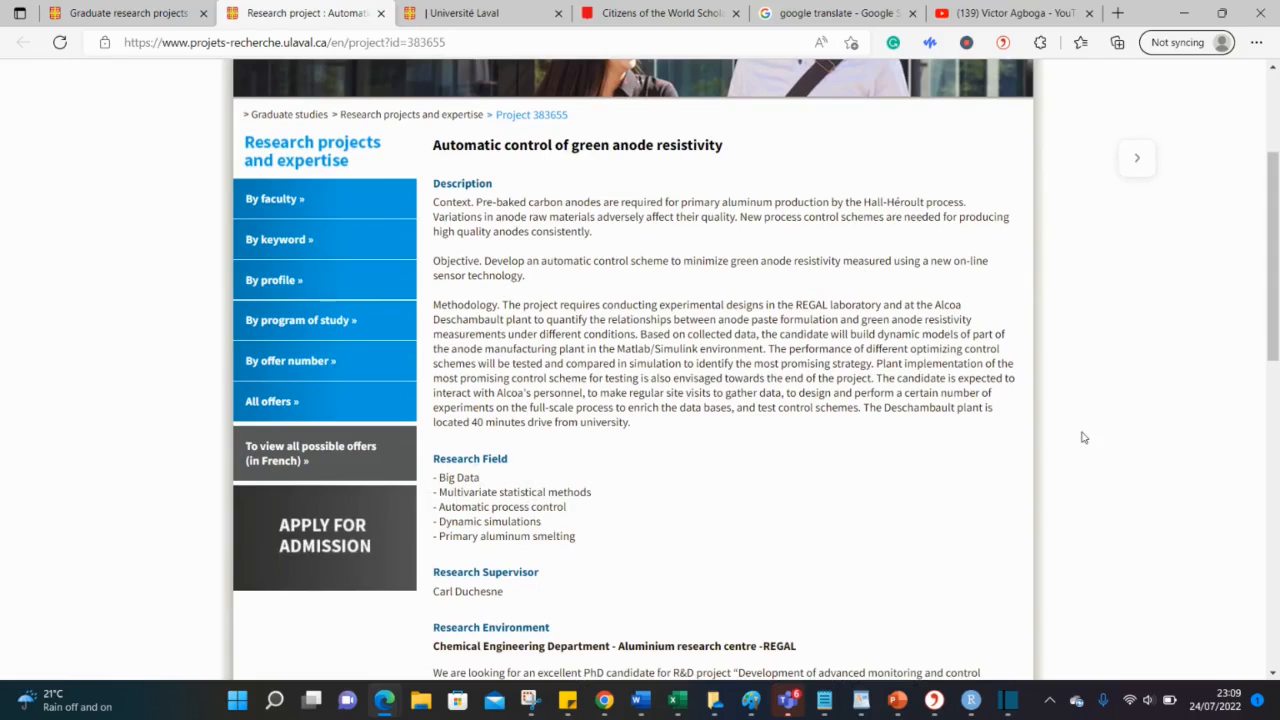
scroll(down, 3)
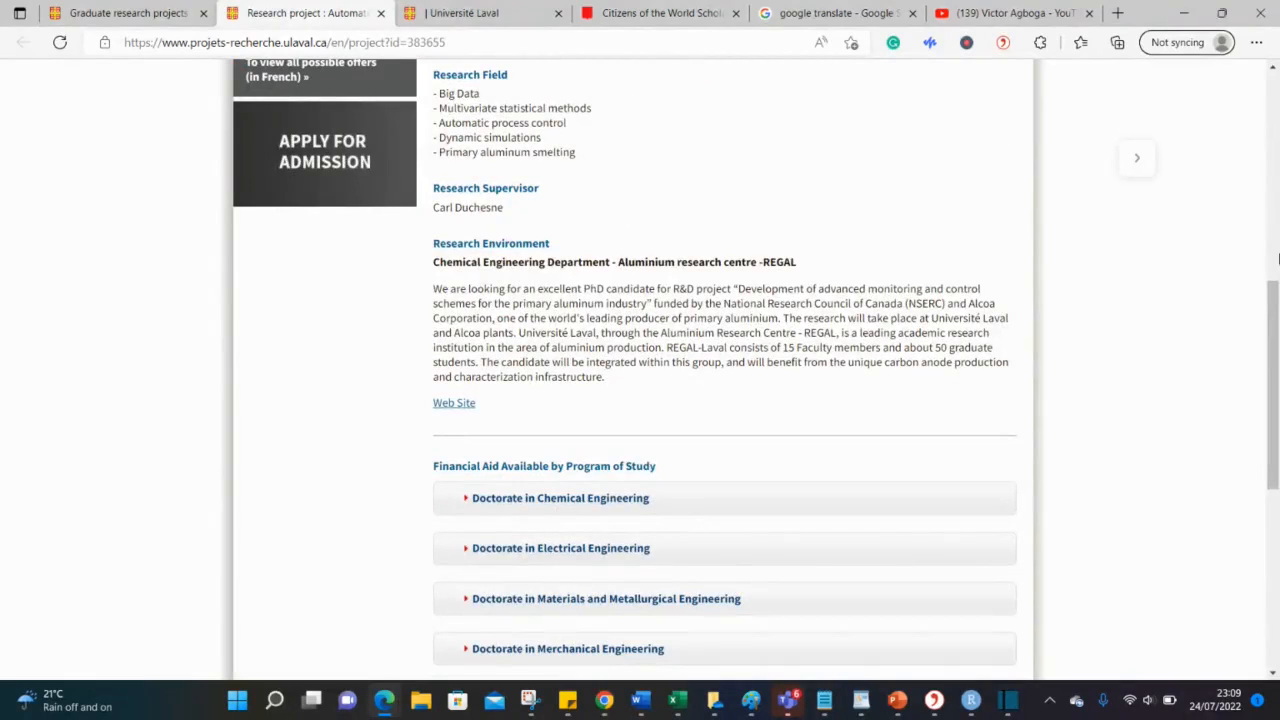
scroll(down, 3)
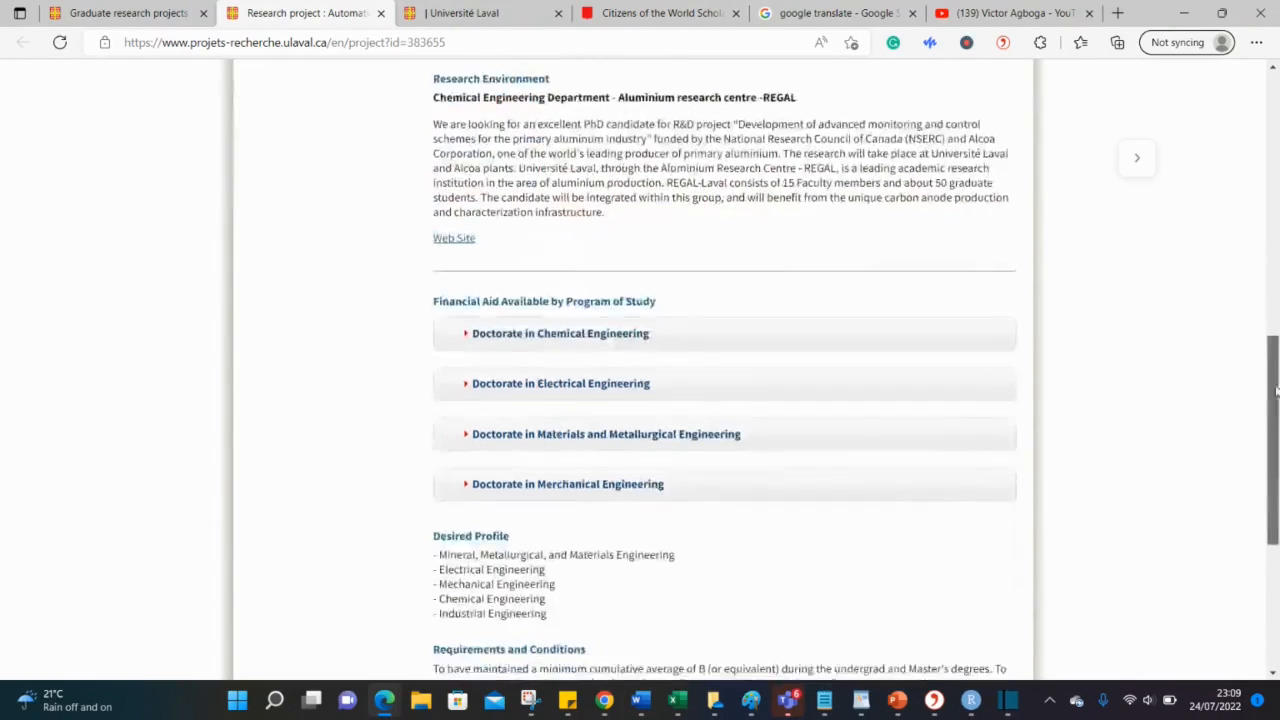
scroll(down, 3)
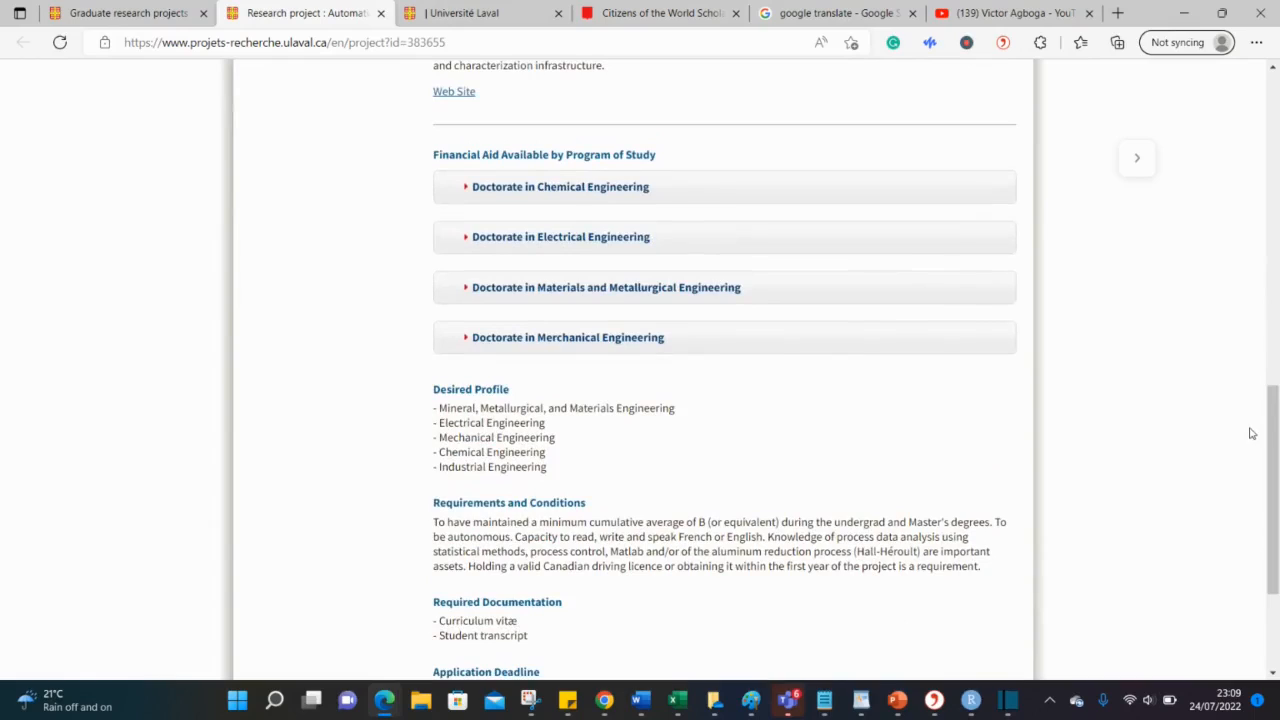
mouse_move(515, 191)
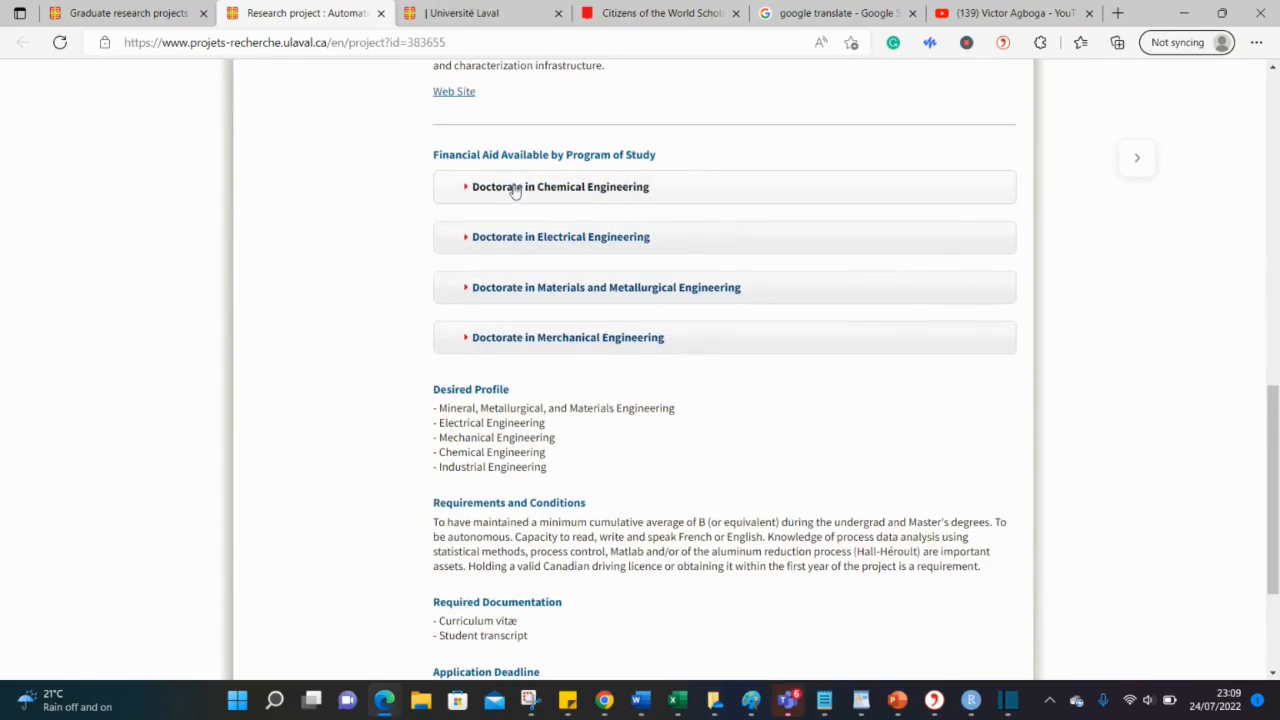
Step: Expand funding details for the Chemical, Electrical, Materials and Metallurgical, and Mechanical Engineering doctorates
click(560, 186)
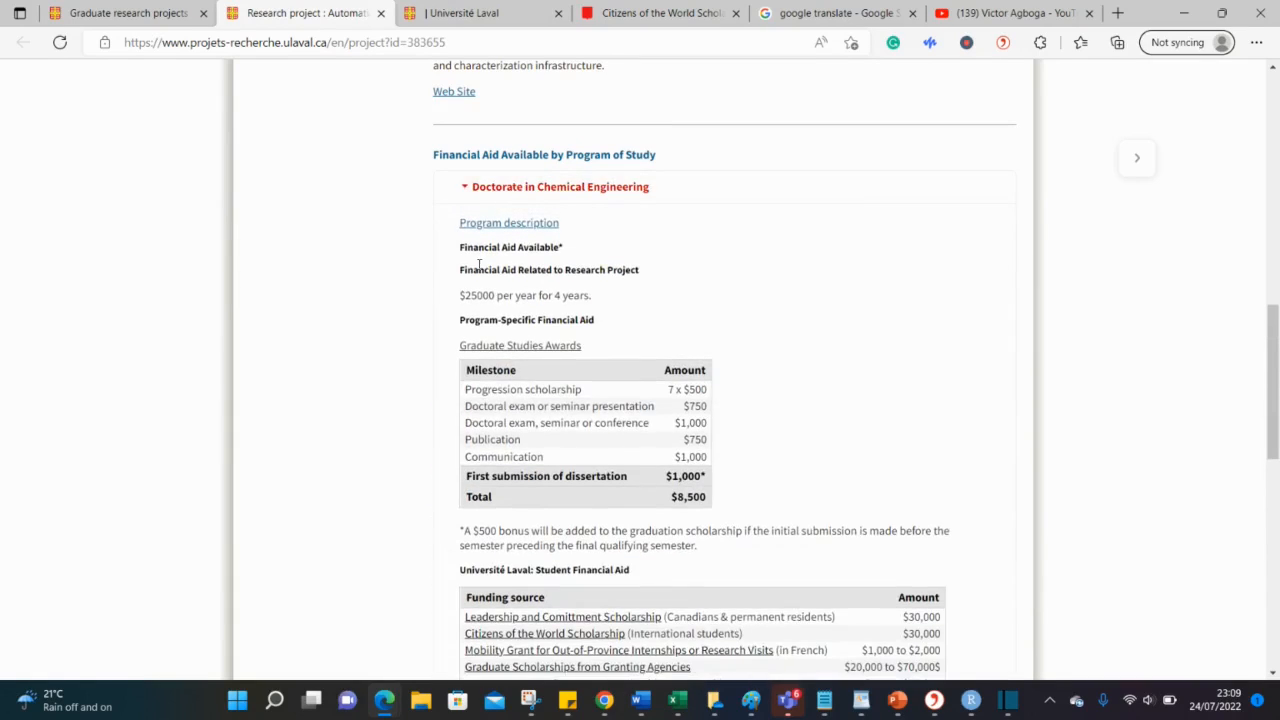
mouse_move(557, 293)
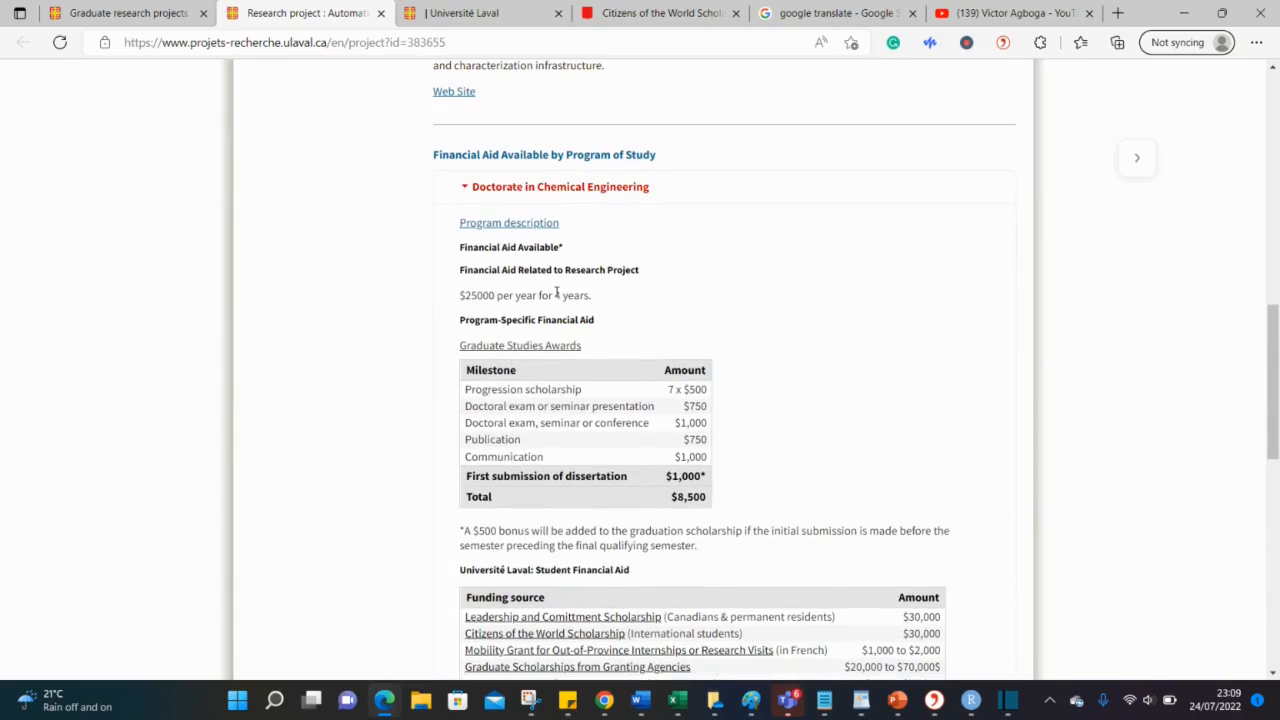
scroll(down, 3)
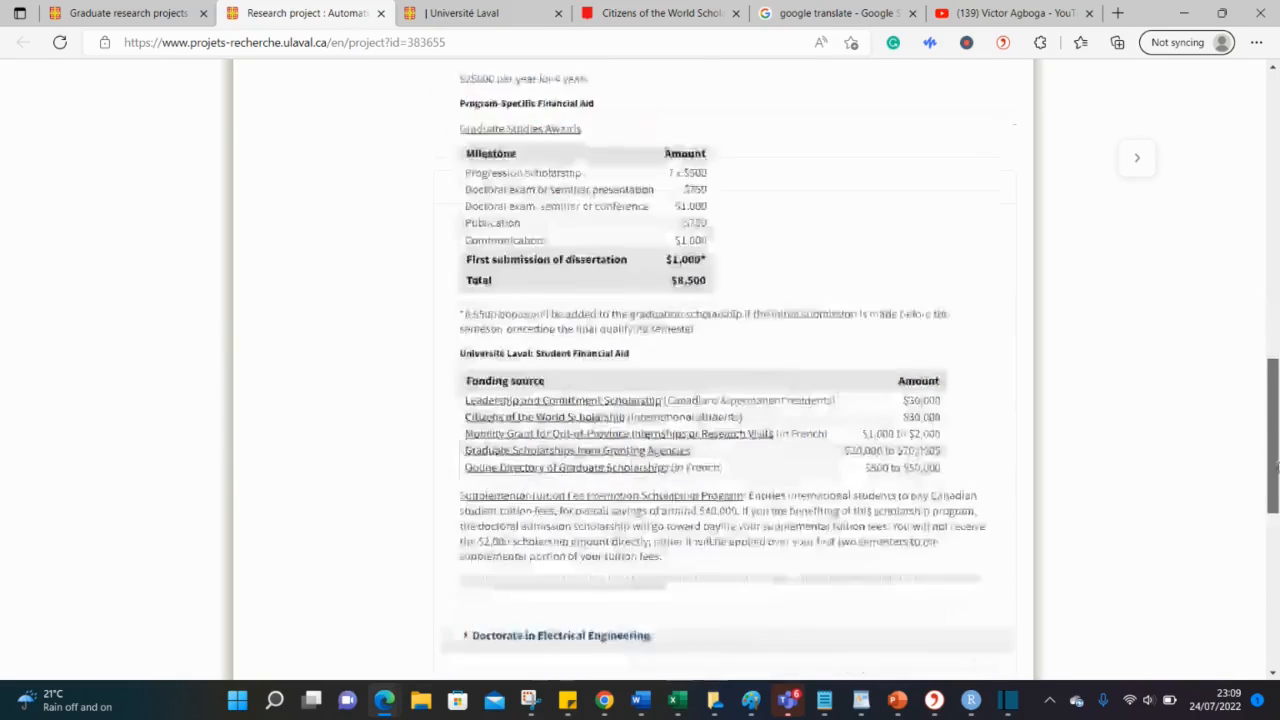
scroll(down, 3)
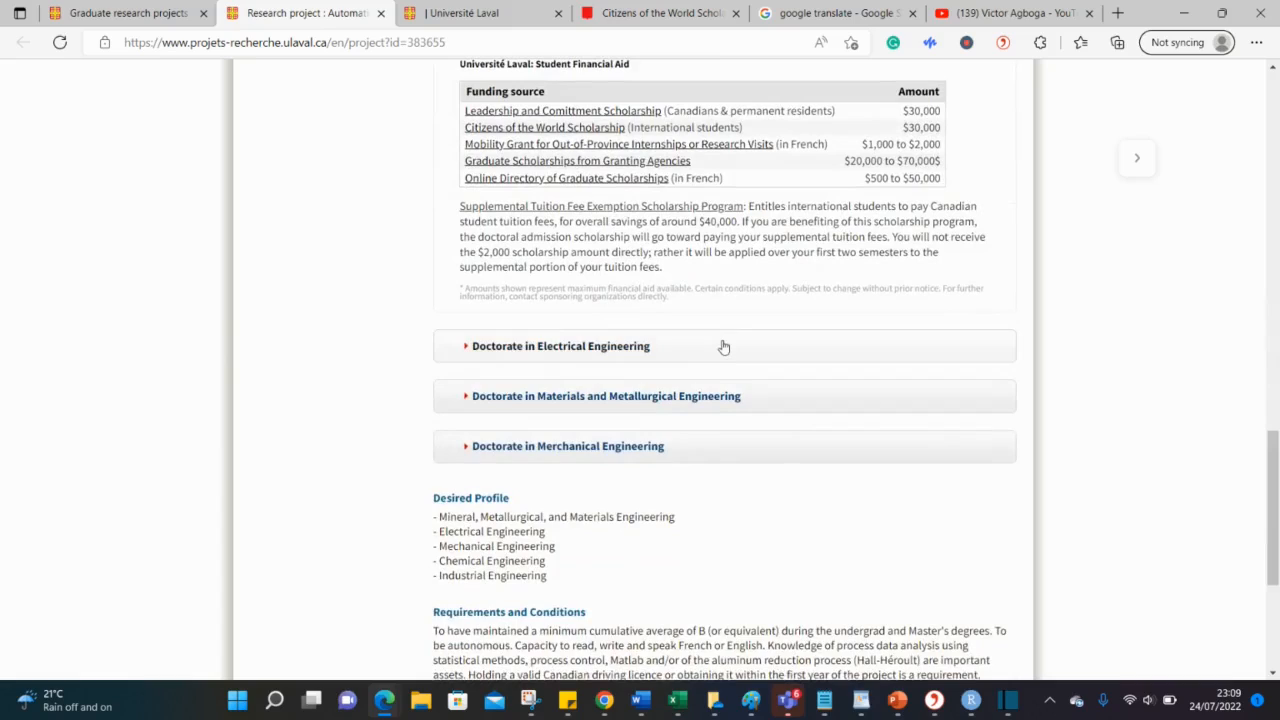
click(560, 346)
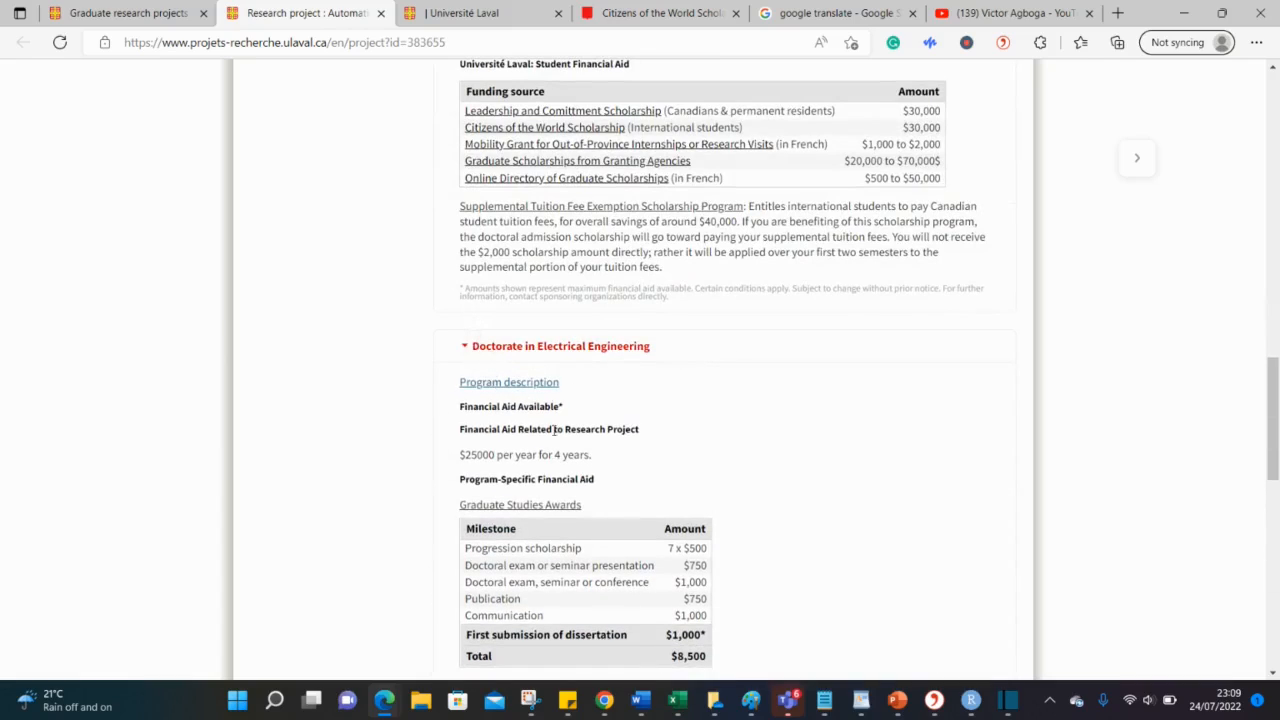
scroll(down, 3)
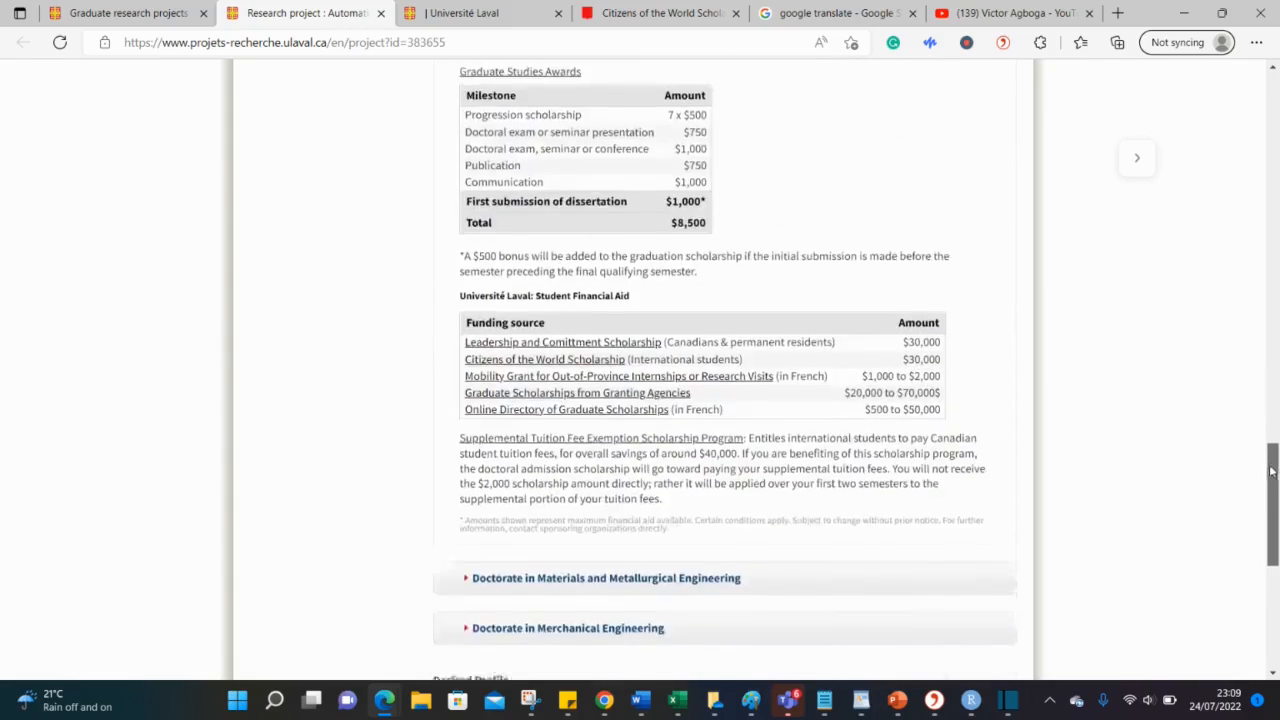
click(606, 578)
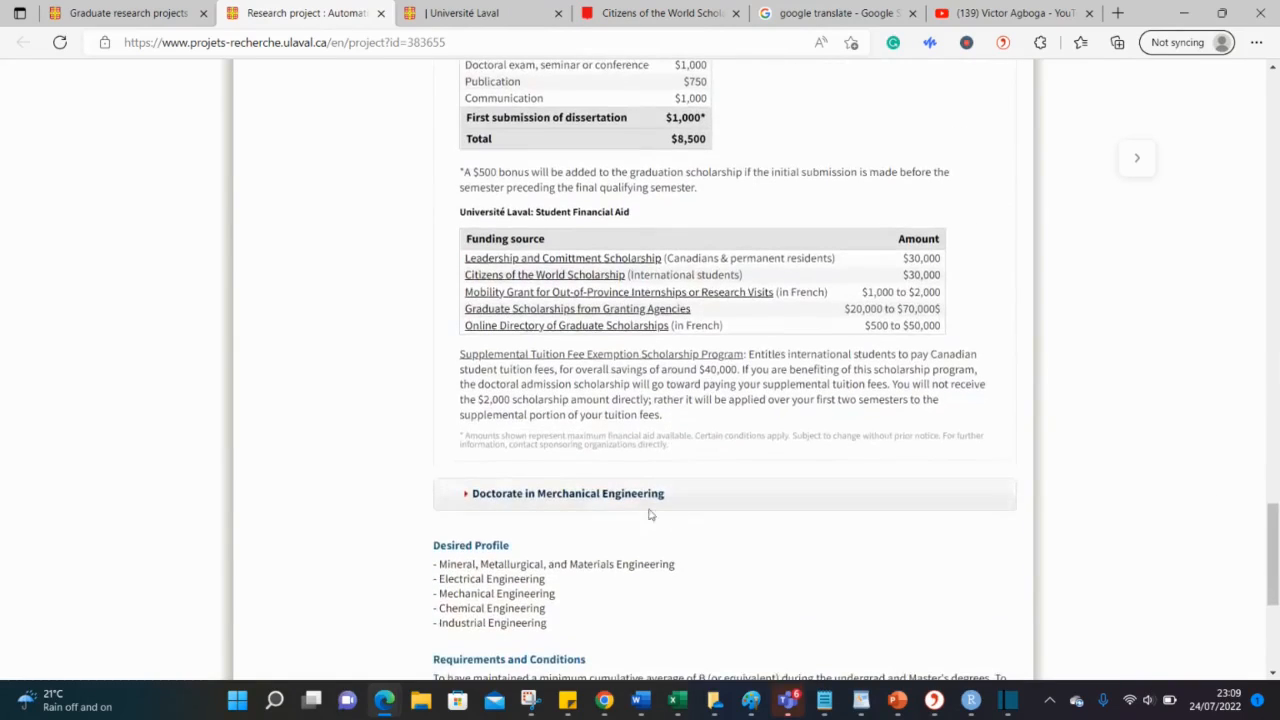
click(567, 493)
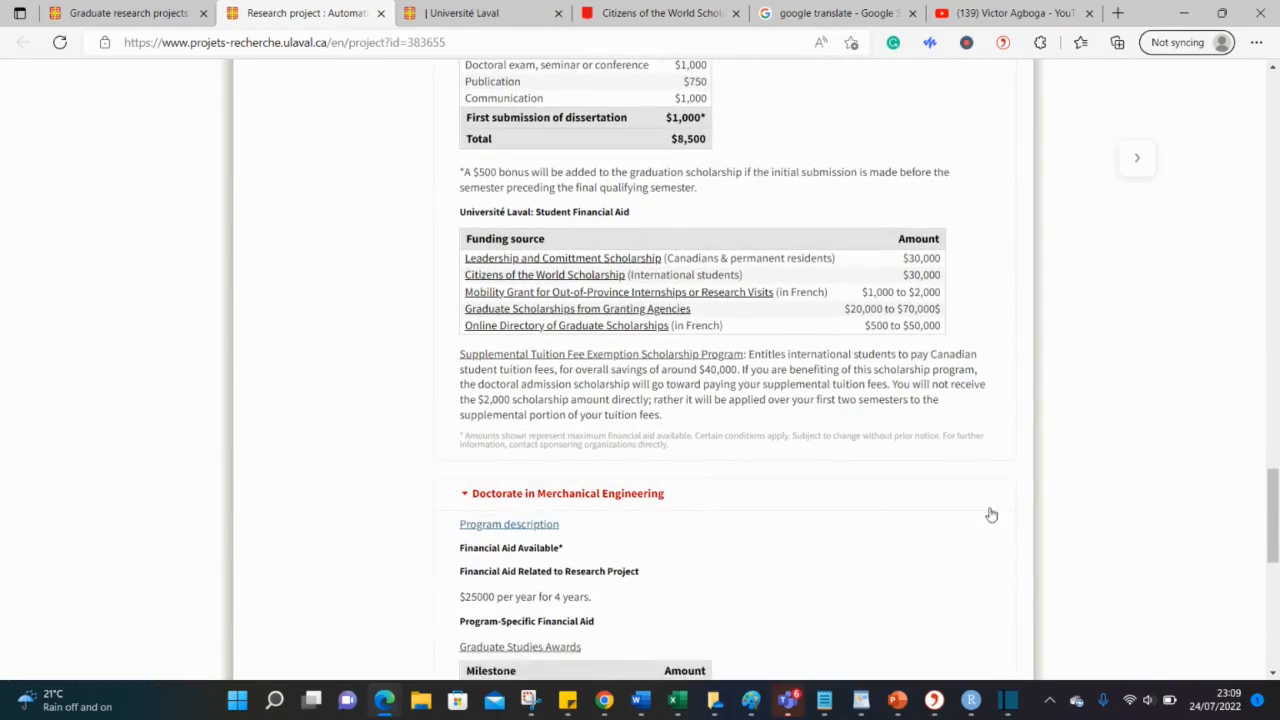
scroll(down, 3)
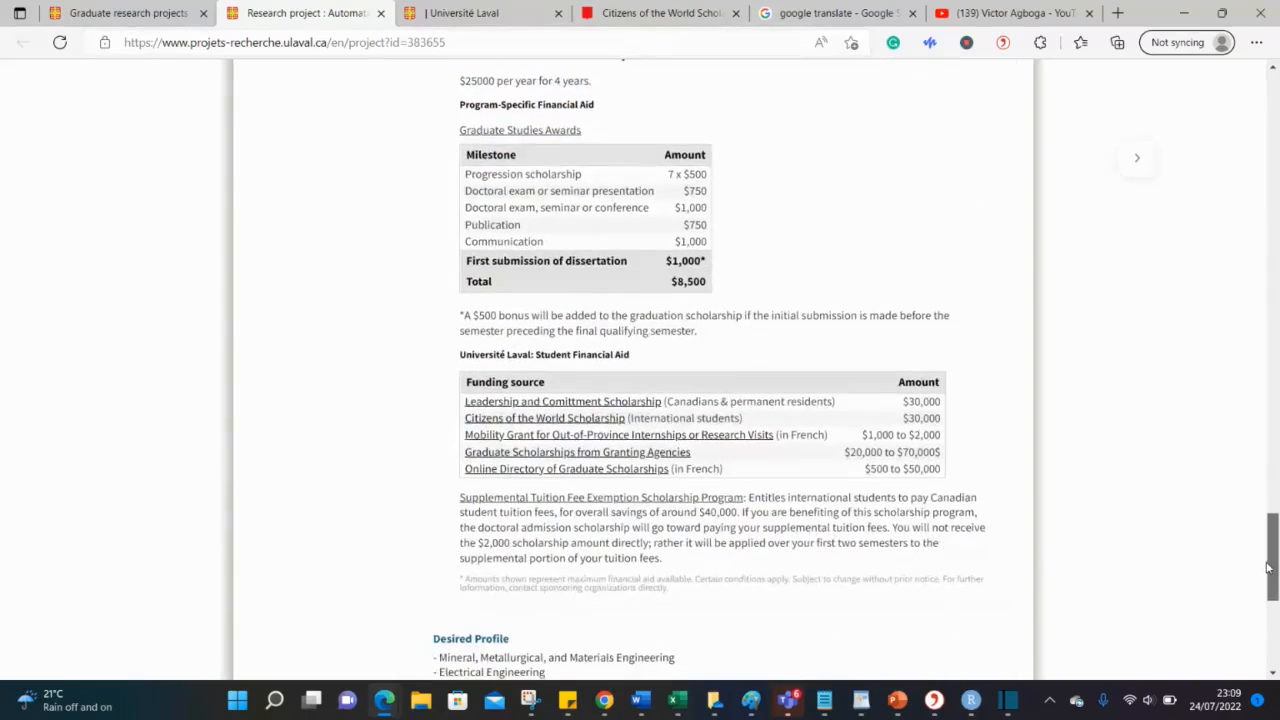
scroll(down, 3)
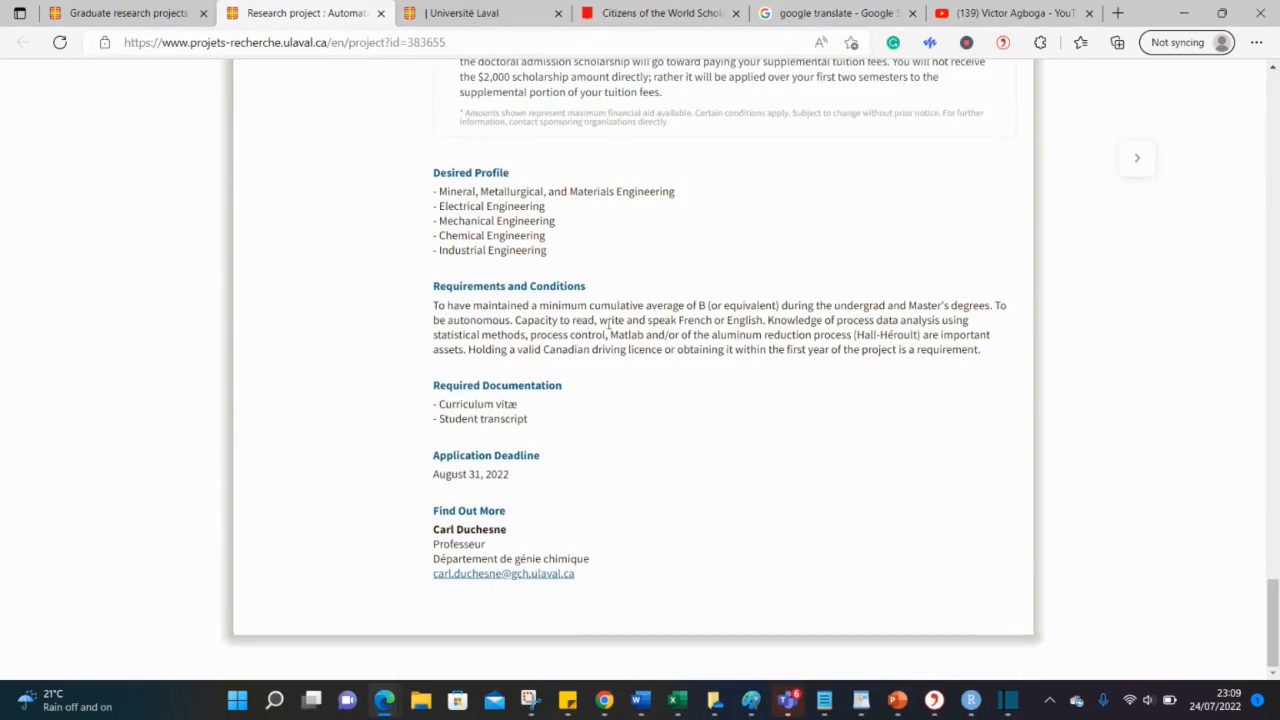
mouse_move(700, 313)
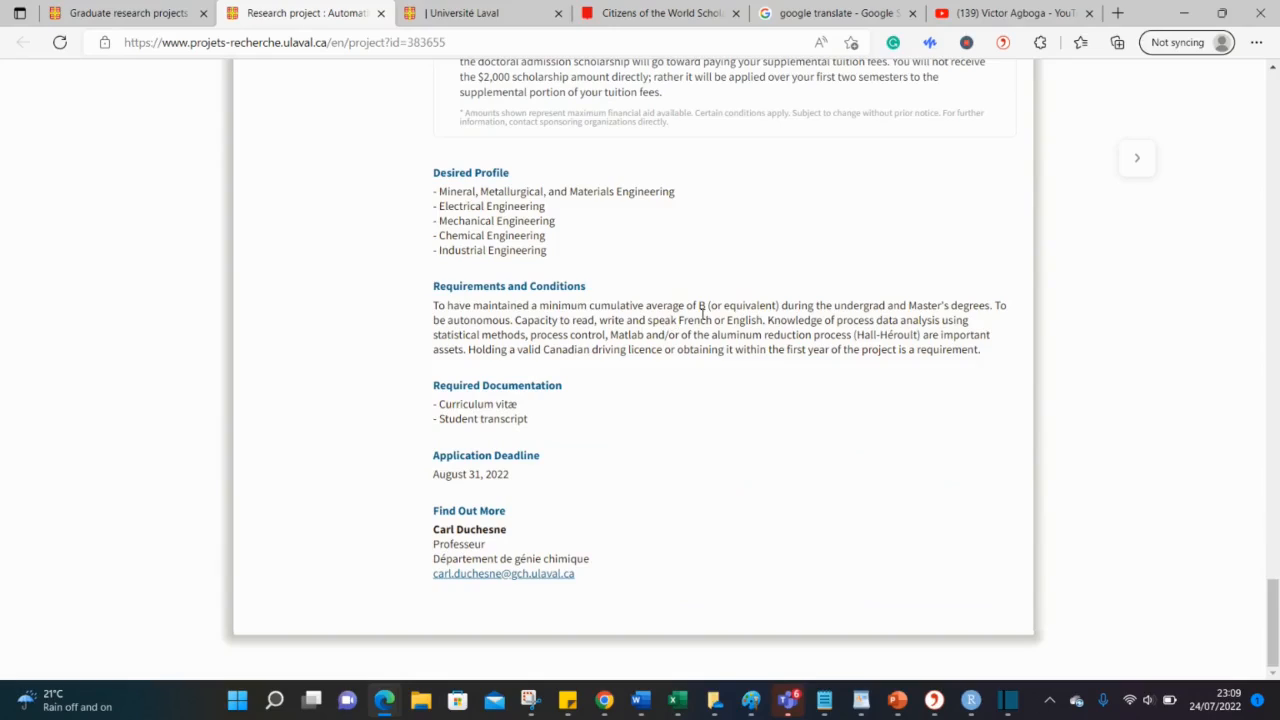
mouse_move(523, 320)
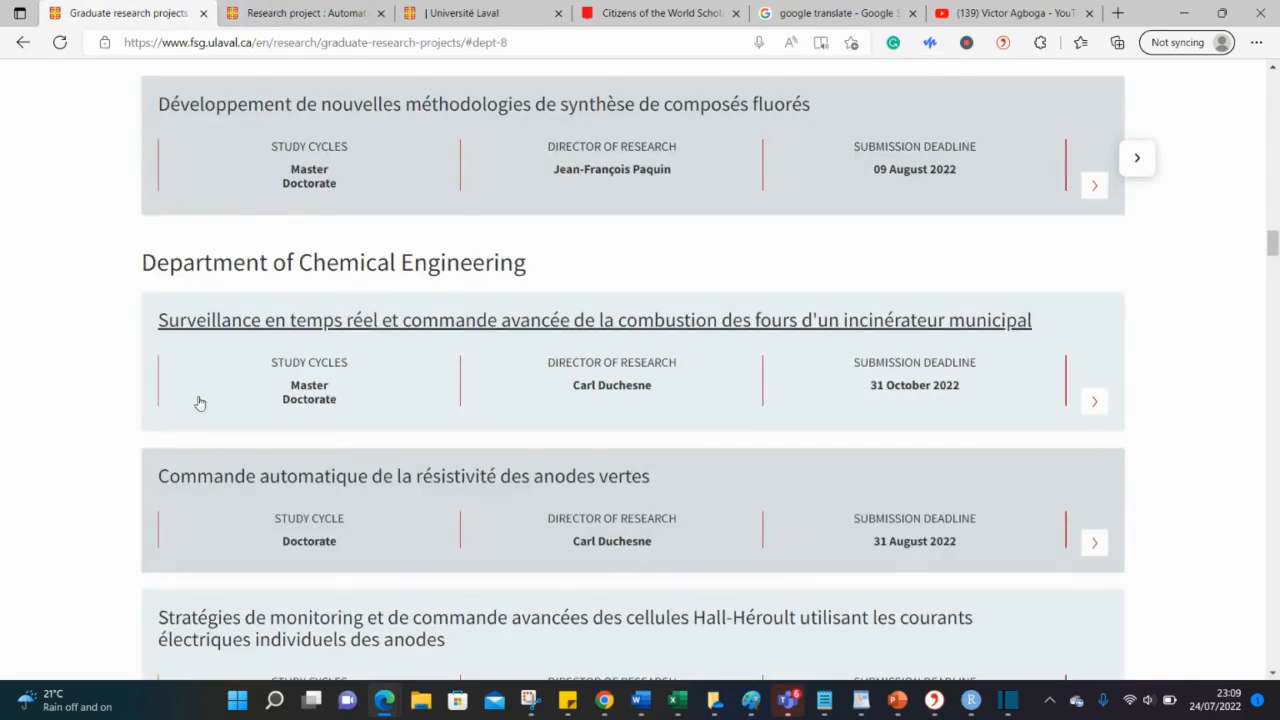
mouse_move(575, 499)
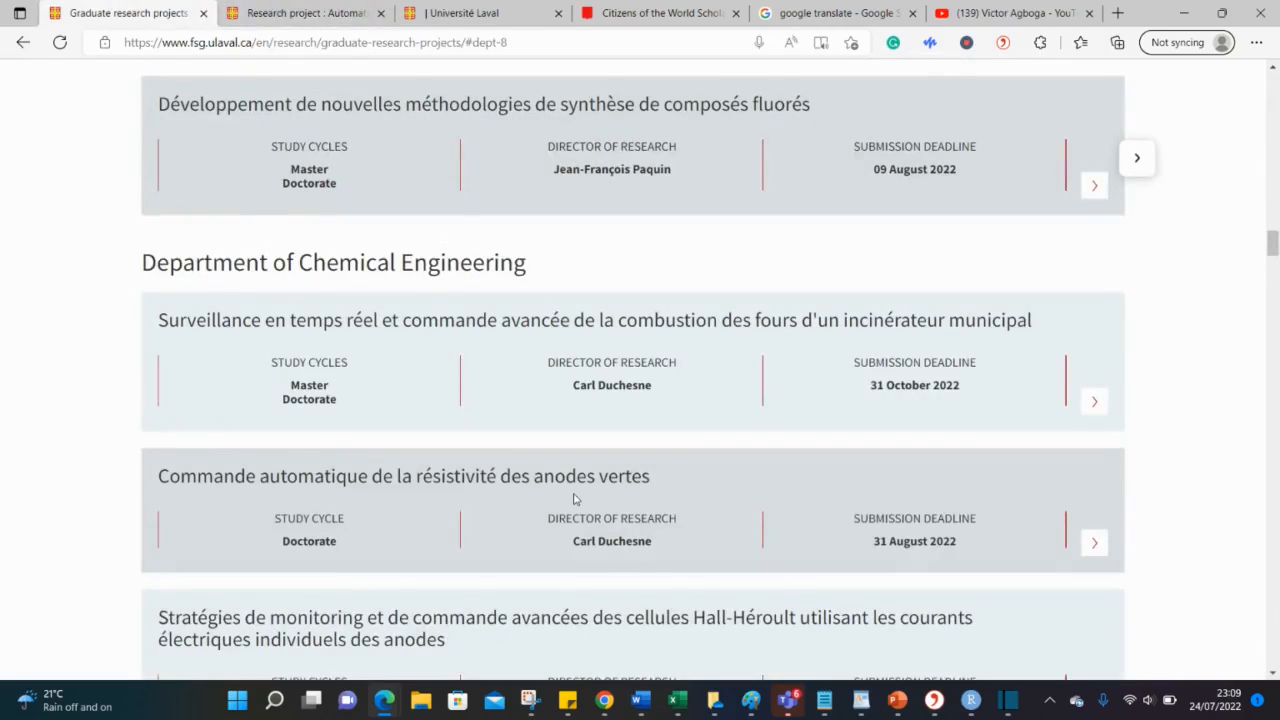
mouse_move(270, 360)
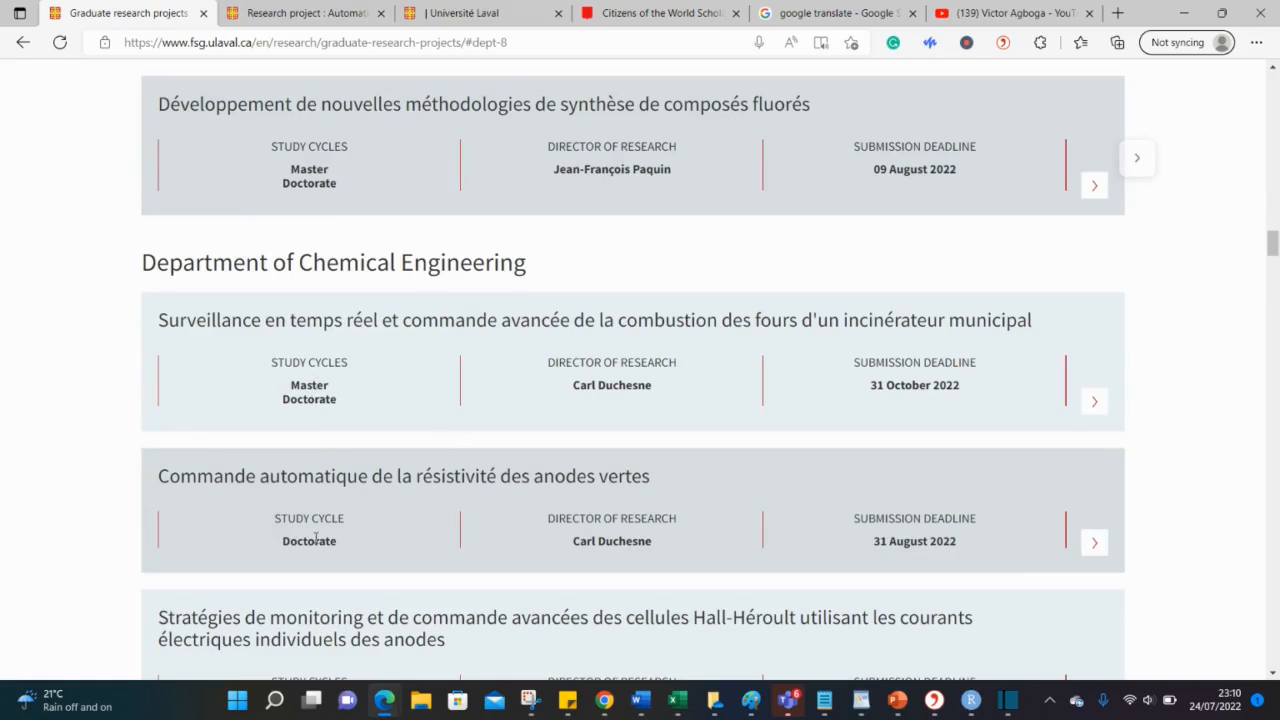
mouse_move(1184, 249)
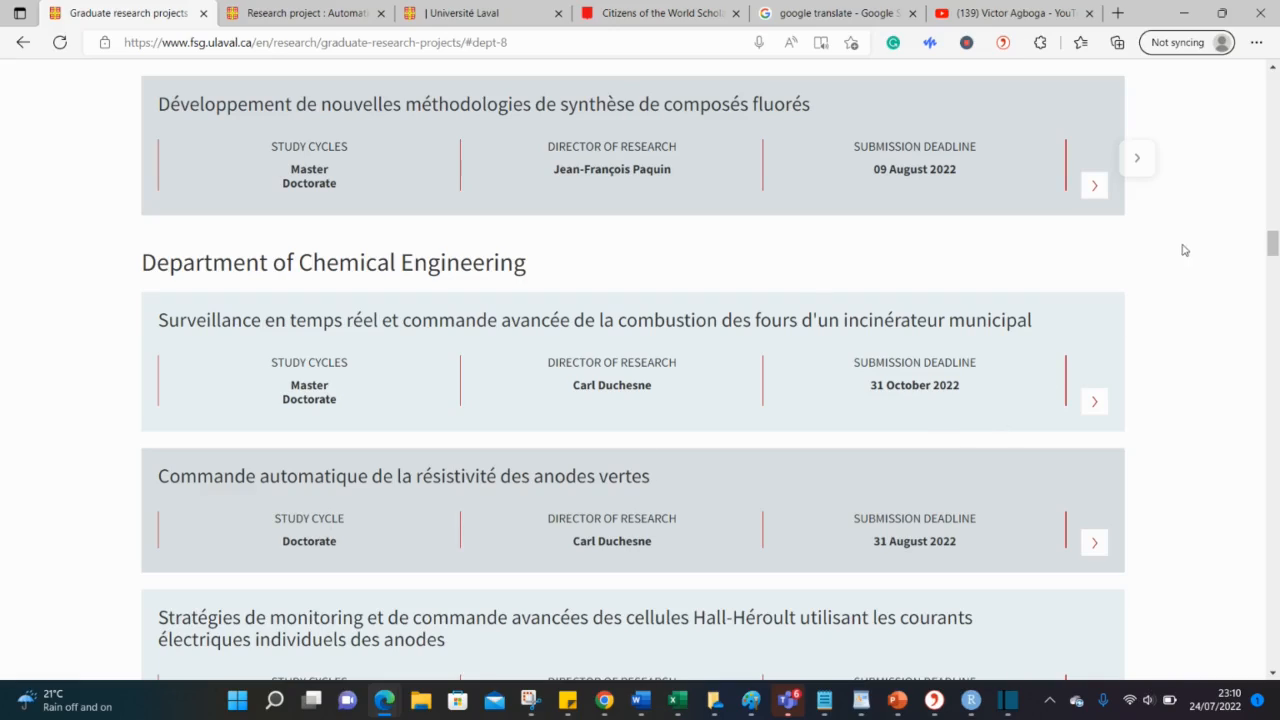
mouse_move(497, 339)
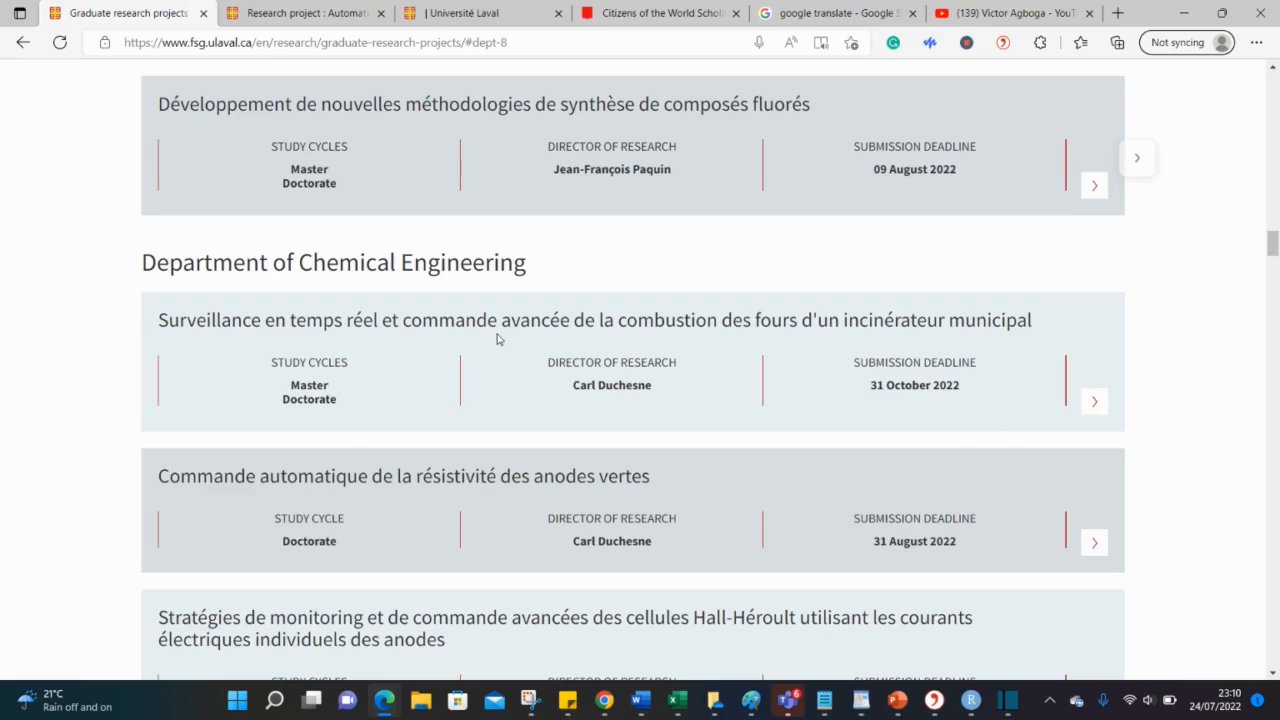
Step: Select the word 'Doctorate' in a project entry and scroll through the department listings
double_click(308, 400)
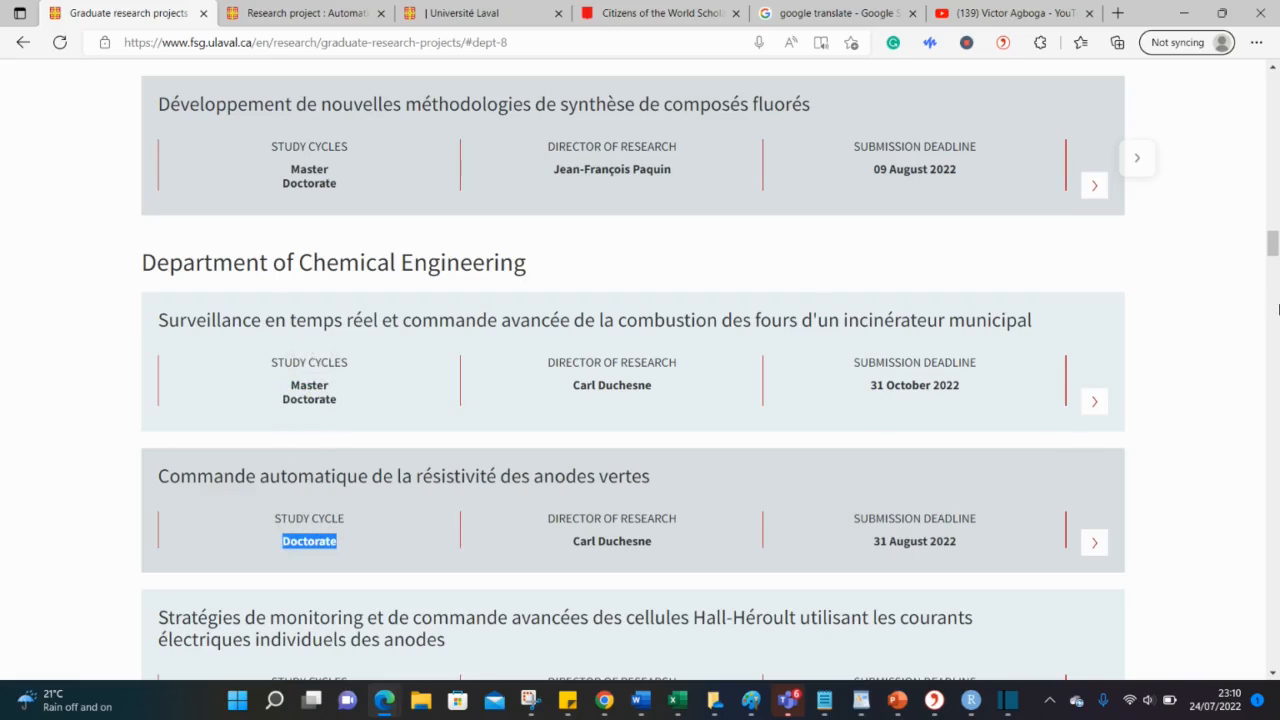
scroll(down, 3)
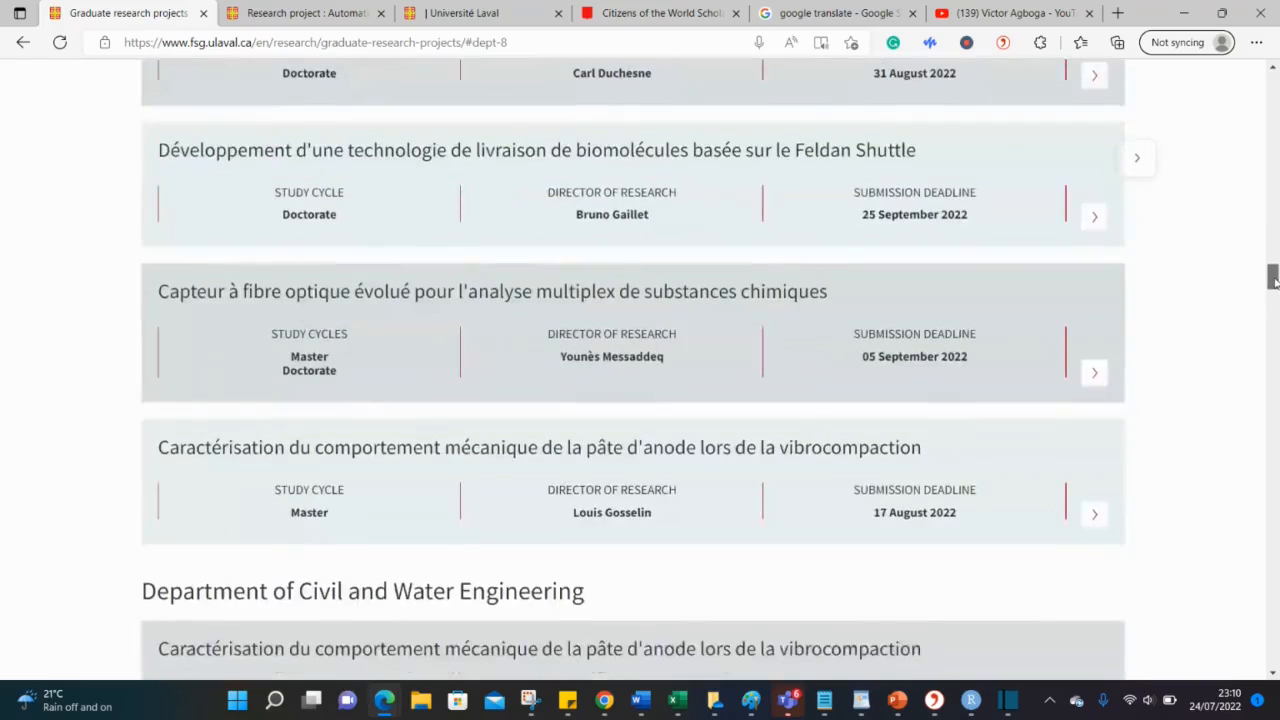
scroll(down, 3)
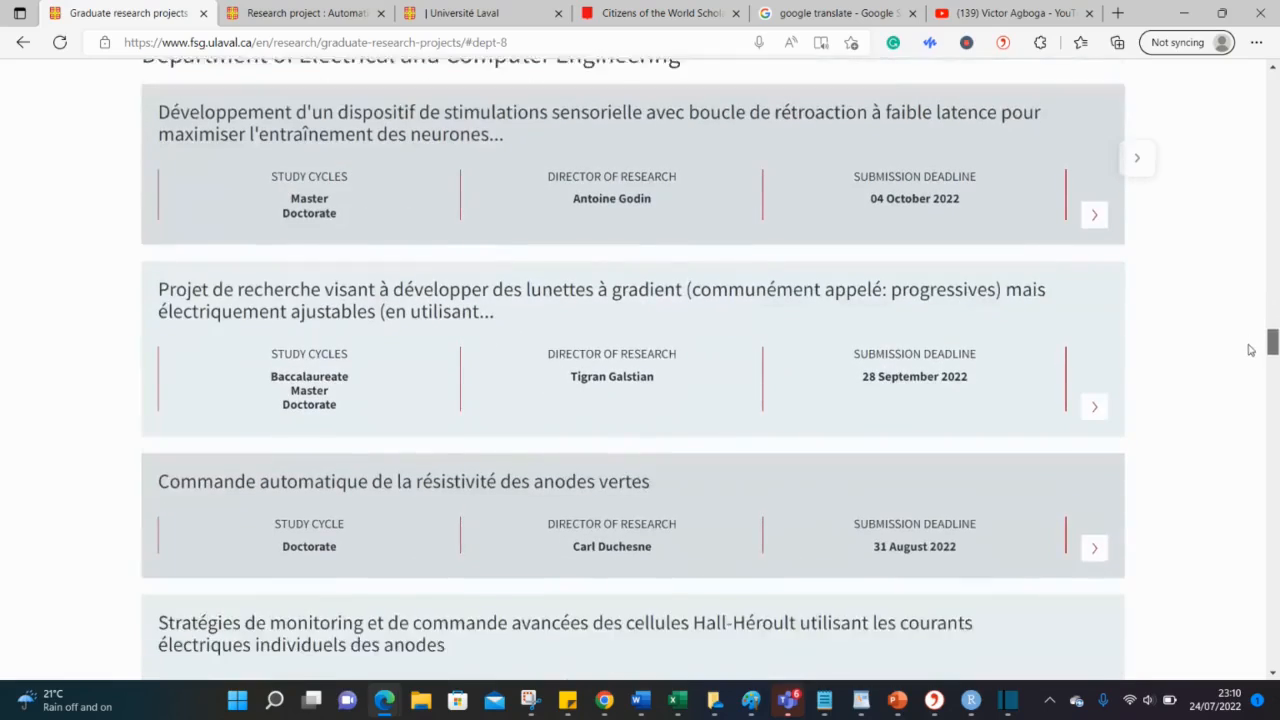
scroll(up, 3)
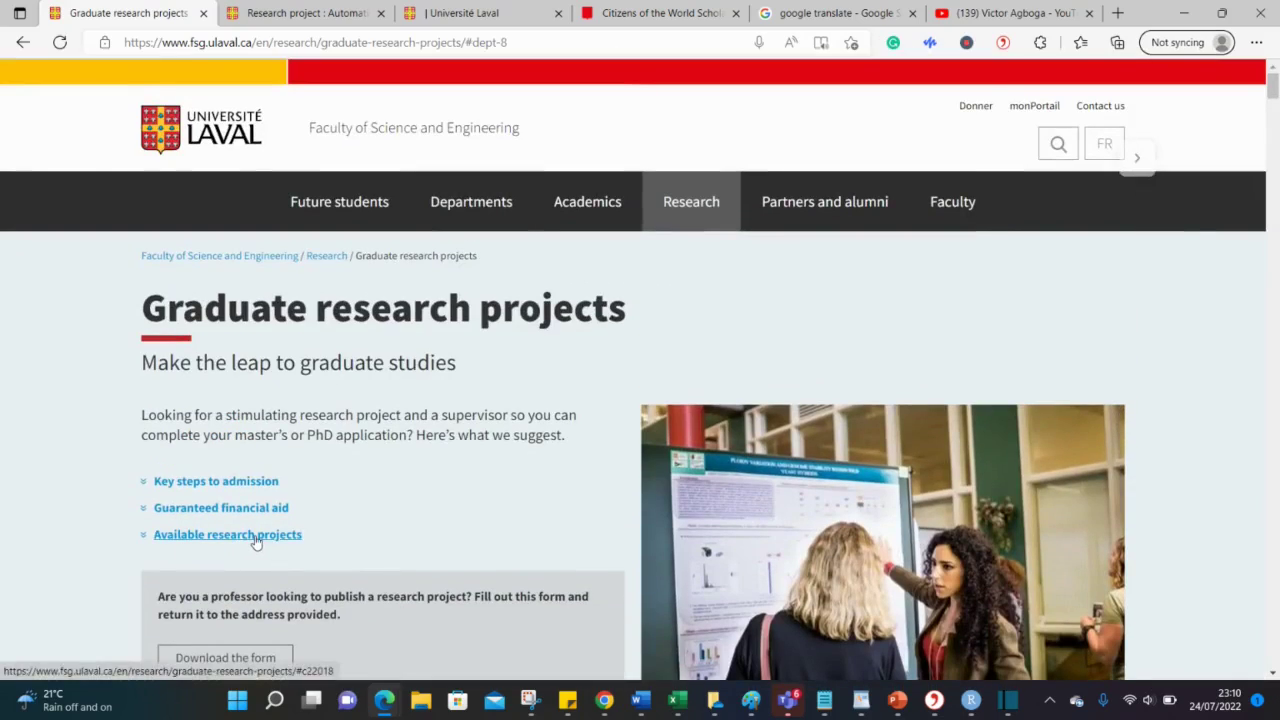
Step: Jump to the Department of Mathematics and Statistics projects and scroll through them
click(227, 534)
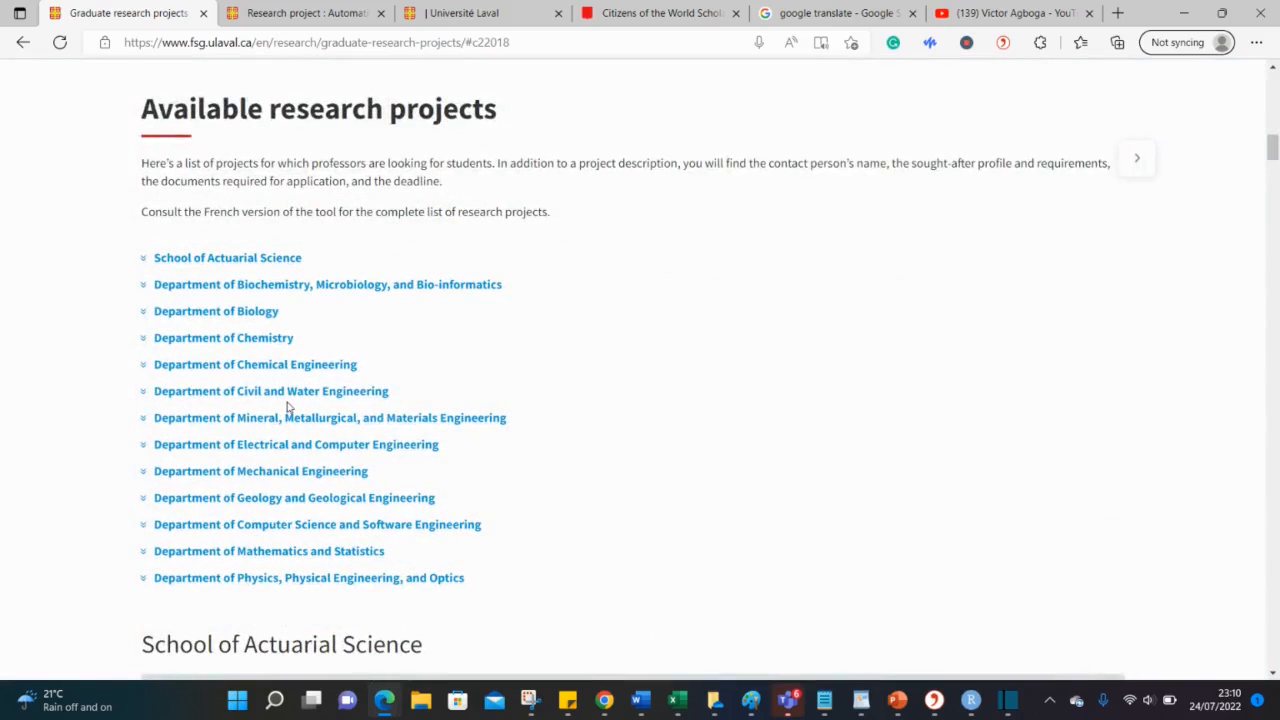
mouse_move(261, 471)
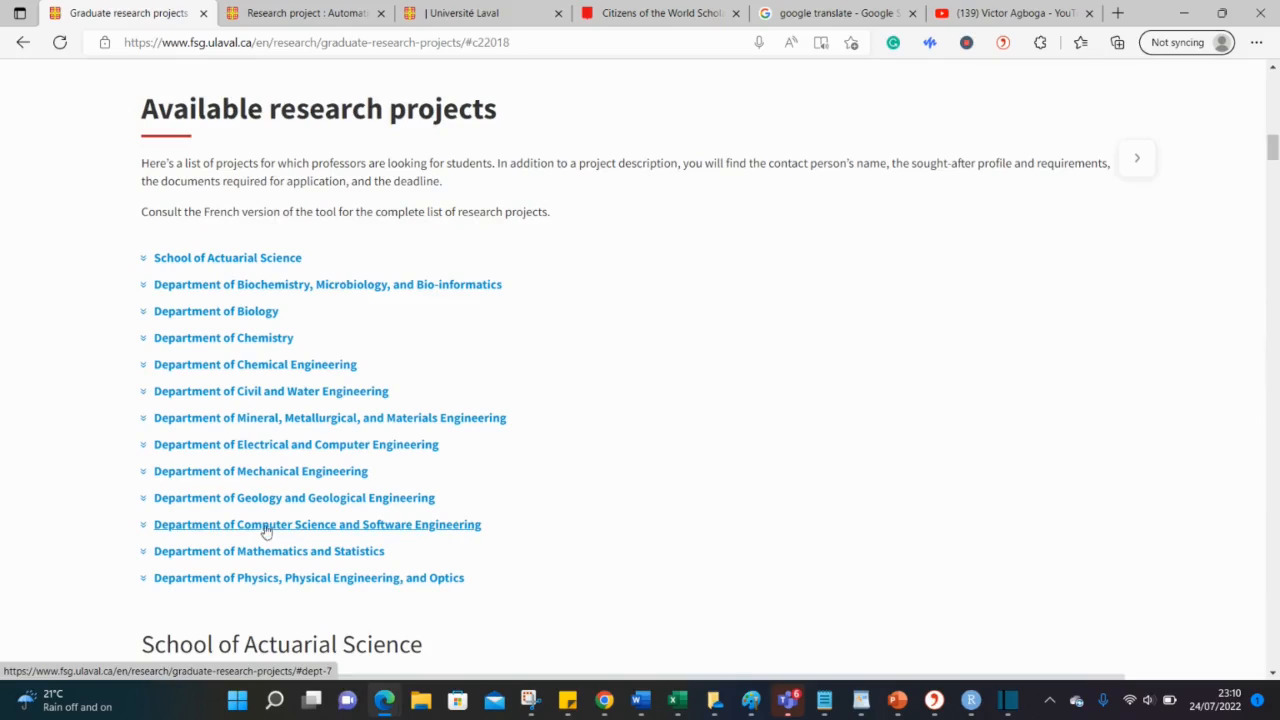
mouse_move(268, 551)
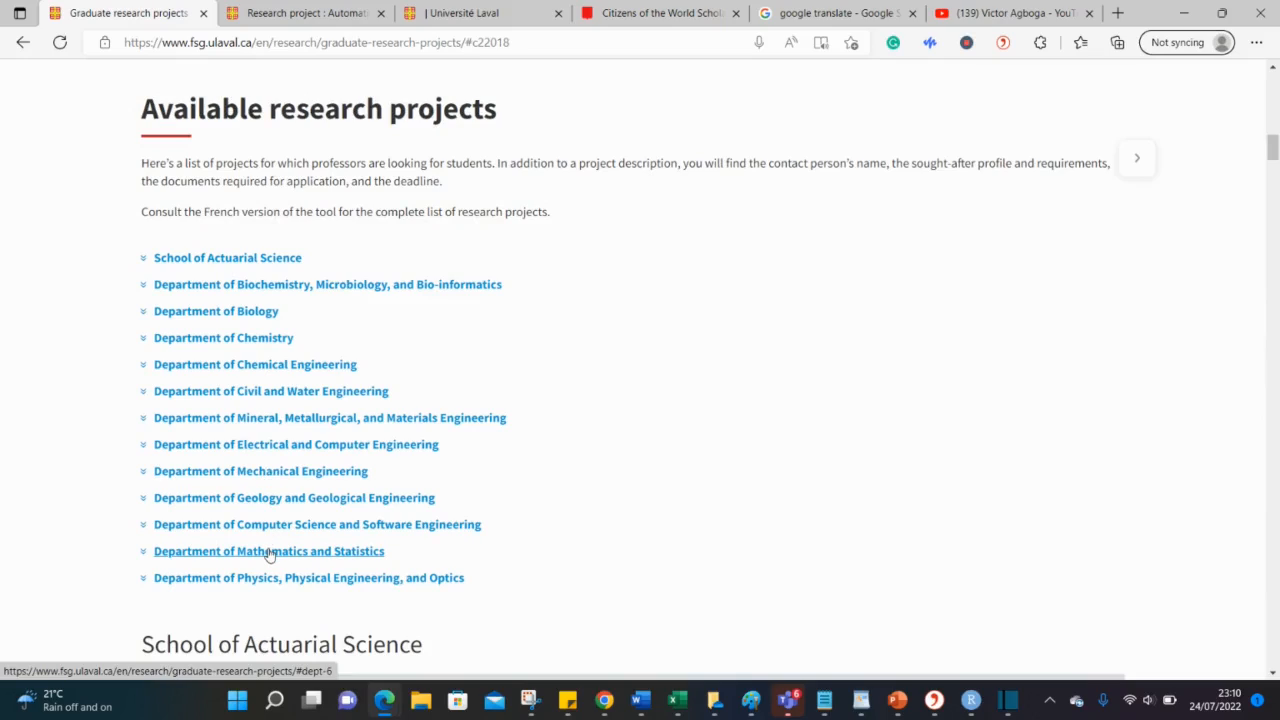
click(268, 551)
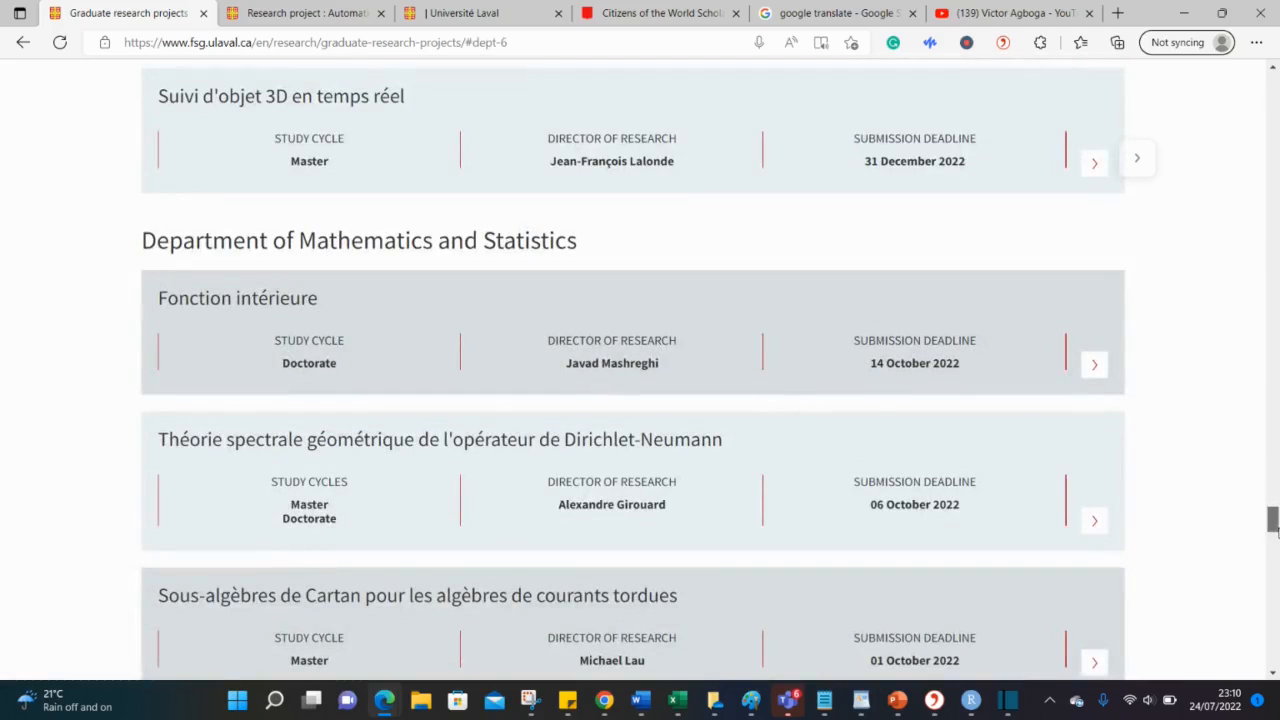
scroll(down, 3)
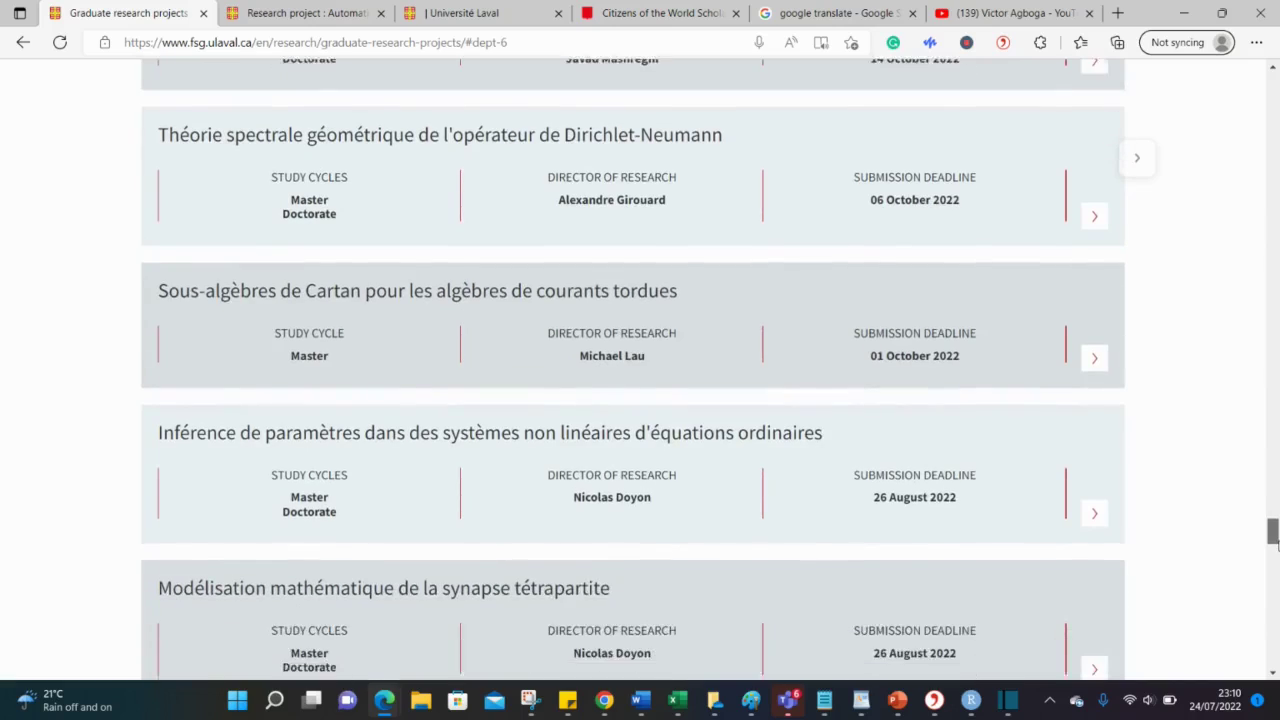
scroll(down, 3)
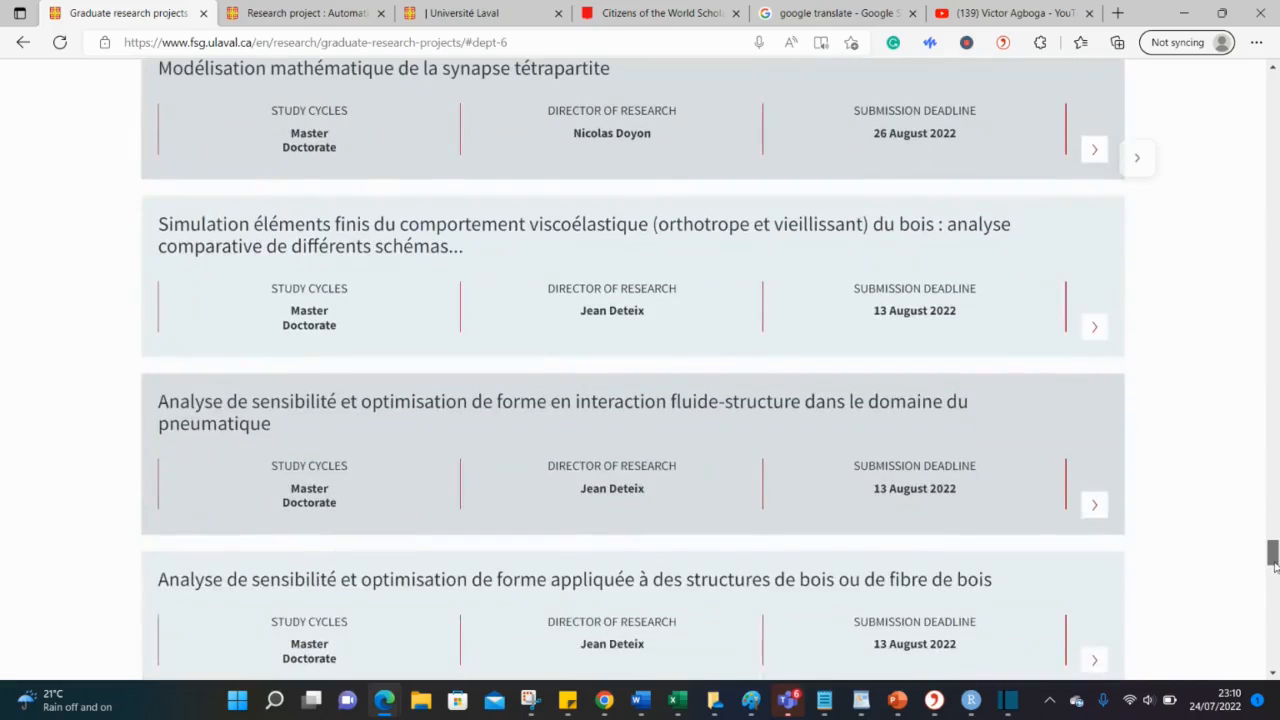
scroll(down, 3)
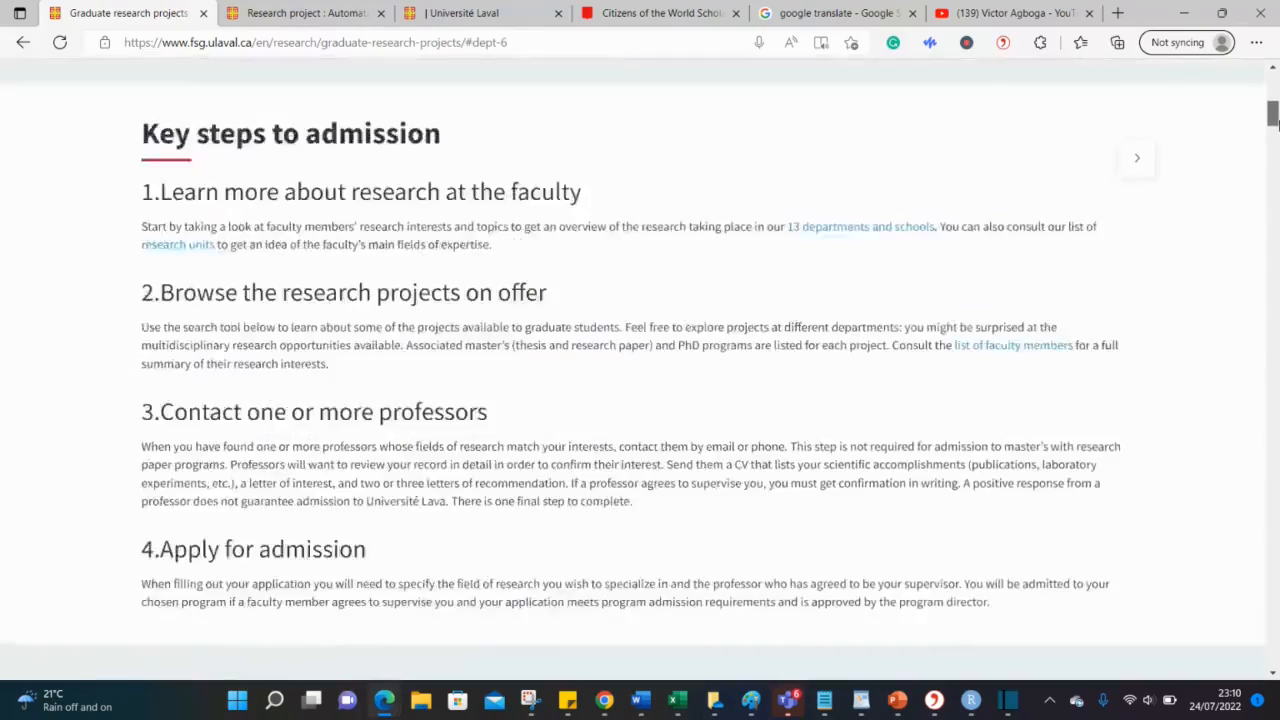
scroll(up, 3)
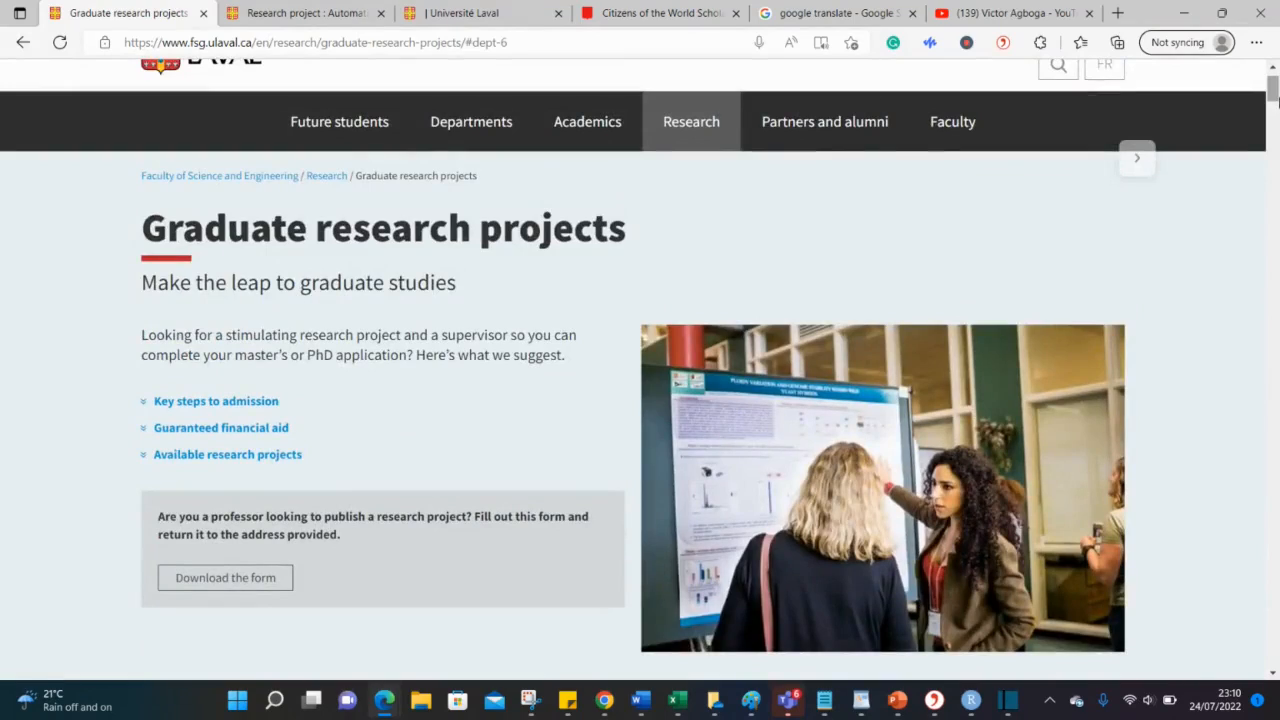